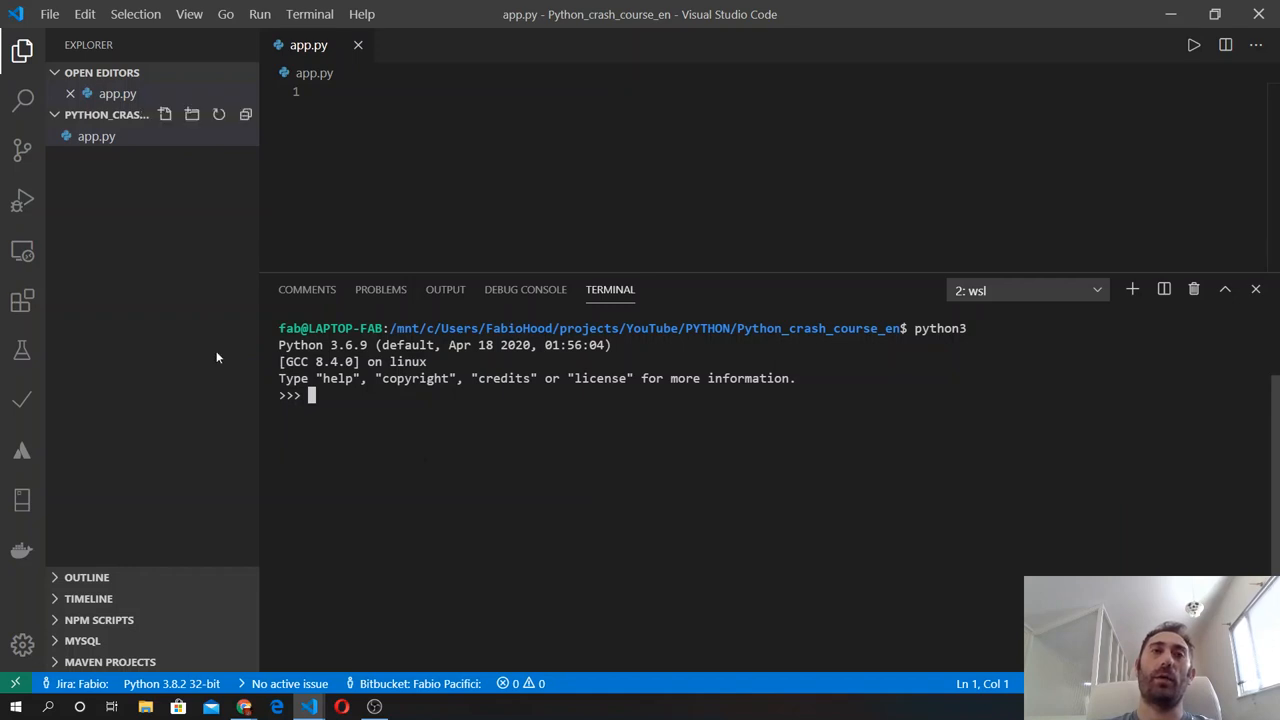
Evaluate "This is a python crash course" as a double-quoted string literal.
{"action": "type", "text": "\"\""}
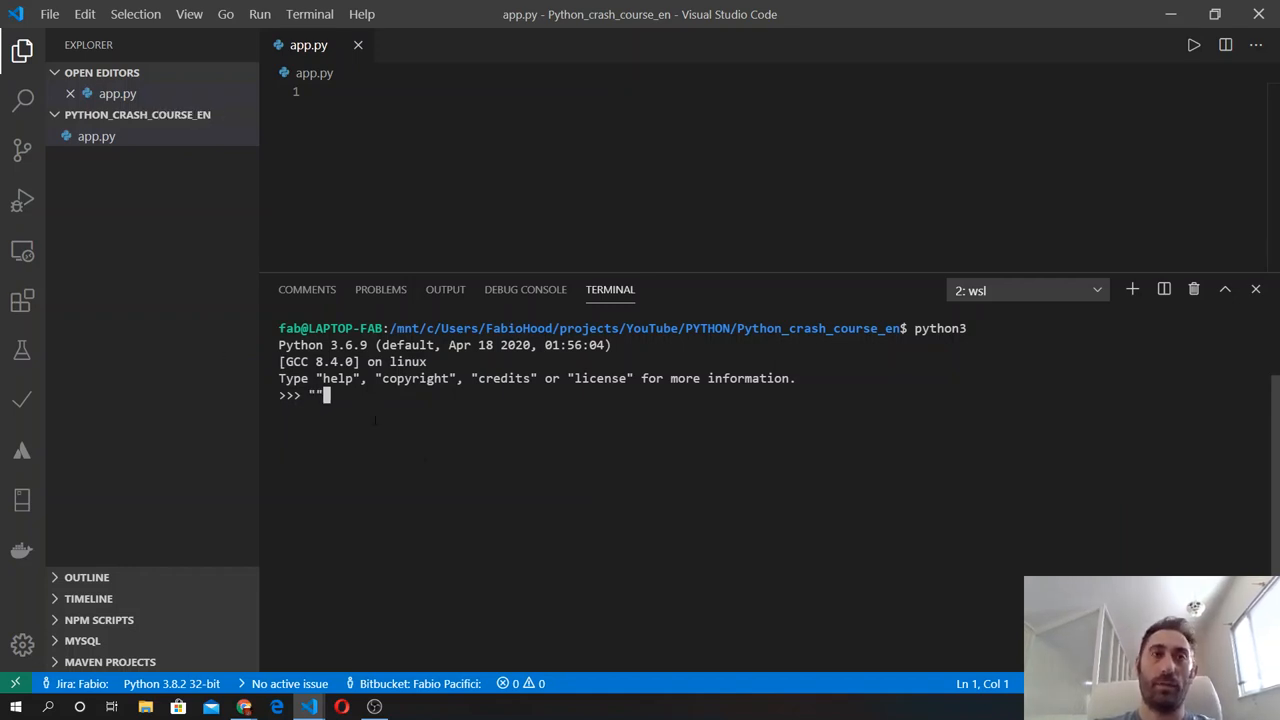
{"action": "type", "text": "Th"}
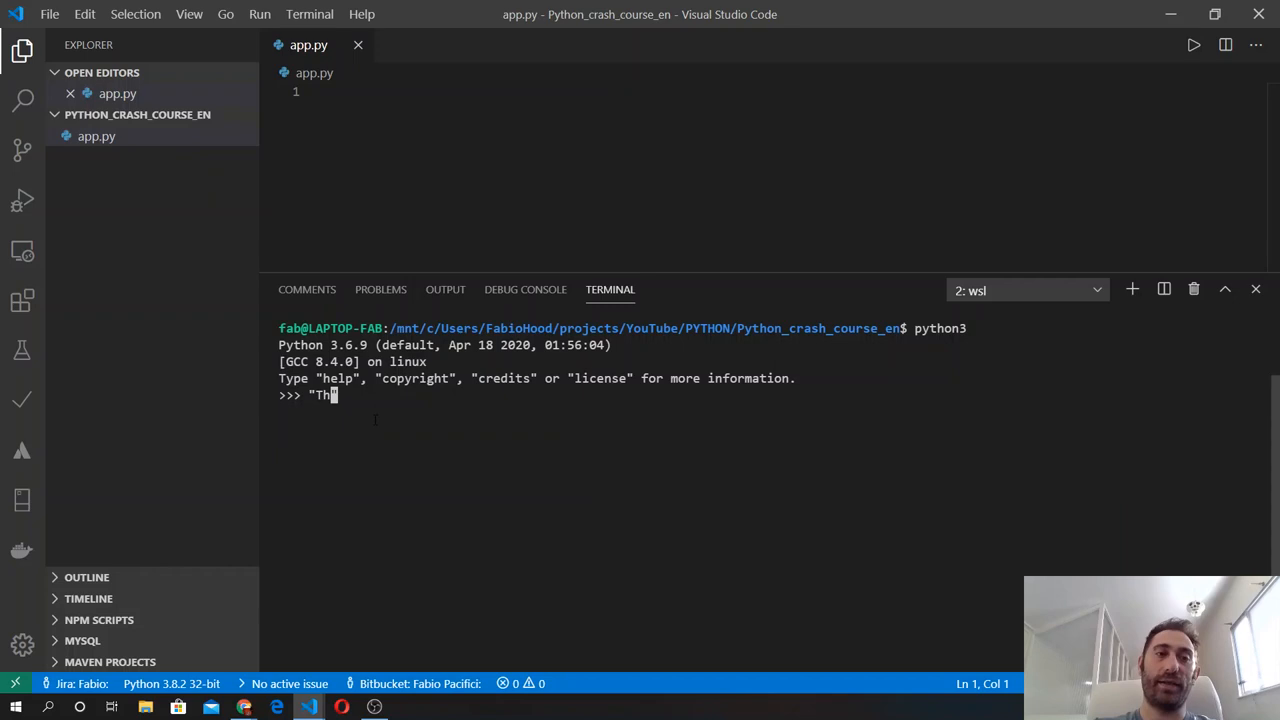
{"action": "type", "text": "is is"}
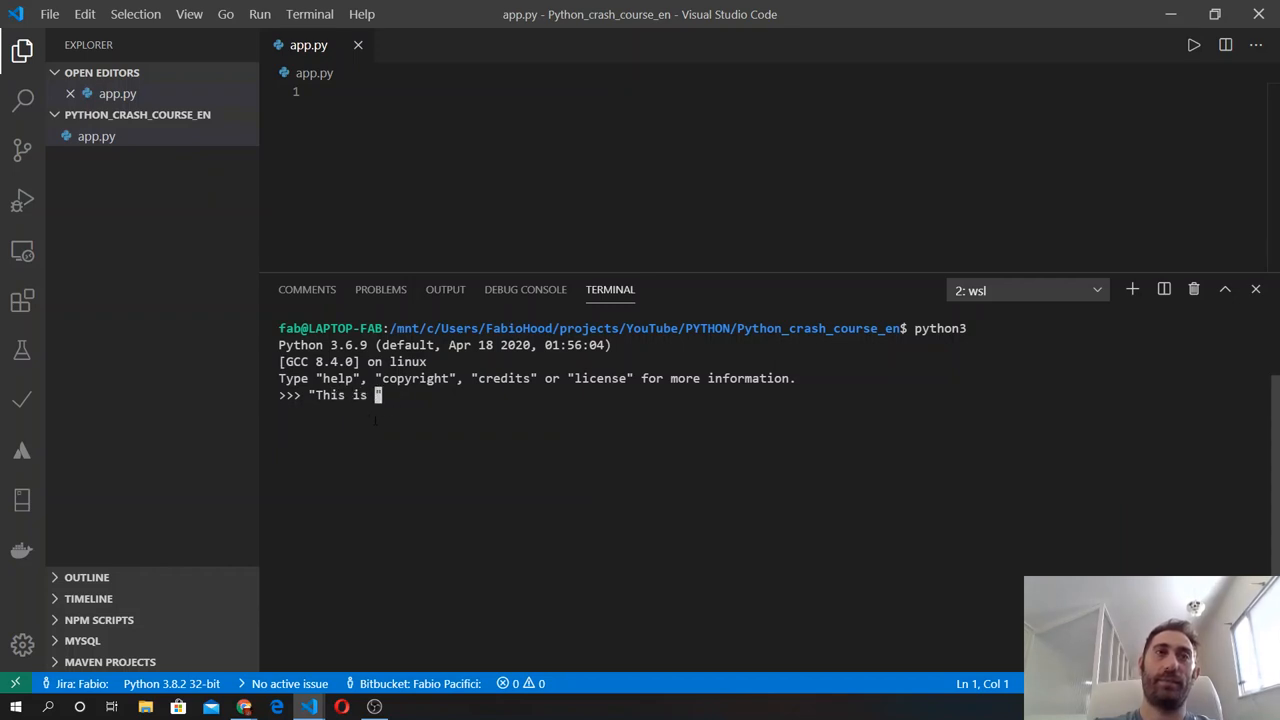
{"action": "type", "text": "a pytho"}
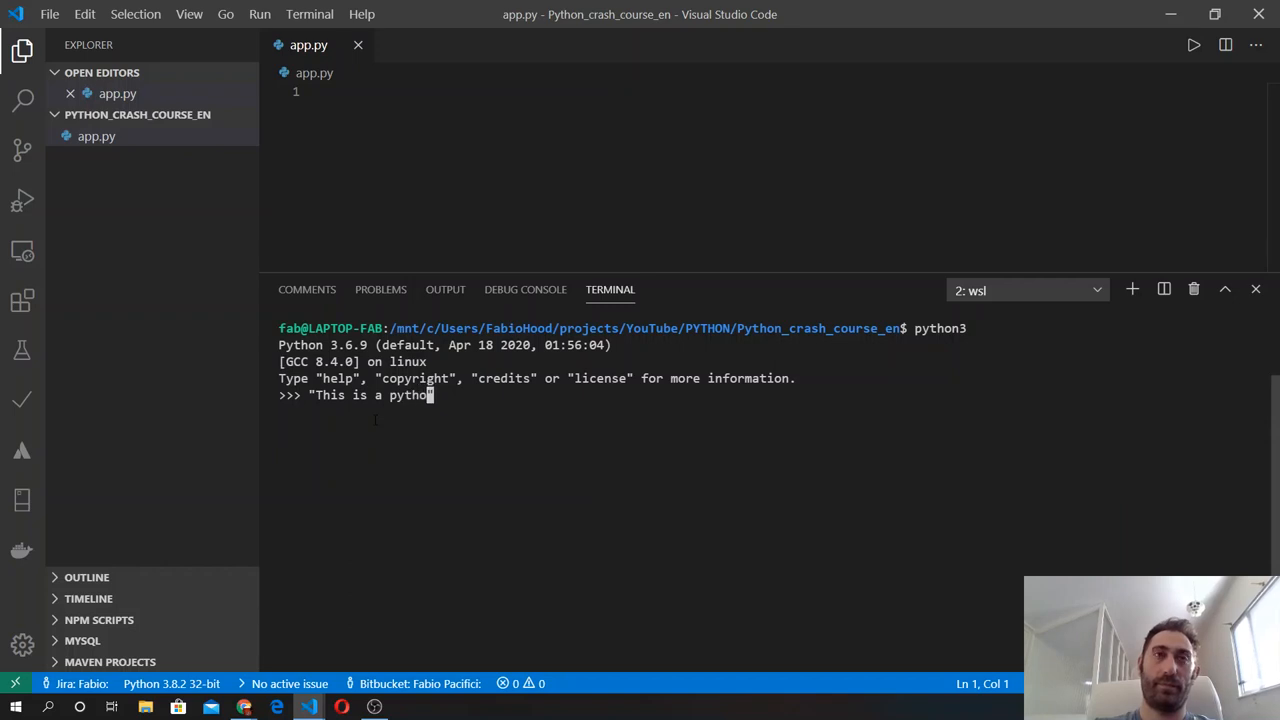
{"action": "type", "text": "crash c"}
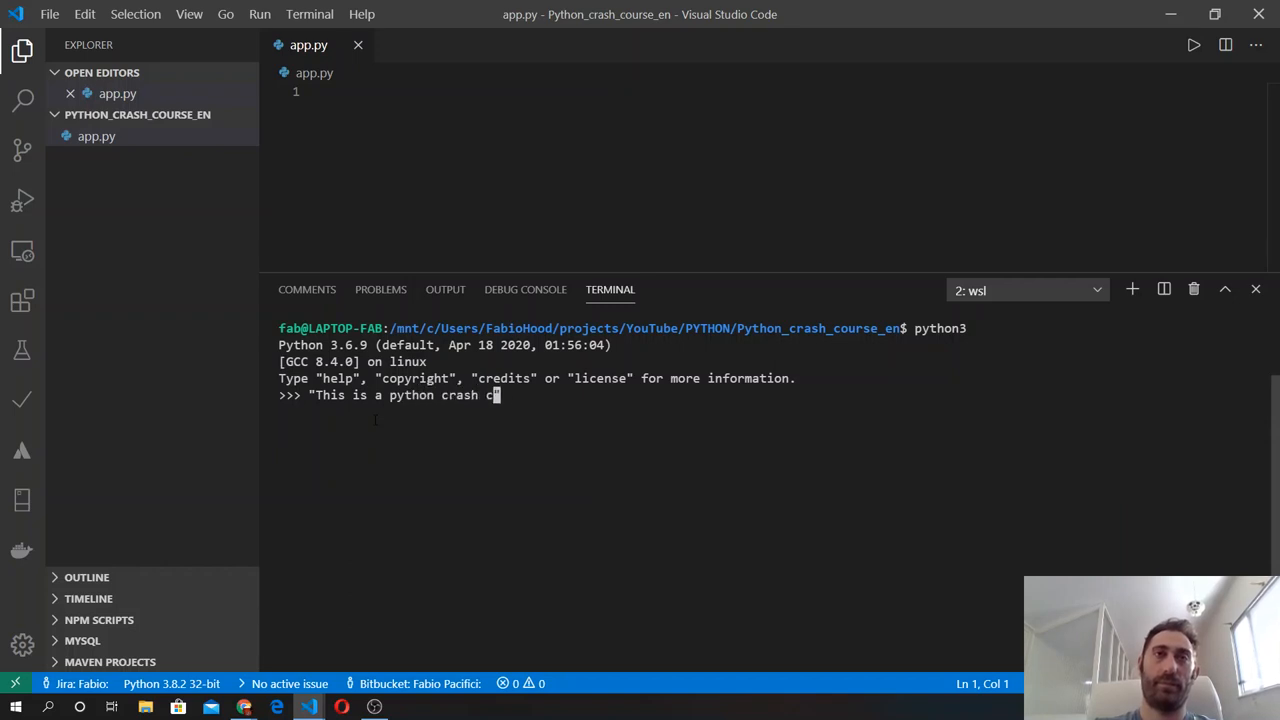
{"action": "key", "text": "Return"}
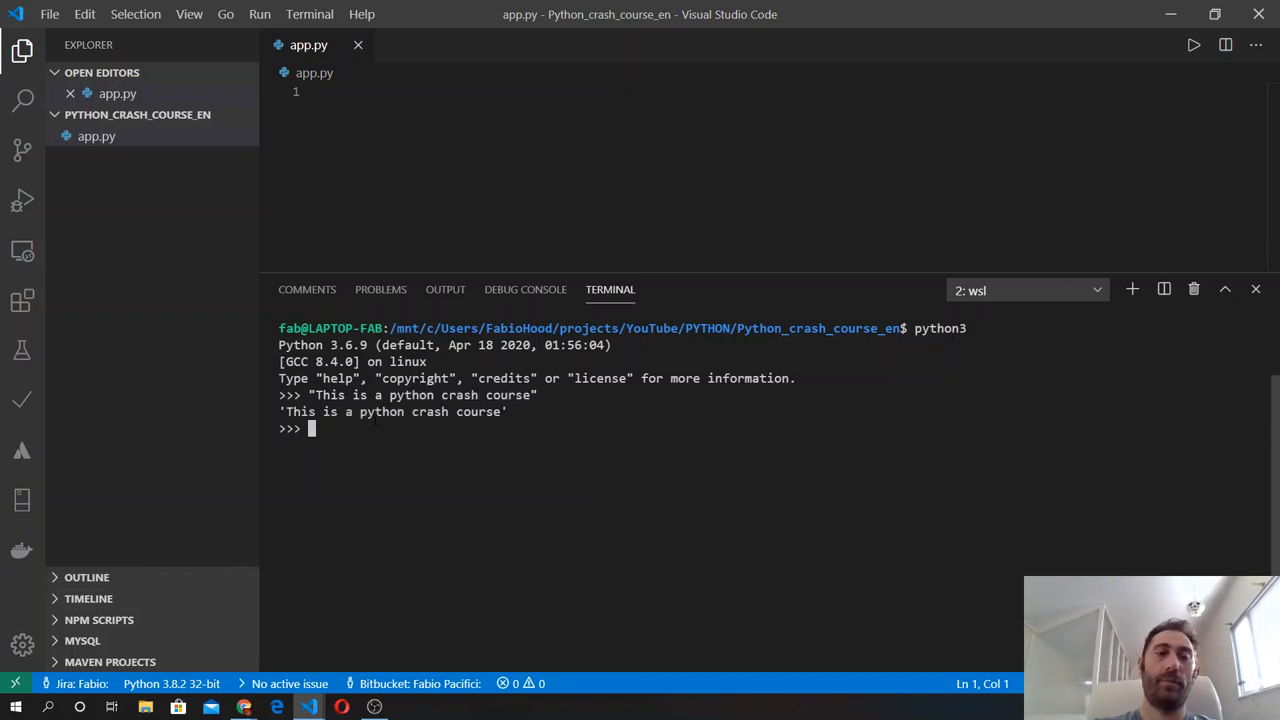
Evaluate 'This is a python crash course' again as a single-quoted string literal.
{"action": "type", "text": "\"This is a python crash course\""}
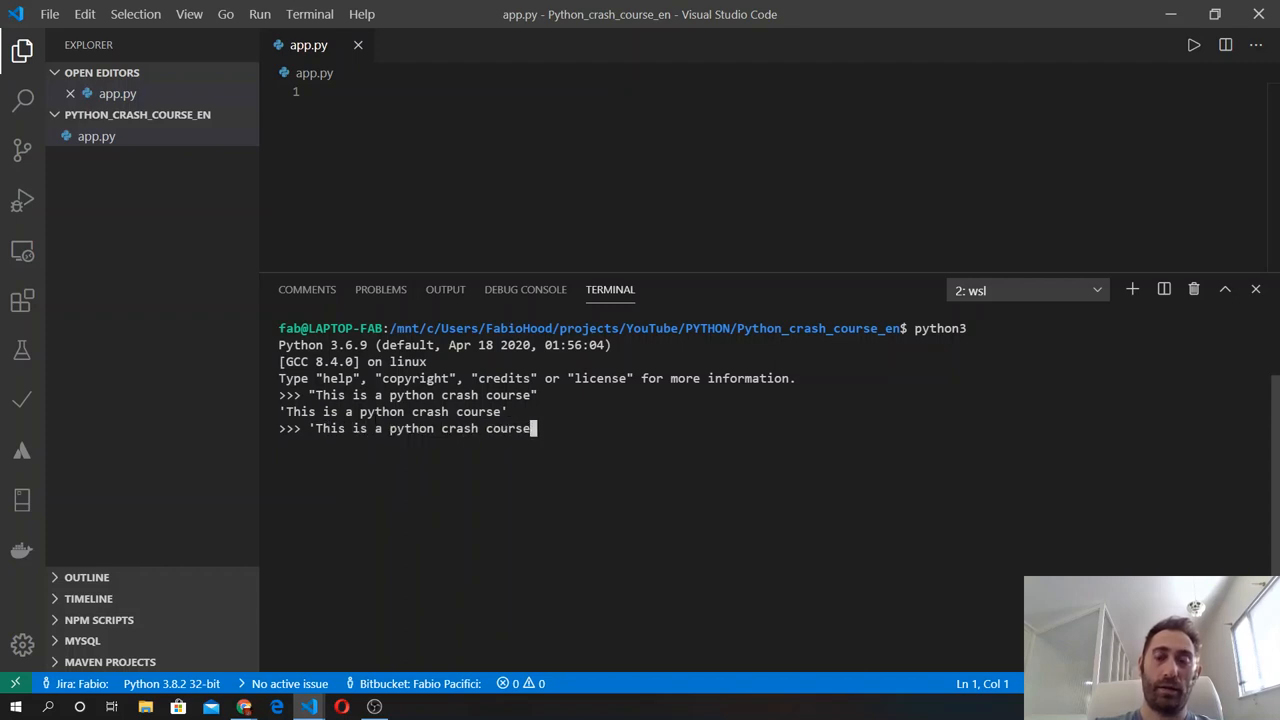
{"action": "key", "text": "Return"}
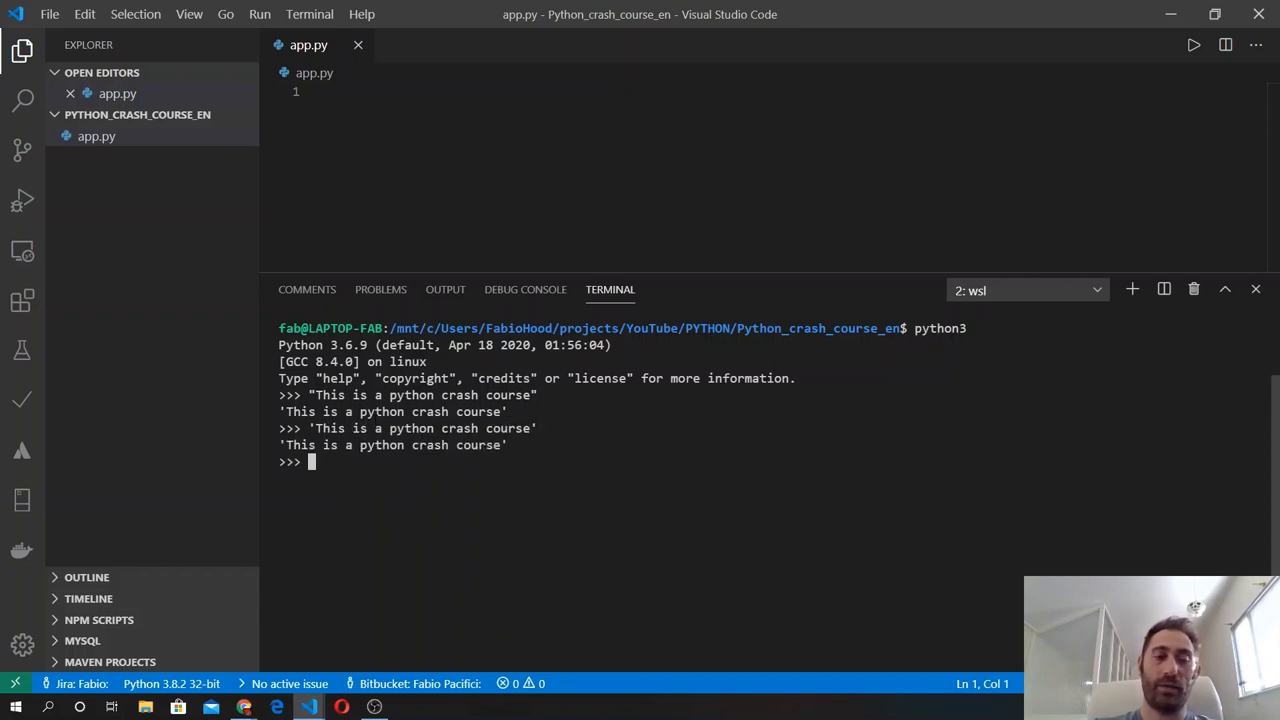
Evaluate """This is a python crash course""" as a triple-quoted string, then begin the name assignment.
{"action": "type", "text": "\"\"\""}
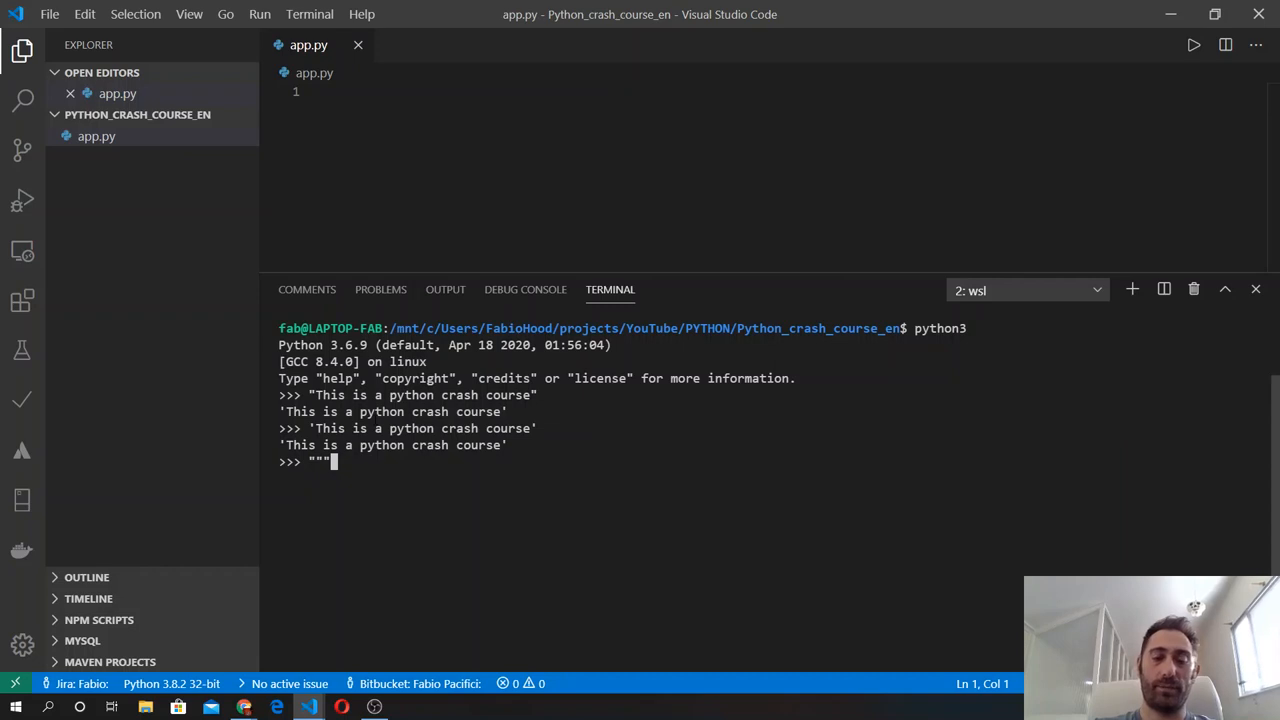
{"action": "type", "text": "This is a pyh"}
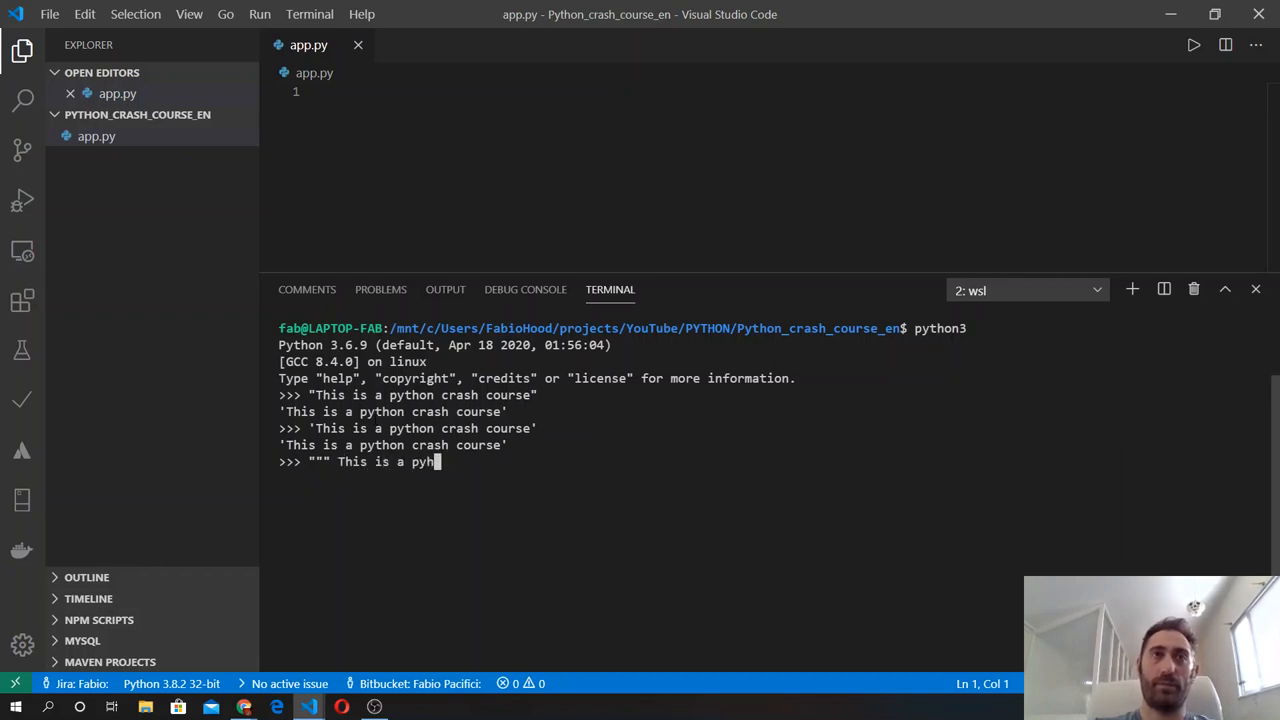
{"action": "type", "text": "on"}
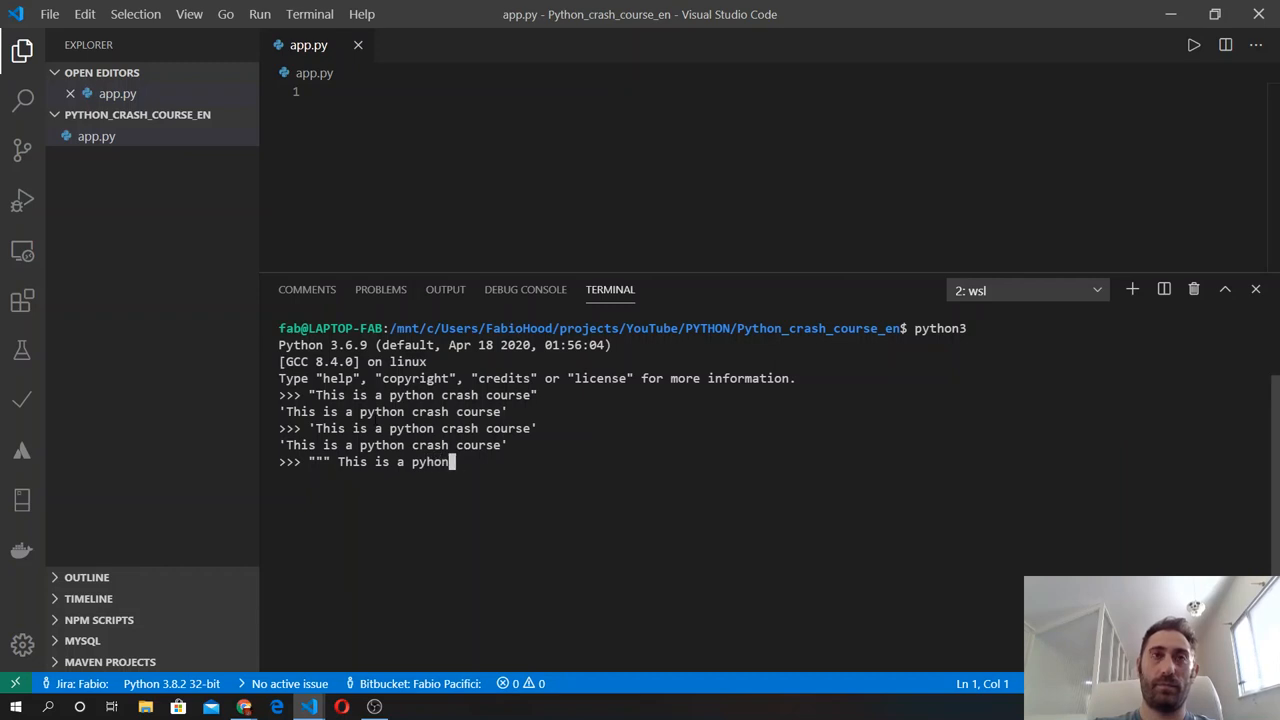
{"action": "type", "text": "crash"}
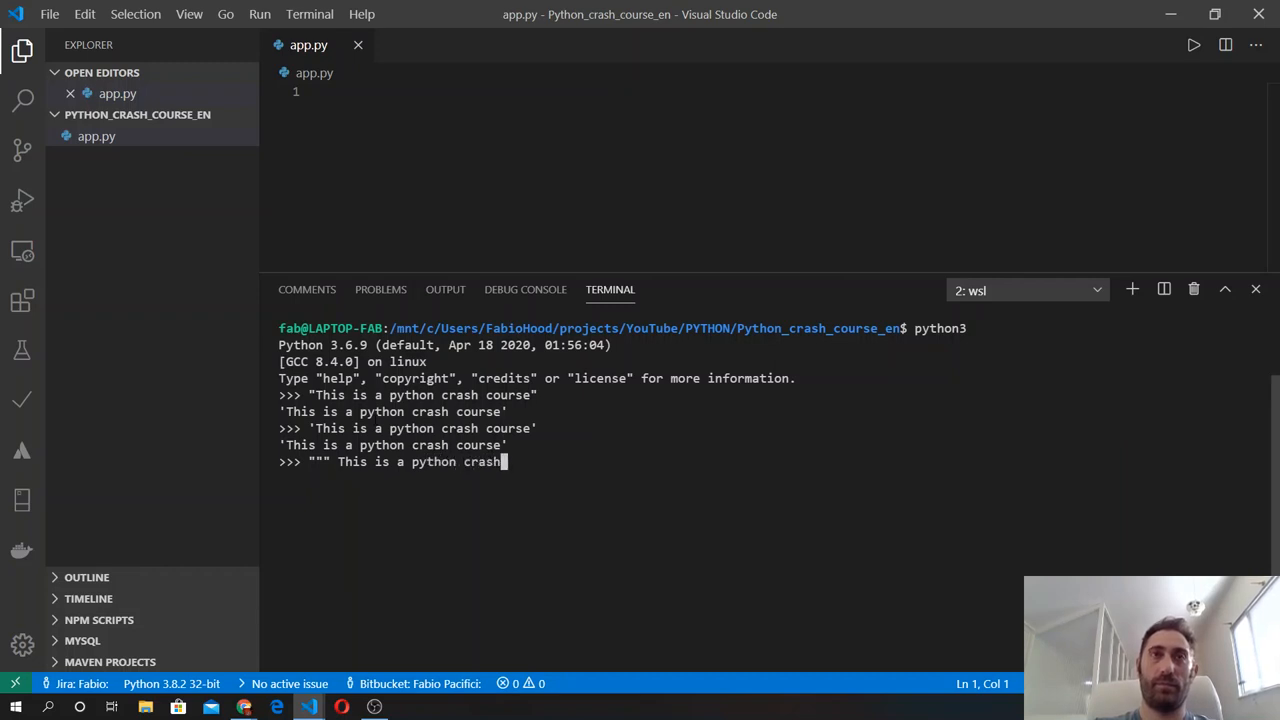
{"action": "type", "text": "course\""}
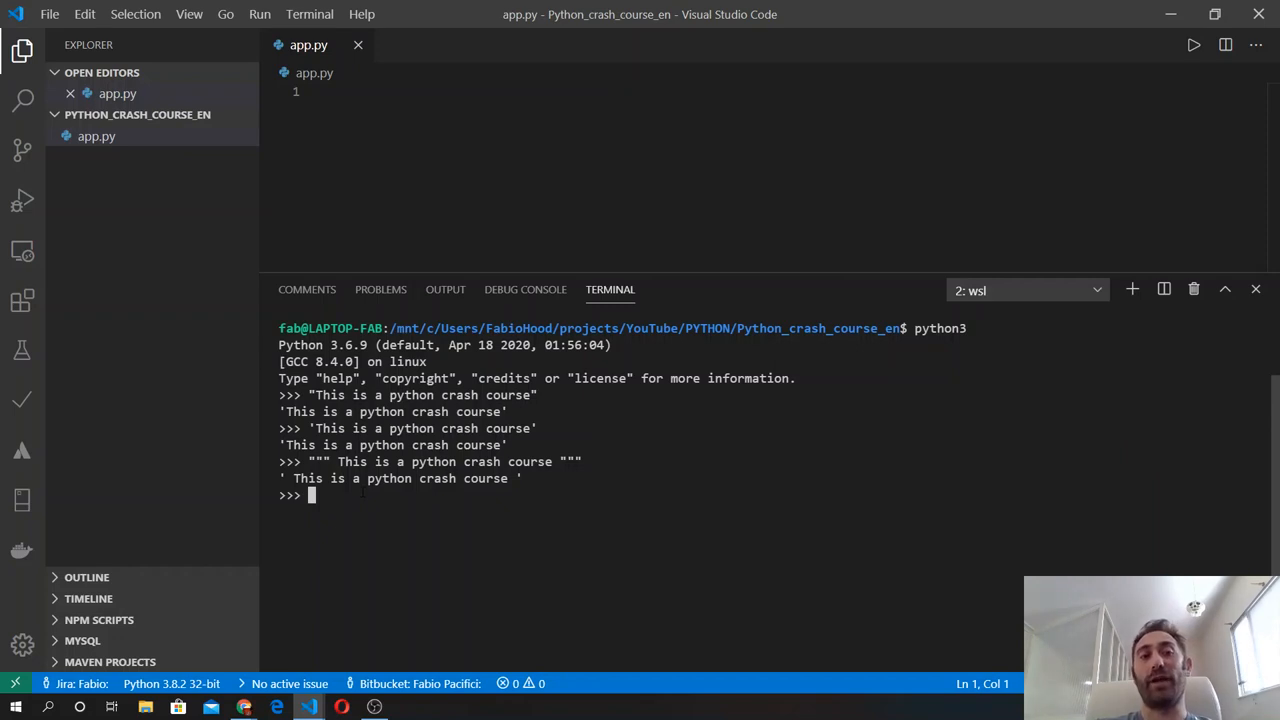
{"action": "type", "text": "name = \""}
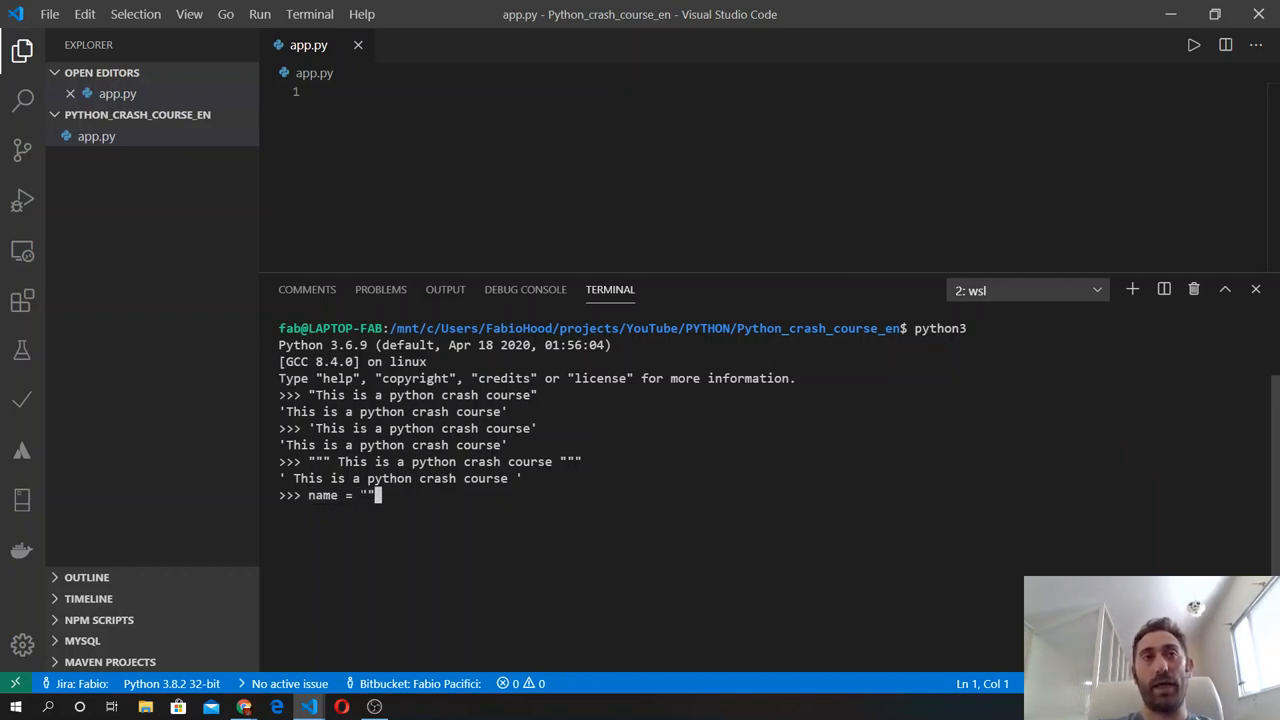
Assign name = "Fabio" and job = "Developer", then begin a sentence assignment.
{"action": "type", "text": "Fabio"}
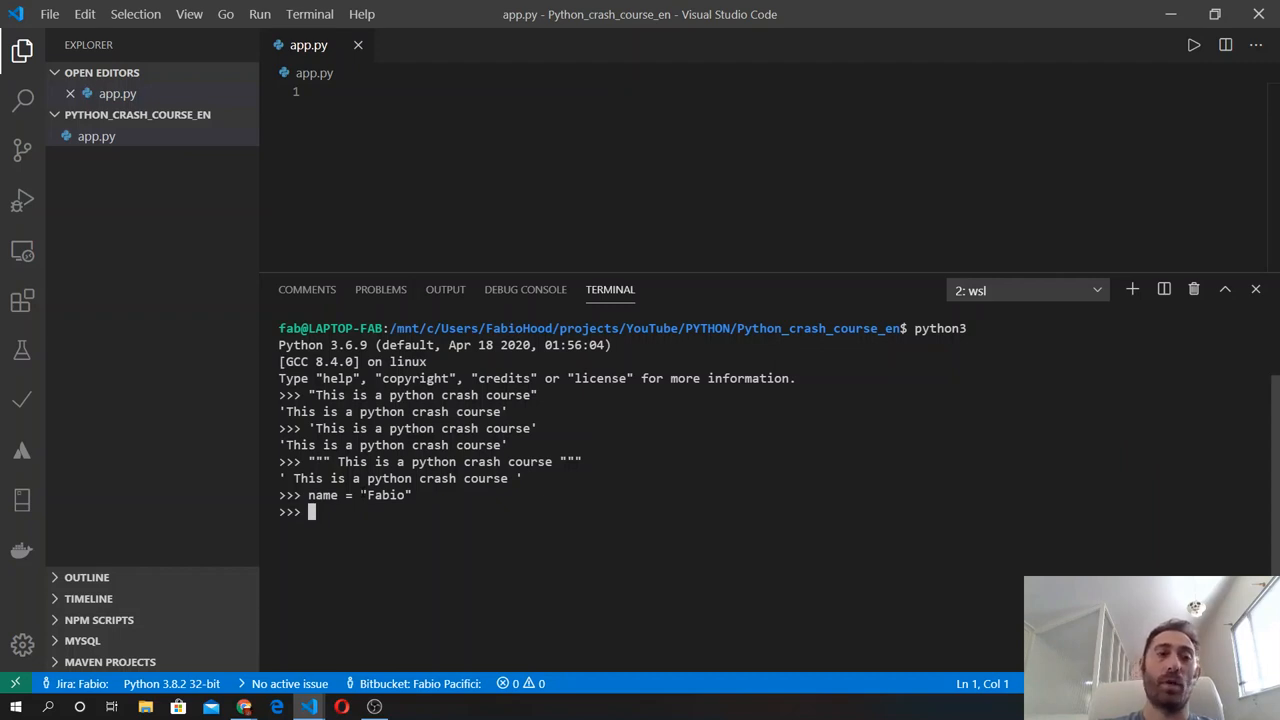
{"action": "type", "text": "jo"}
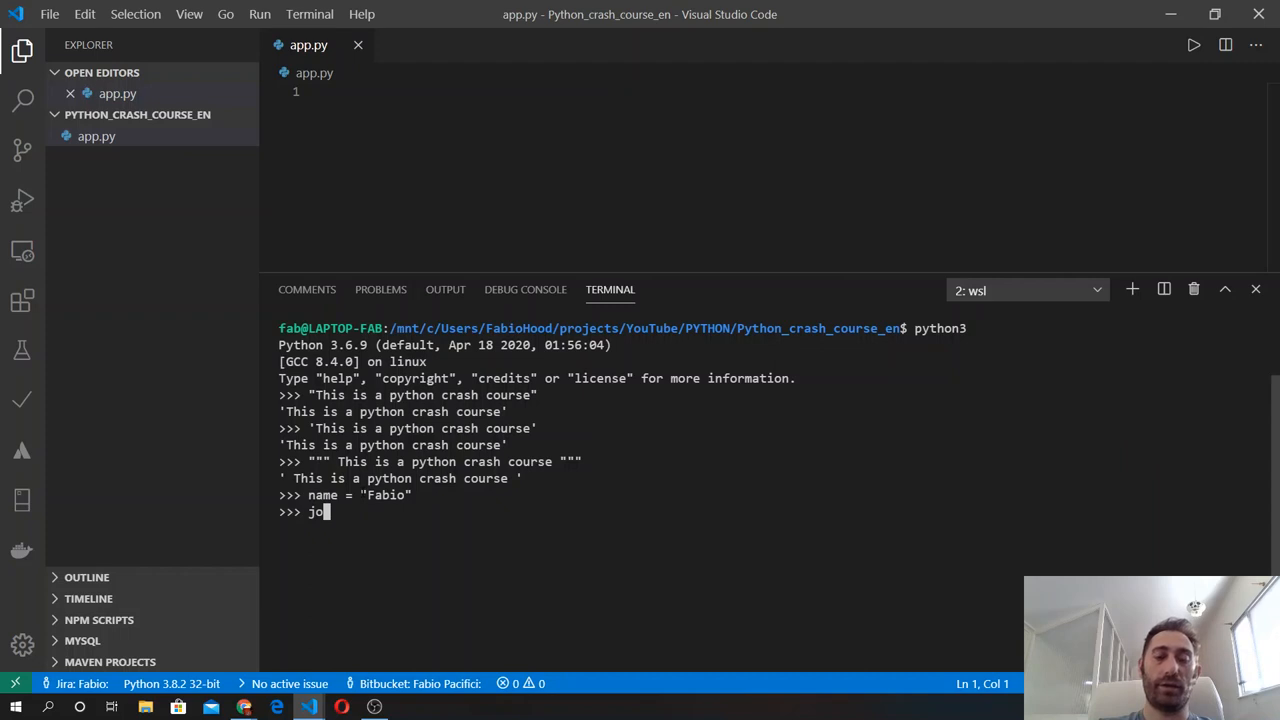
{"action": "type", "text": "b ="}
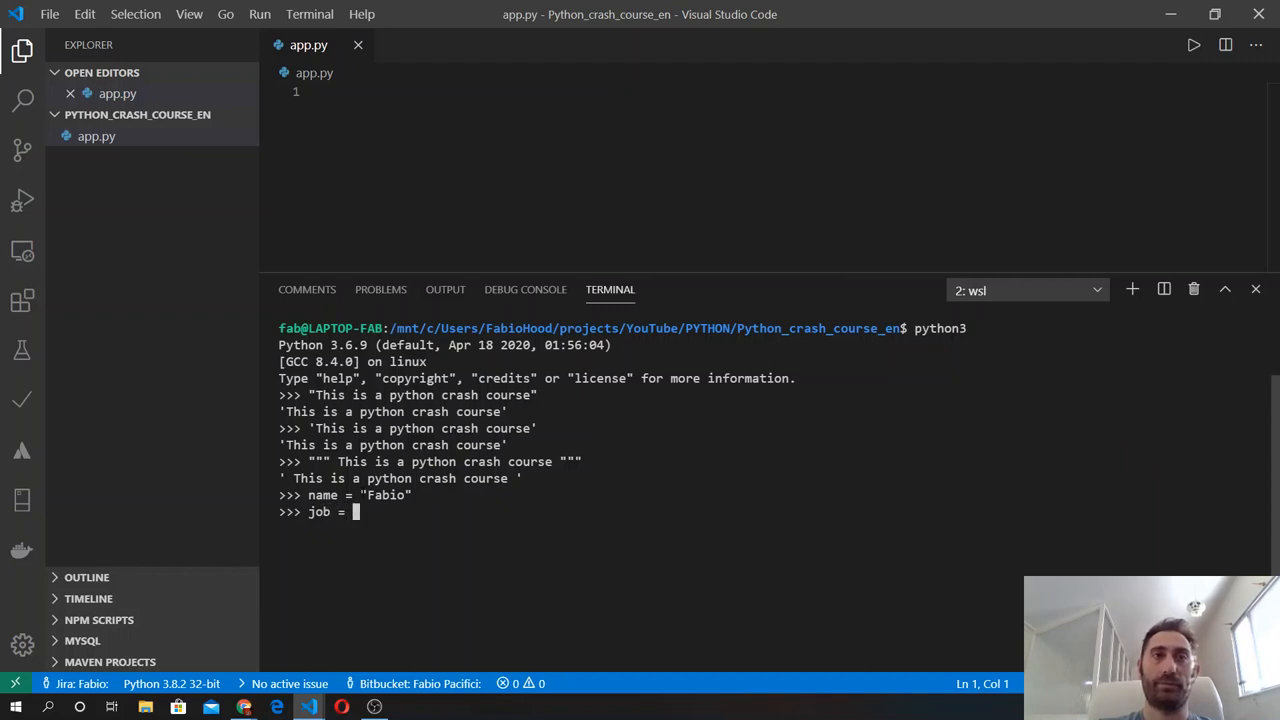
{"action": "type", "text": "\"Deve"}
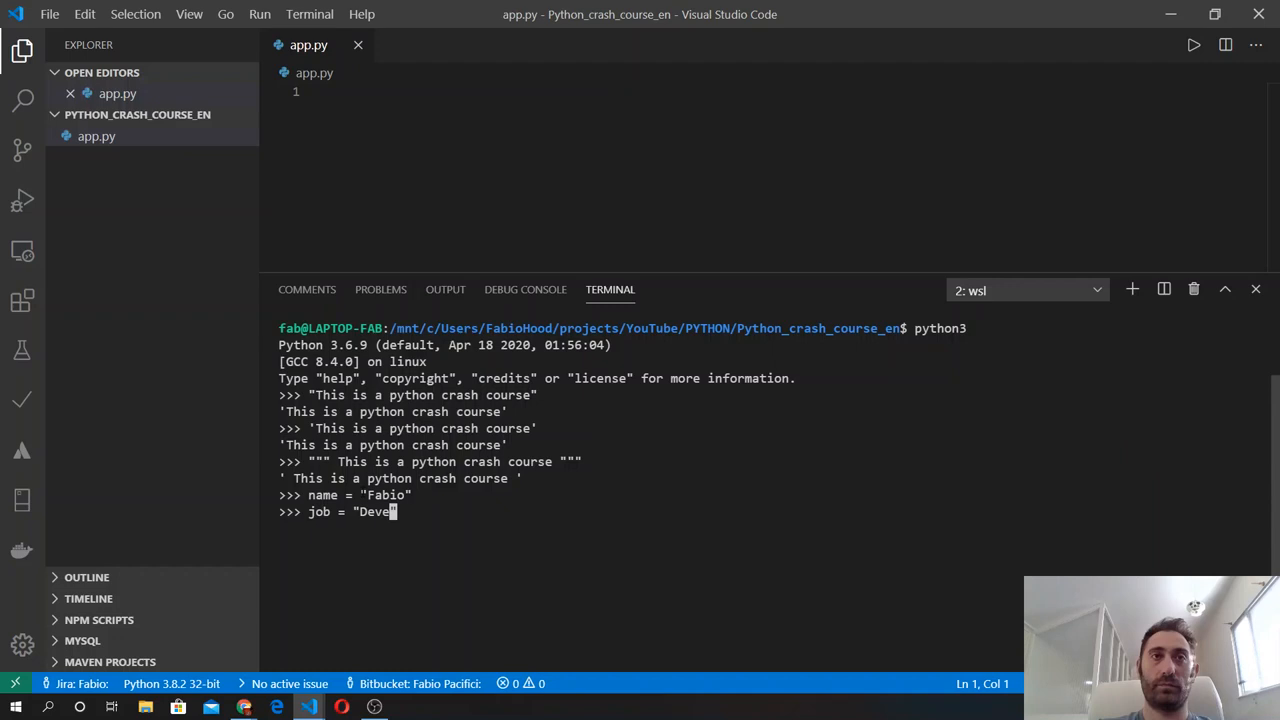
{"action": "type", "text": "loper"}
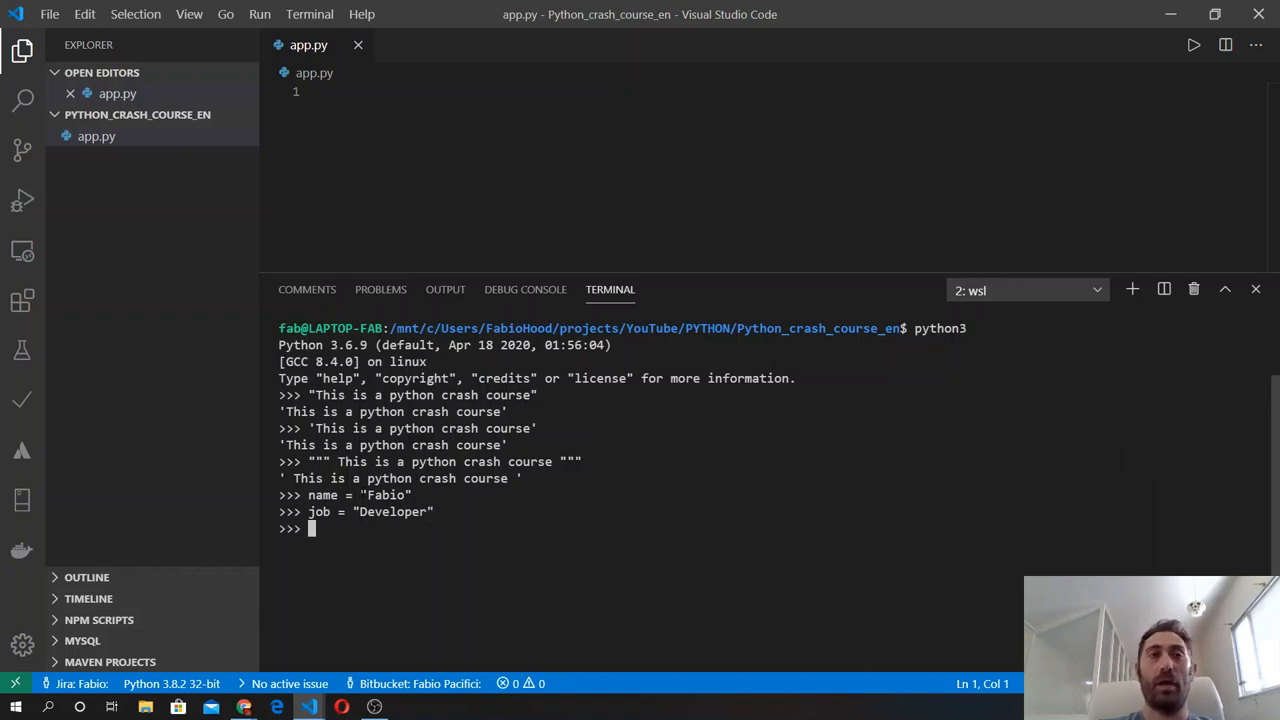
{"action": "type", "text": "s"}
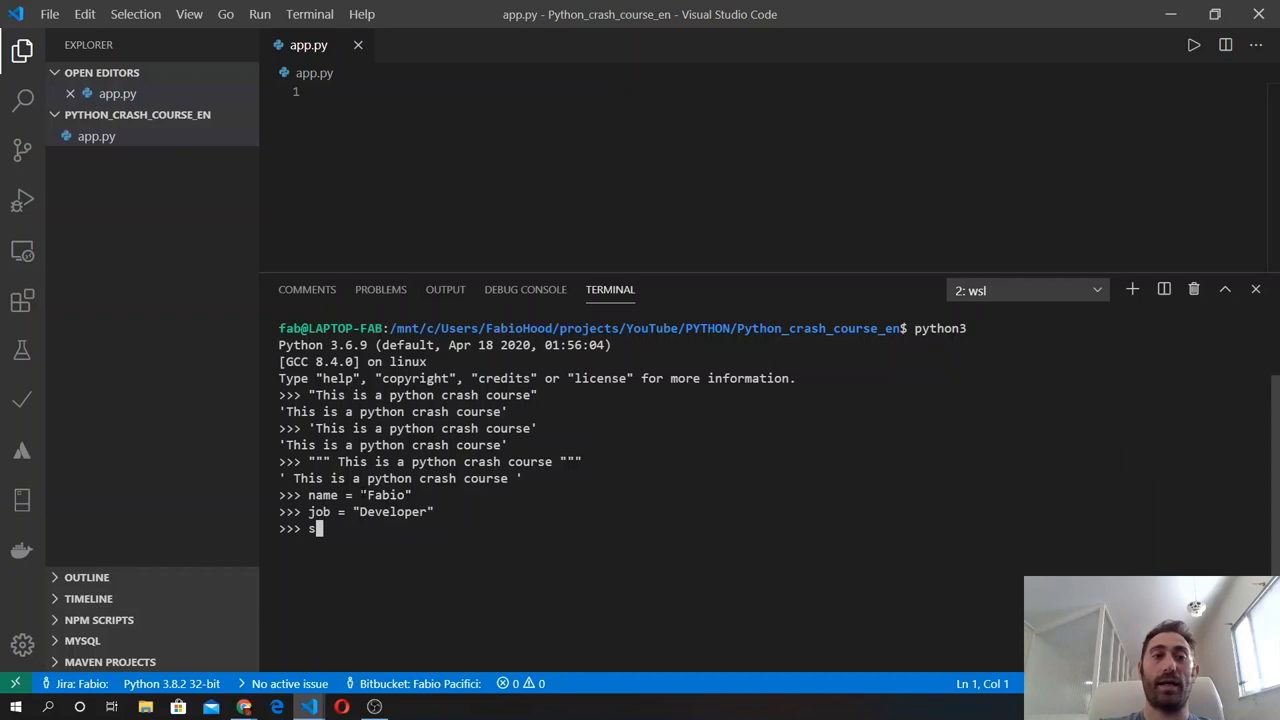
{"action": "type", "text": "entence ="}
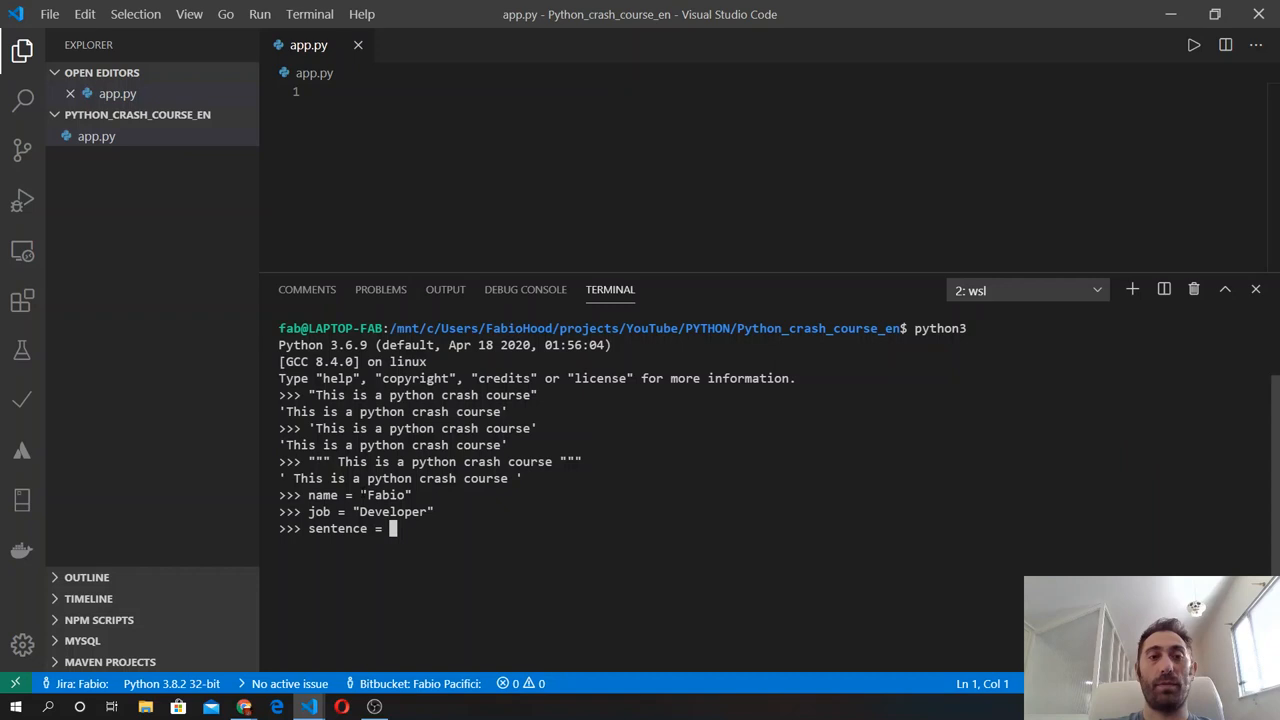
Assign sentence = name + " is a " + job by concatenation.
{"action": "type", "text": "na"}
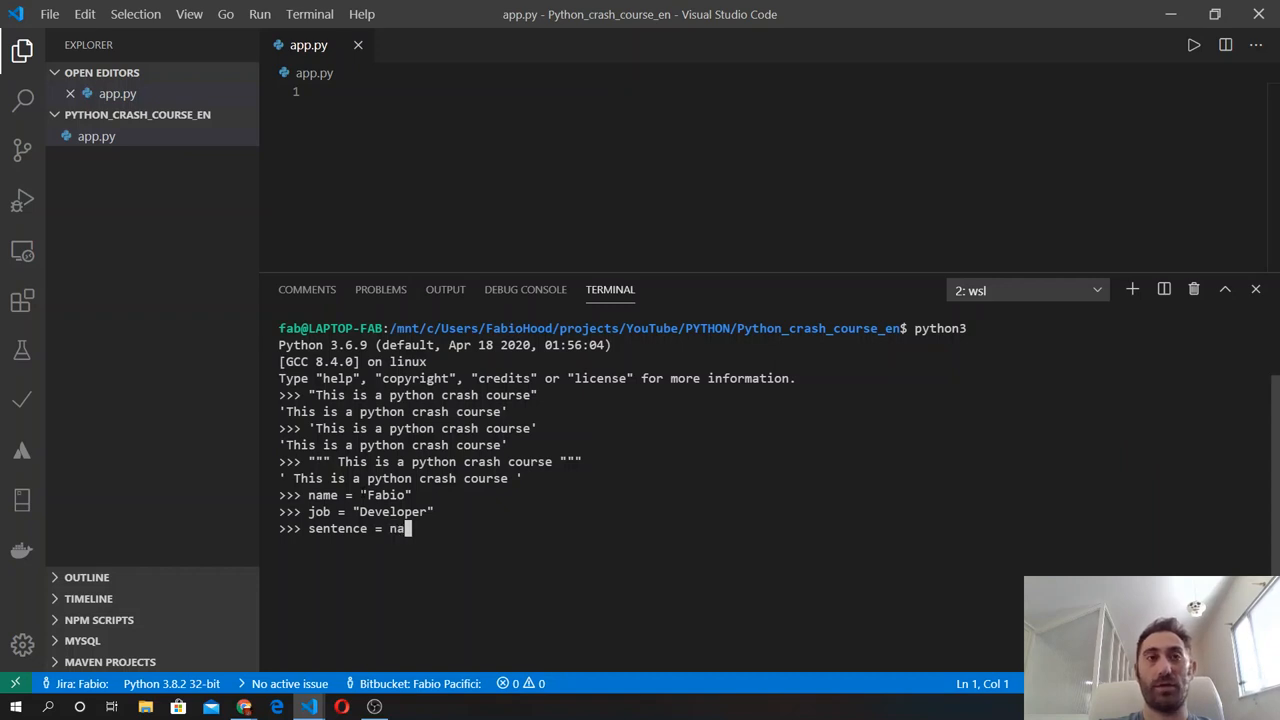
{"action": "type", "text": "me +"}
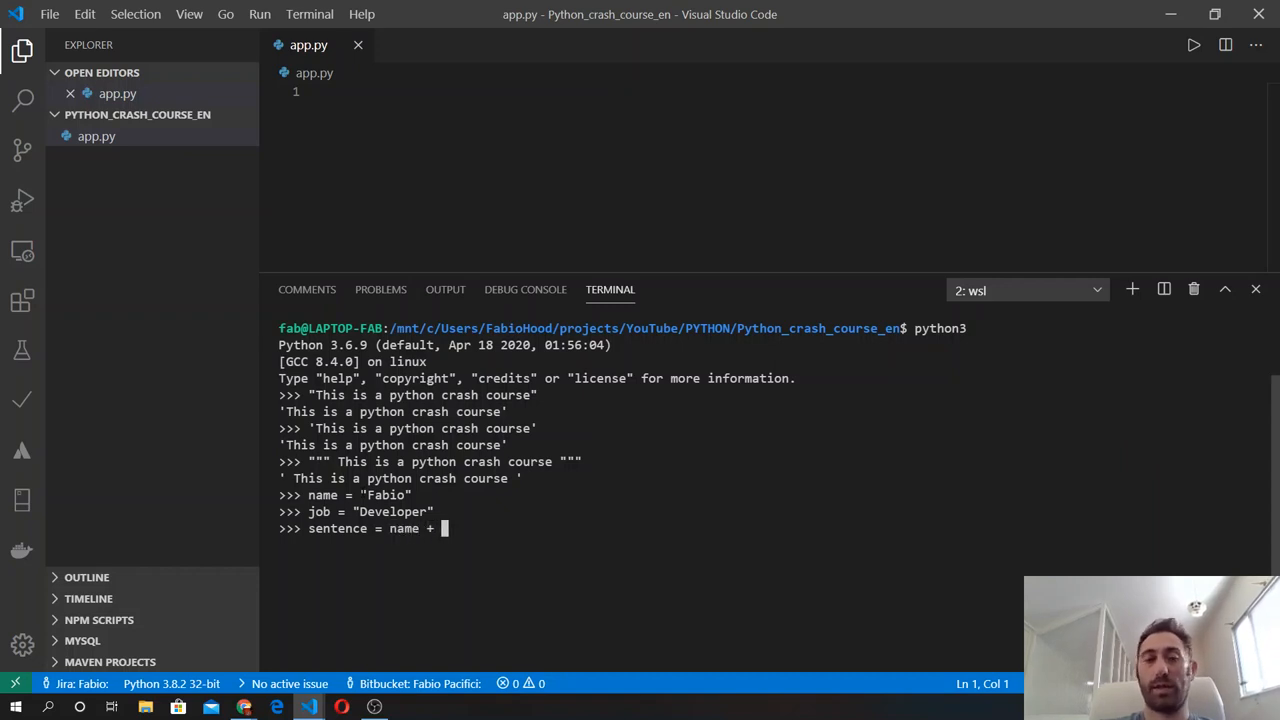
{"action": "type", "text": "\" \""}
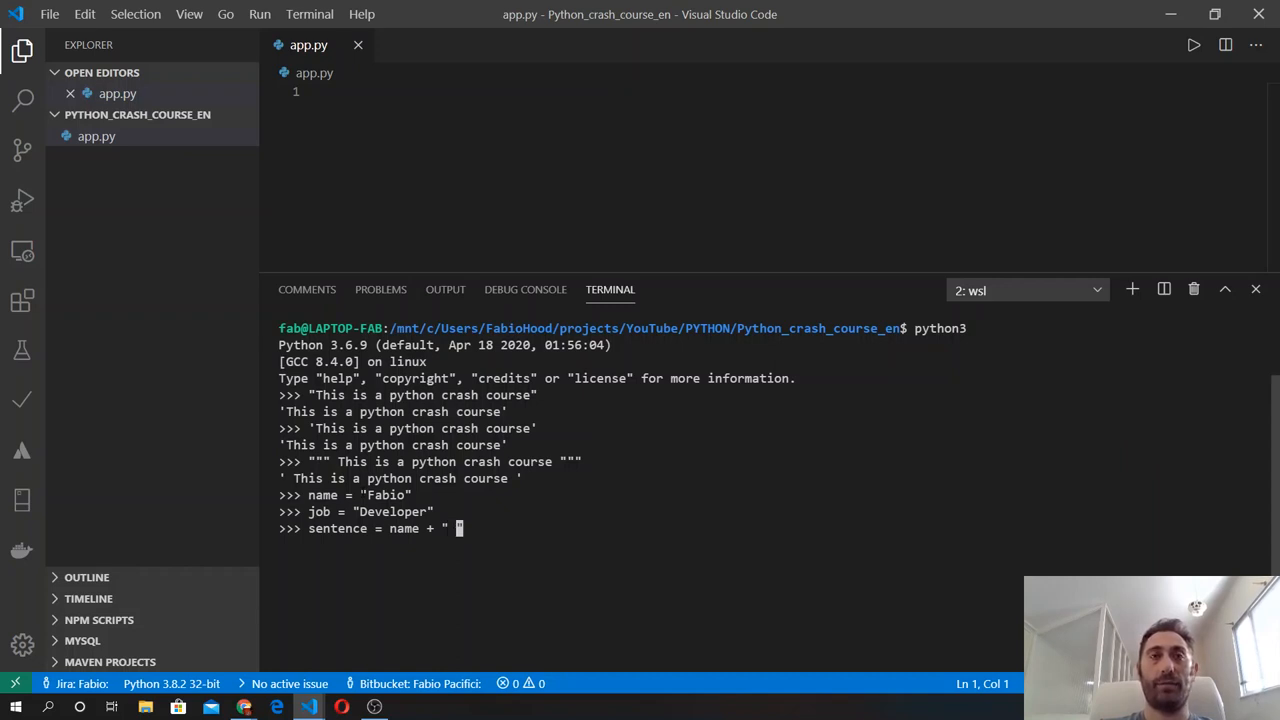
{"action": "type", "text": "i"}
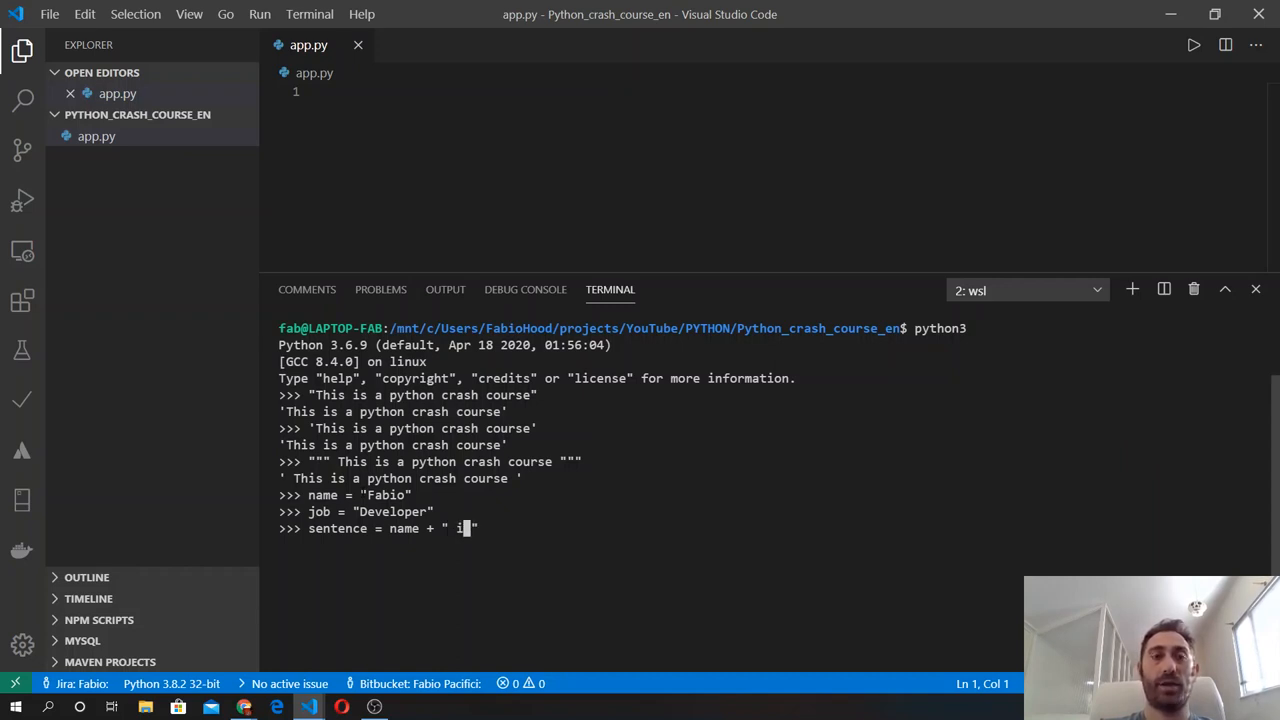
{"action": "type", "text": "is a"}
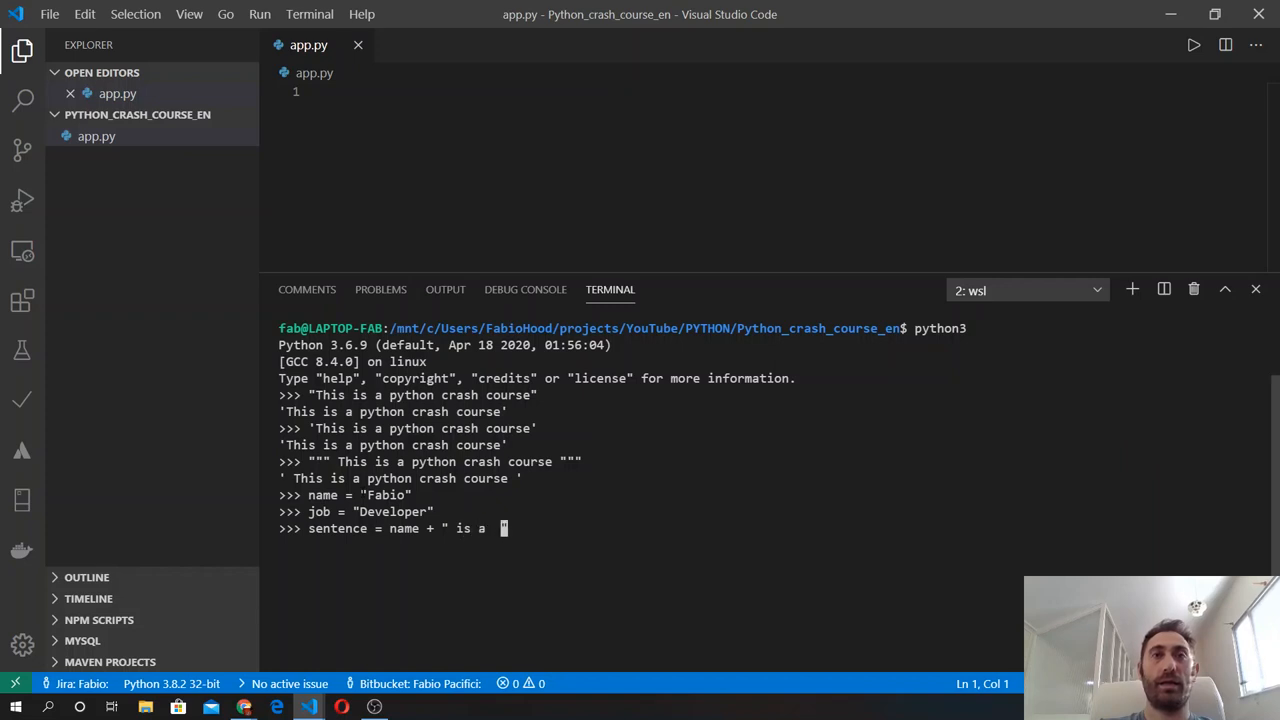
{"action": "type", "text": "\""}
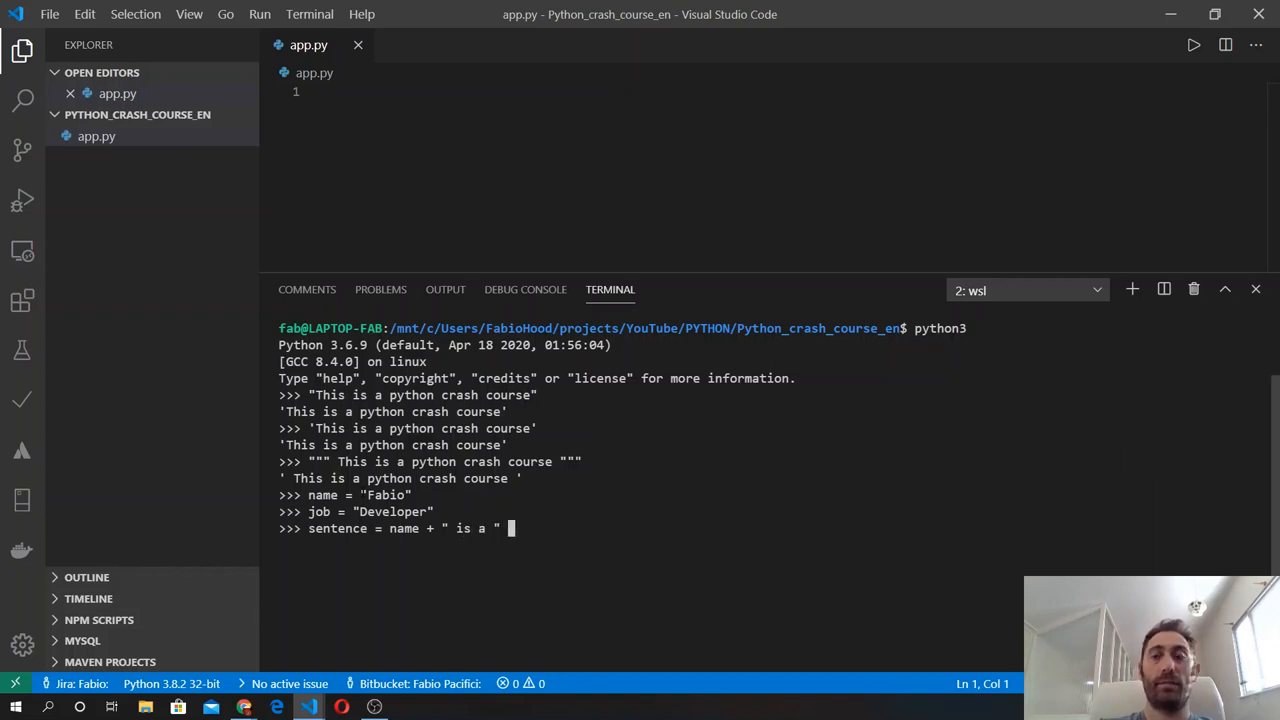
{"action": "type", "text": "+"}
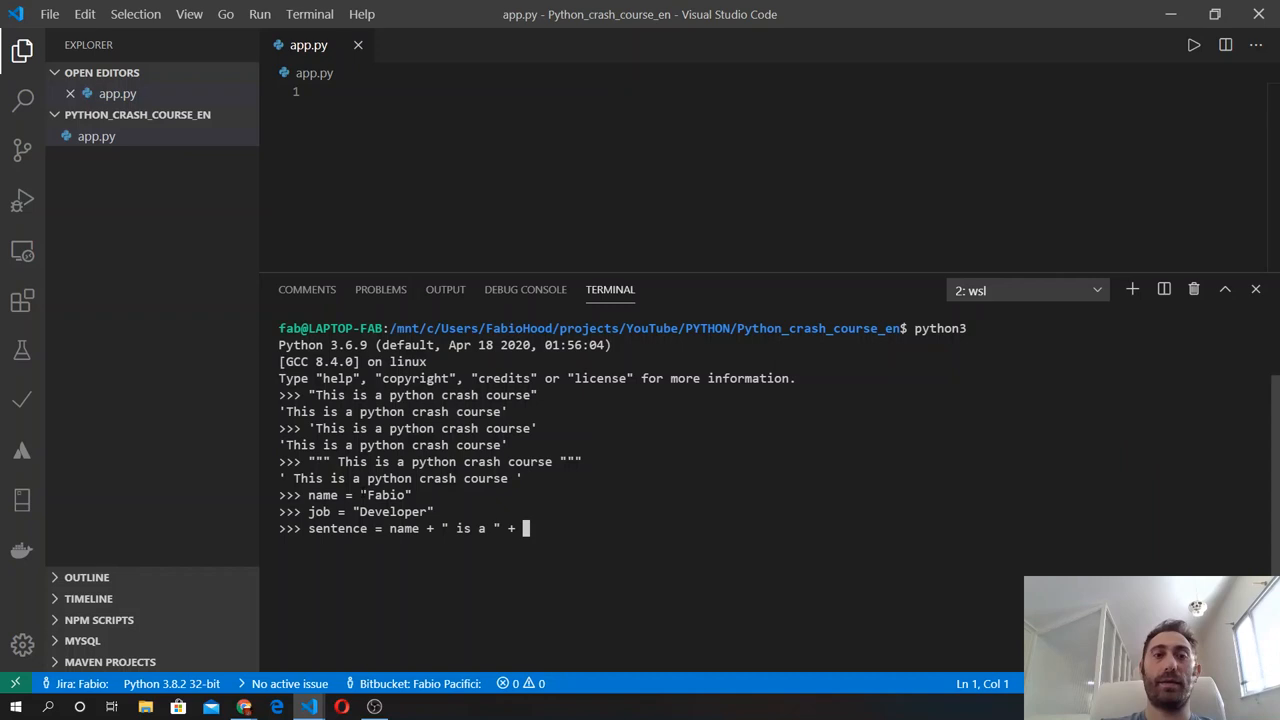
{"action": "type", "text": "h"}
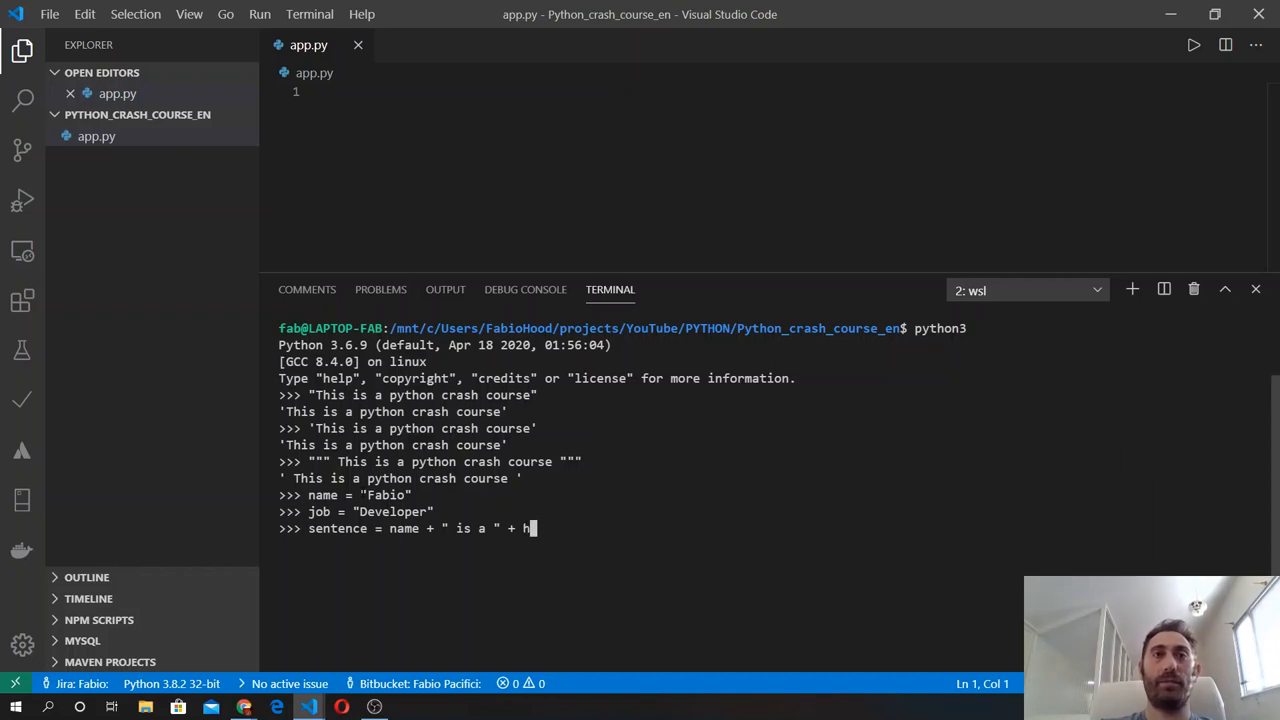
{"action": "type", "text": "ob"}
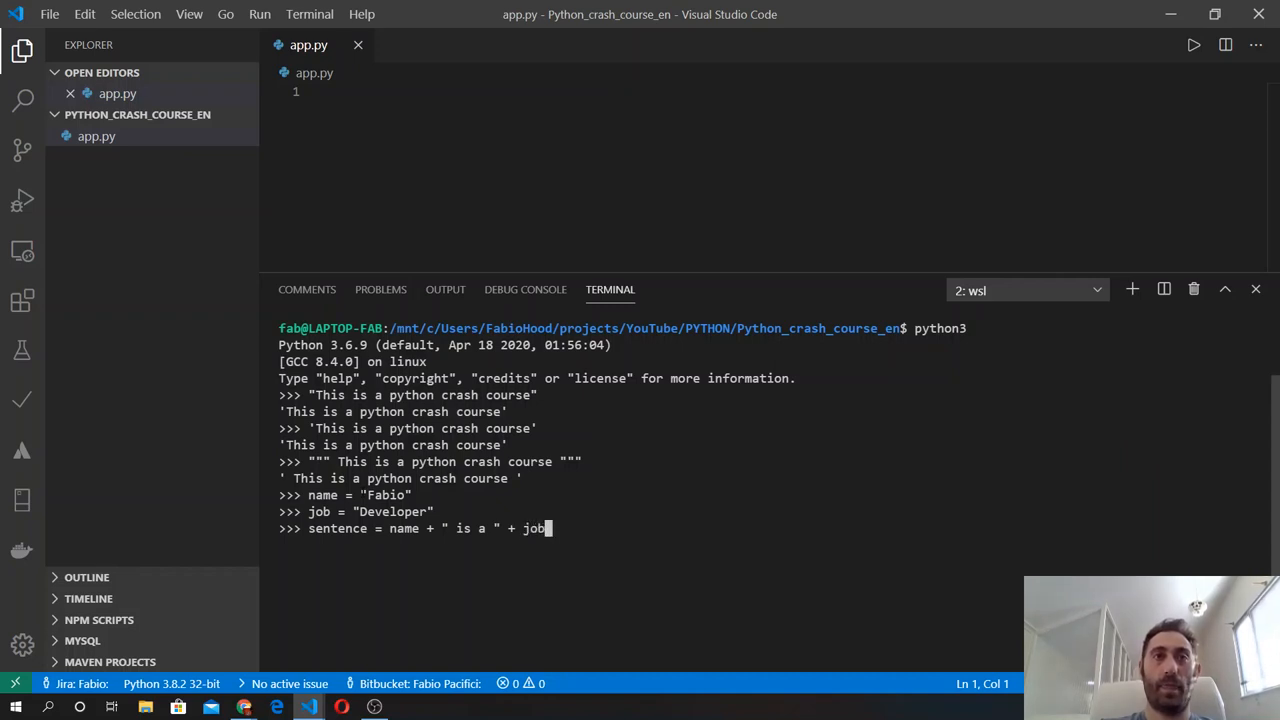
{"action": "key", "text": "Return"}
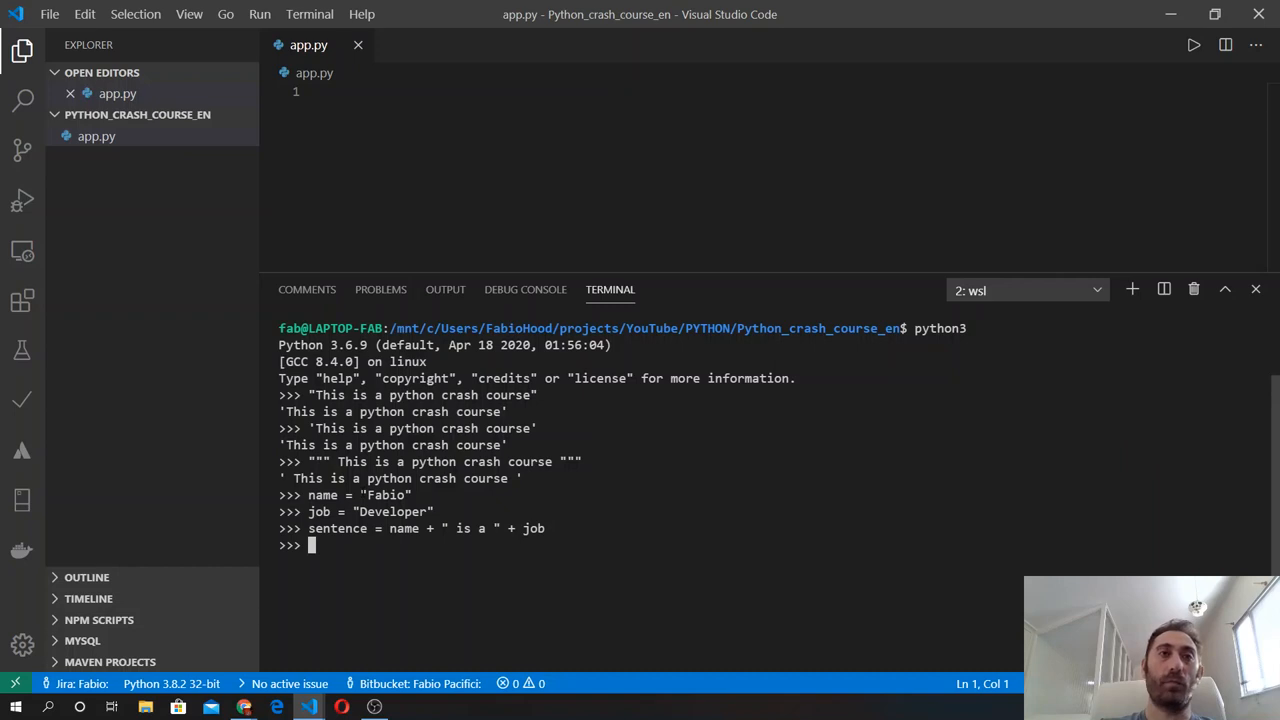
Echo sentence to show 'Fabio is a Developer'.
{"action": "type", "text": "sen"}
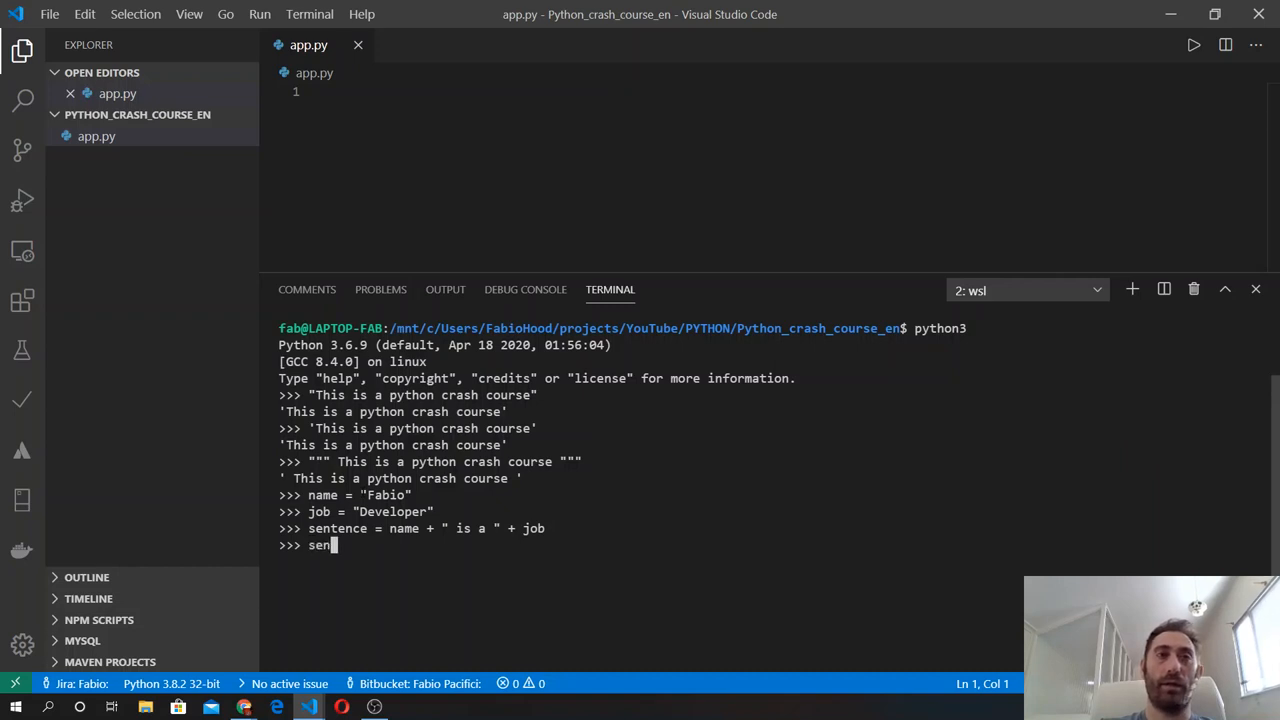
{"action": "key", "text": "Return"}
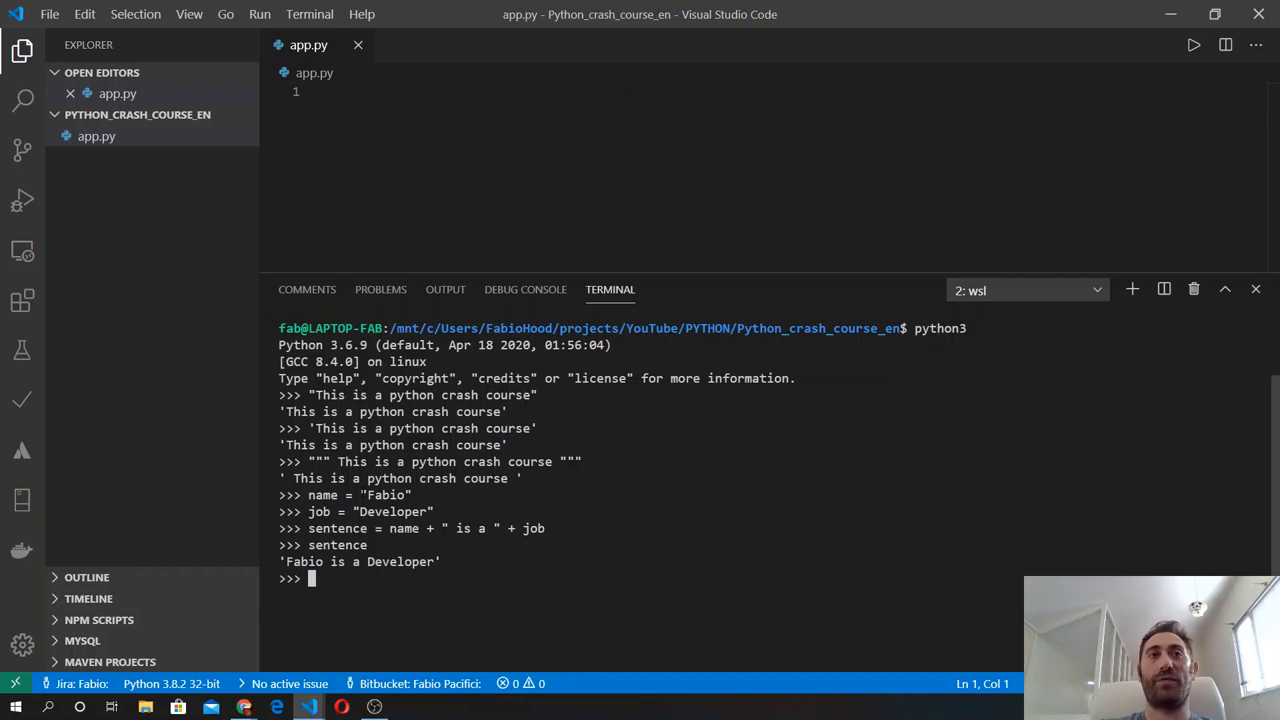
Echo name ('Fabio'), the misspelled jub (NameError) and job ('Developer'), then begin sentence =.
{"action": "type", "text": "na"}
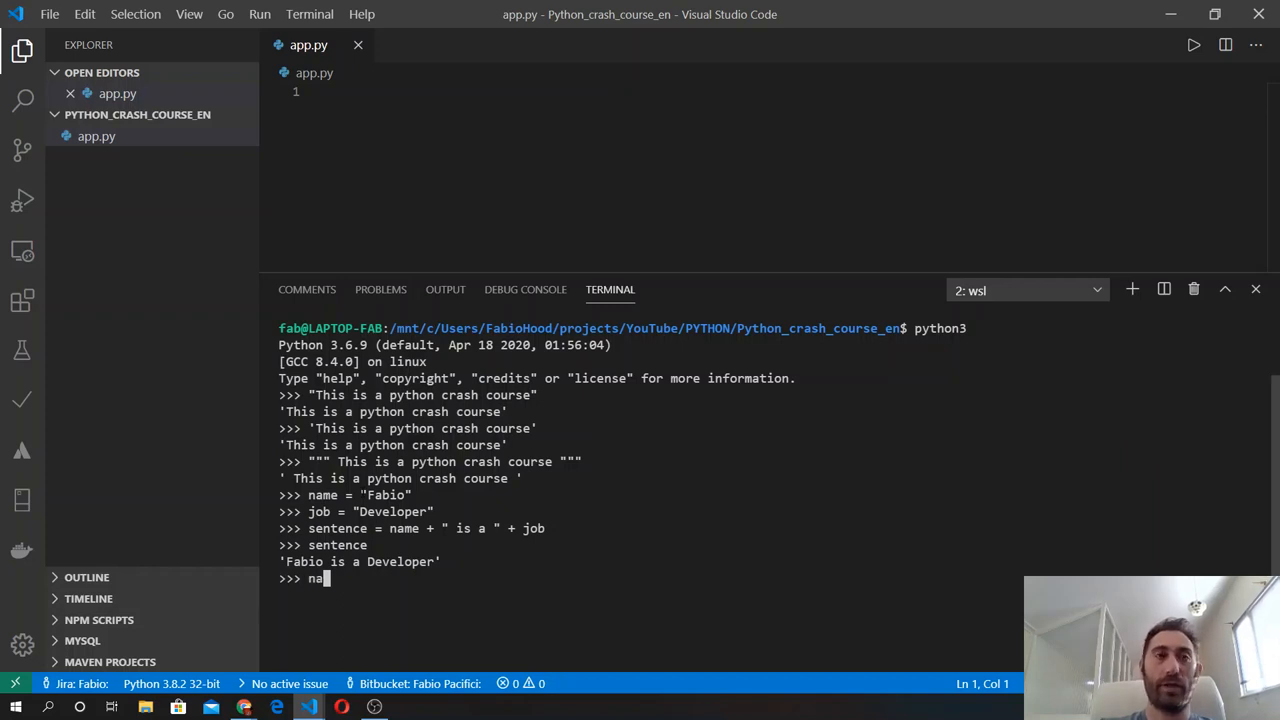
{"action": "type", "text": "me"}
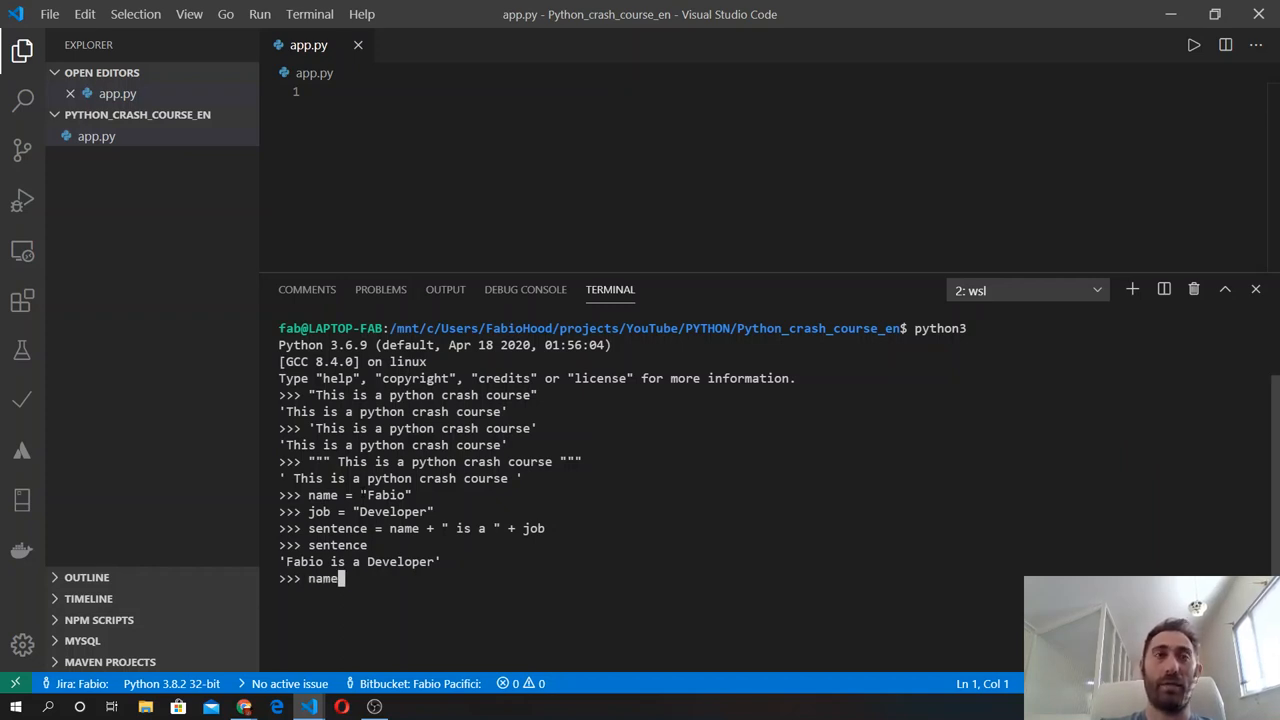
{"action": "key", "text": "Return"}
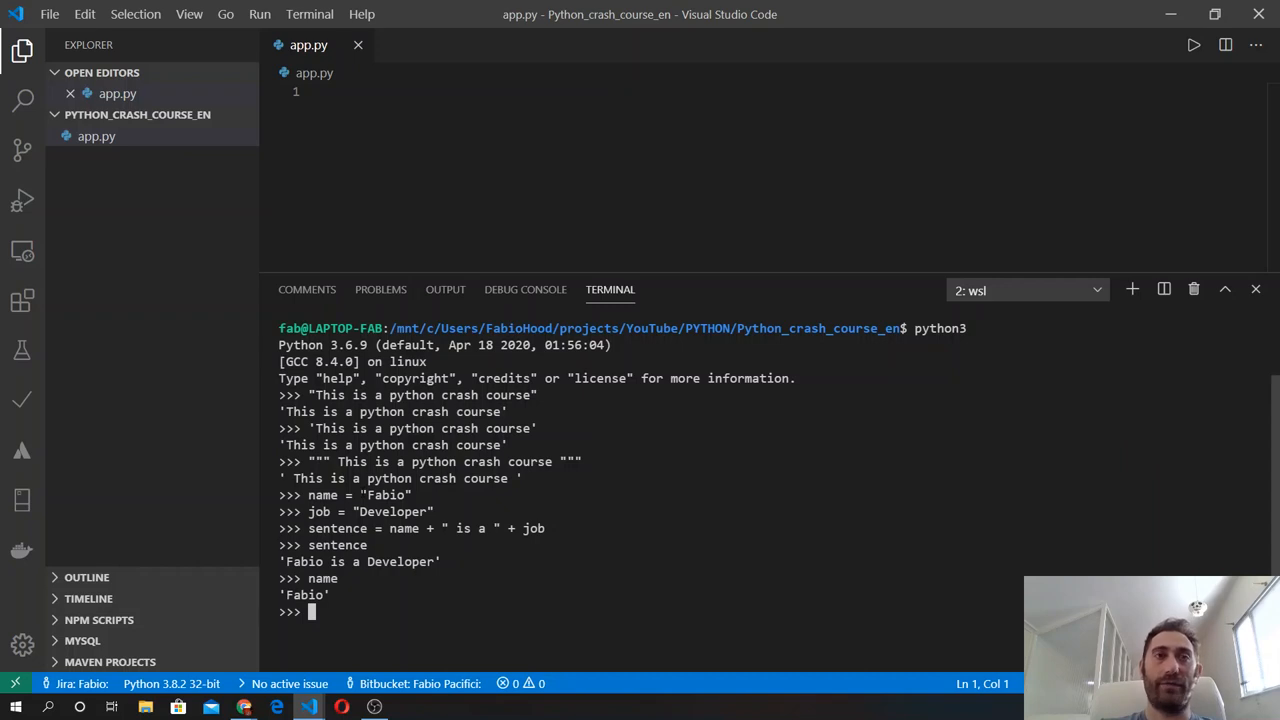
{"action": "type", "text": "job"}
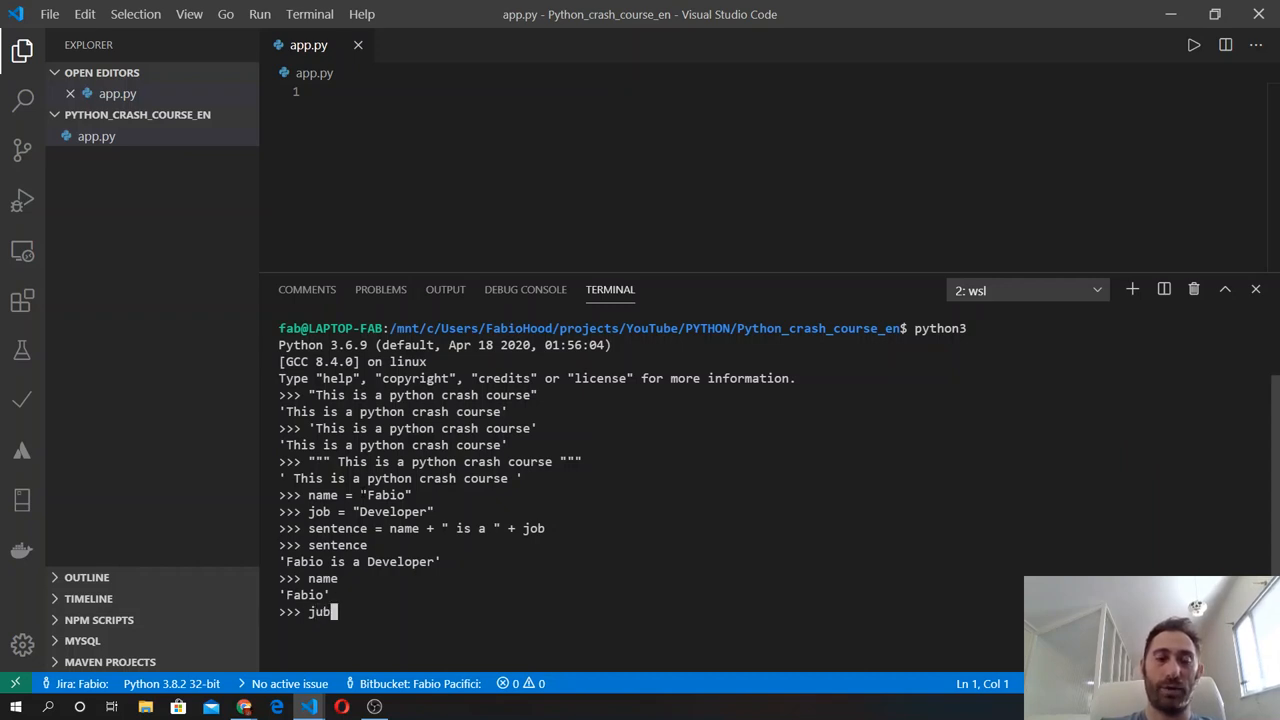
{"action": "key", "text": "Return"}
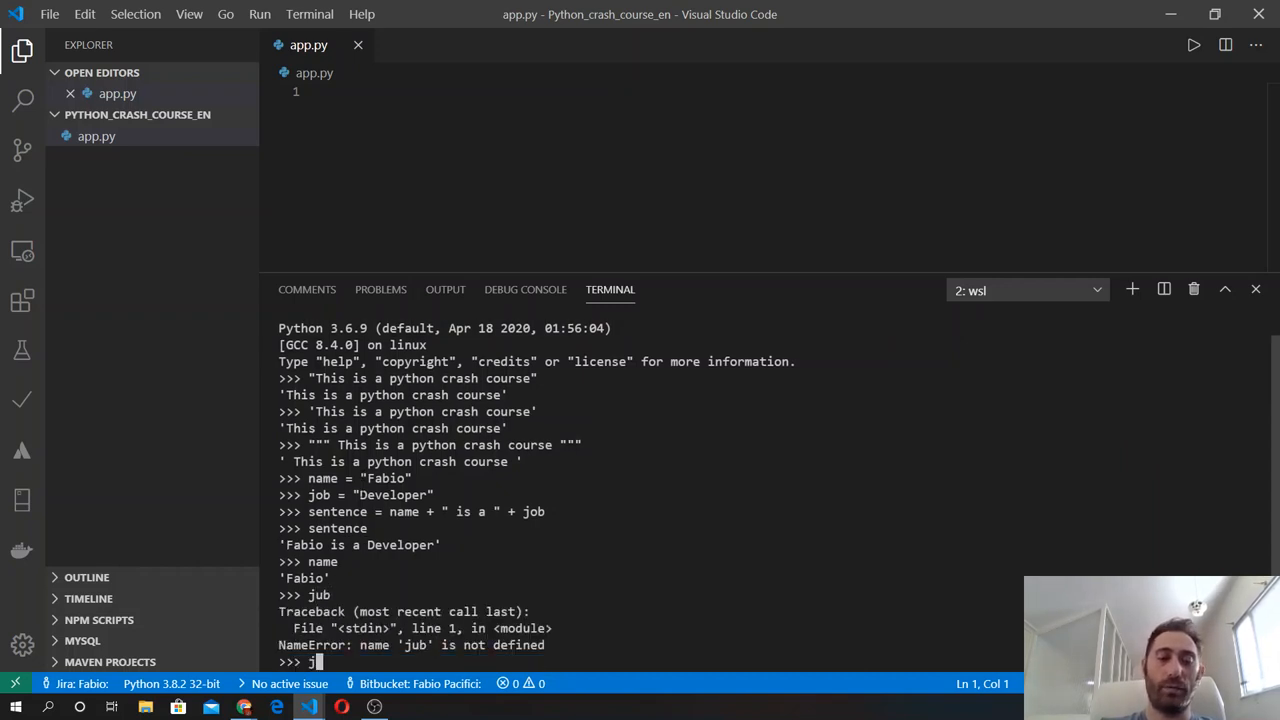
{"action": "key", "text": "Return"}
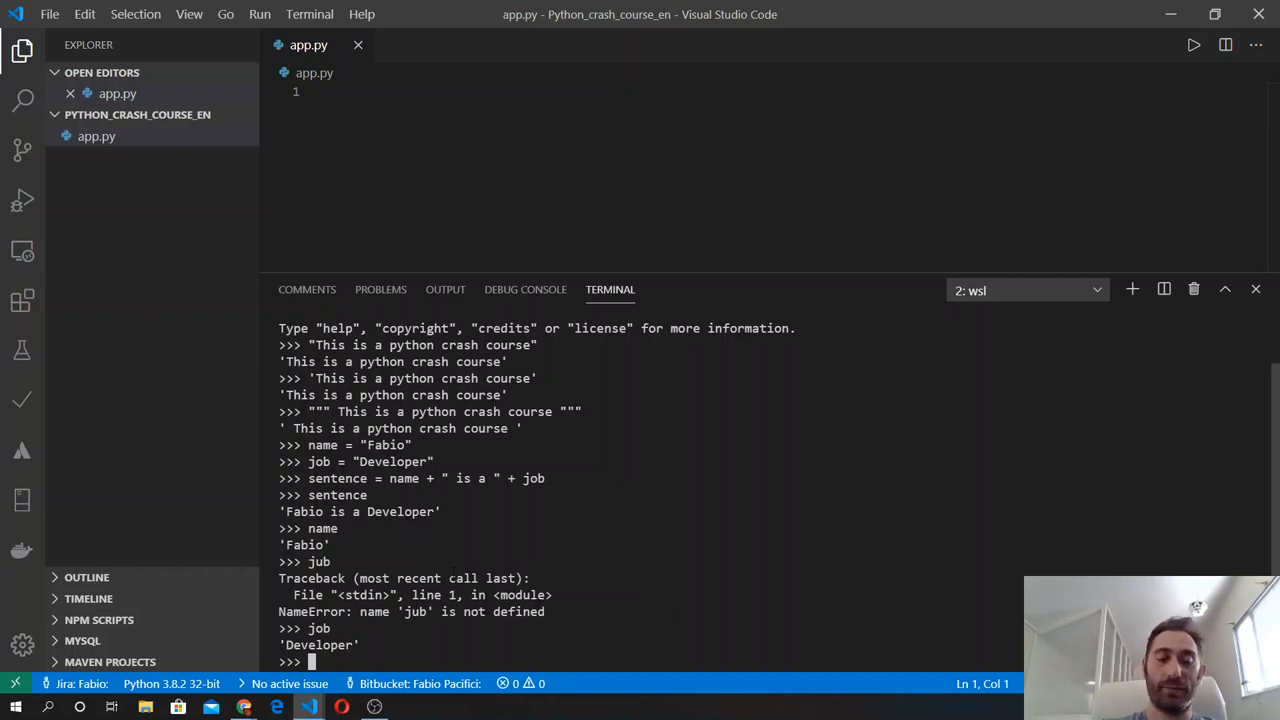
{"action": "type", "text": "sentence = \"{"}
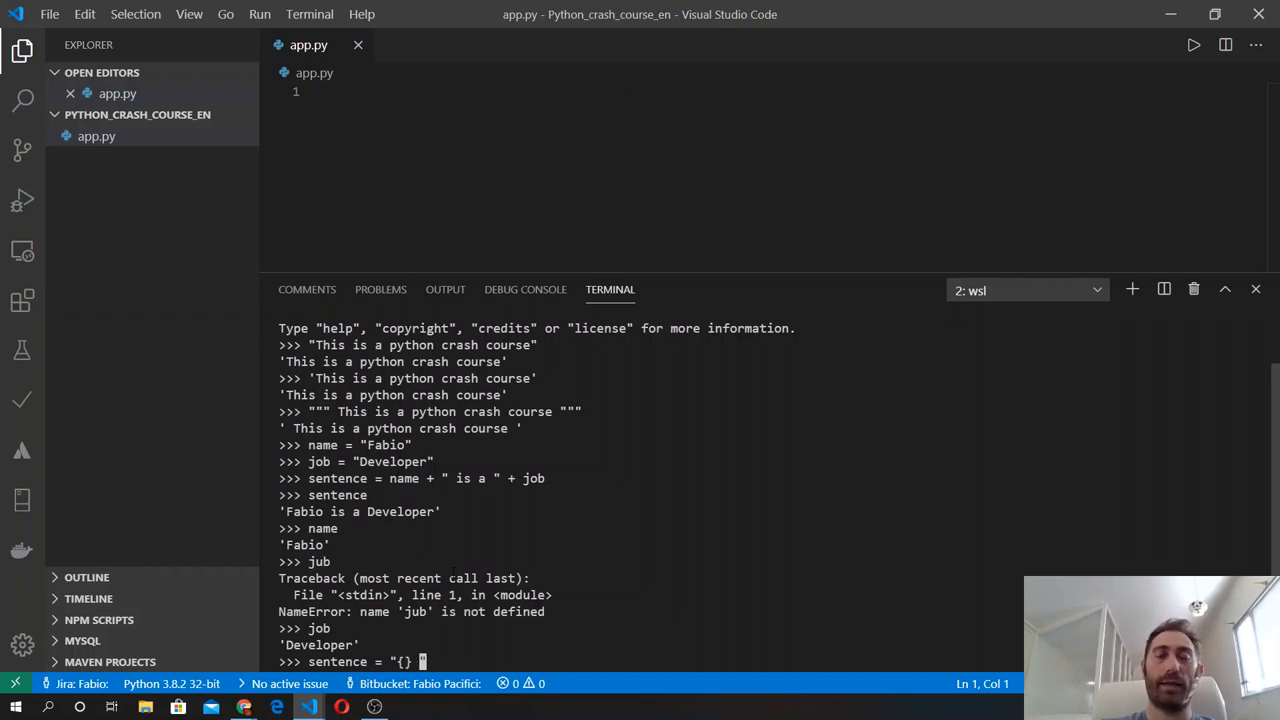
Assign sentence = "{} is a {}".format(name, job).
{"action": "type", "text": "is a"}
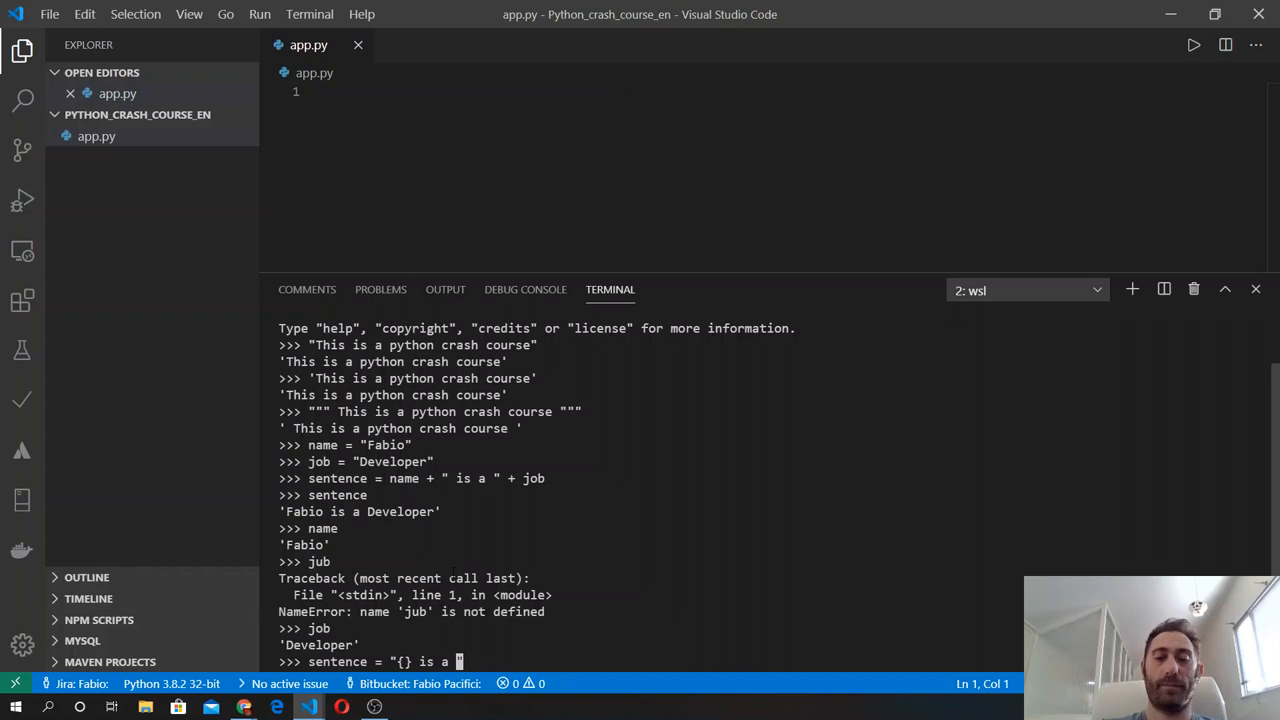
{"action": "type", "text": "}\"."}
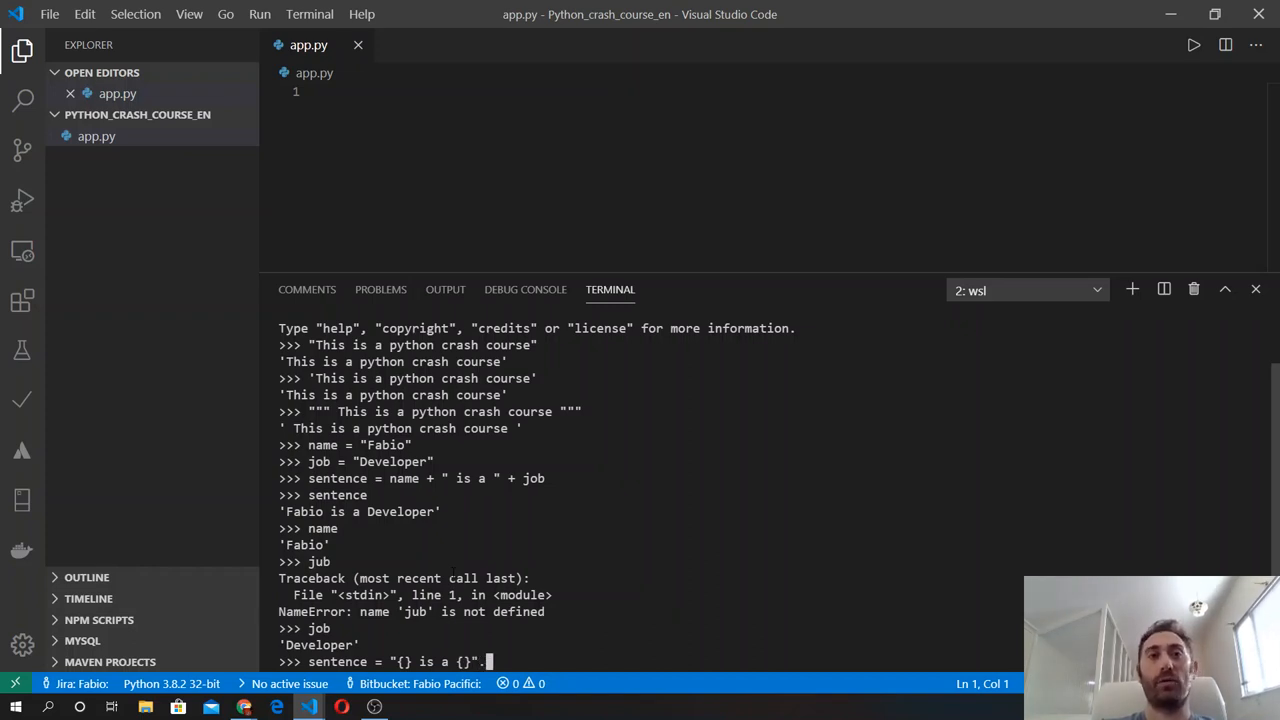
{"action": "type", "text": ".forma"}
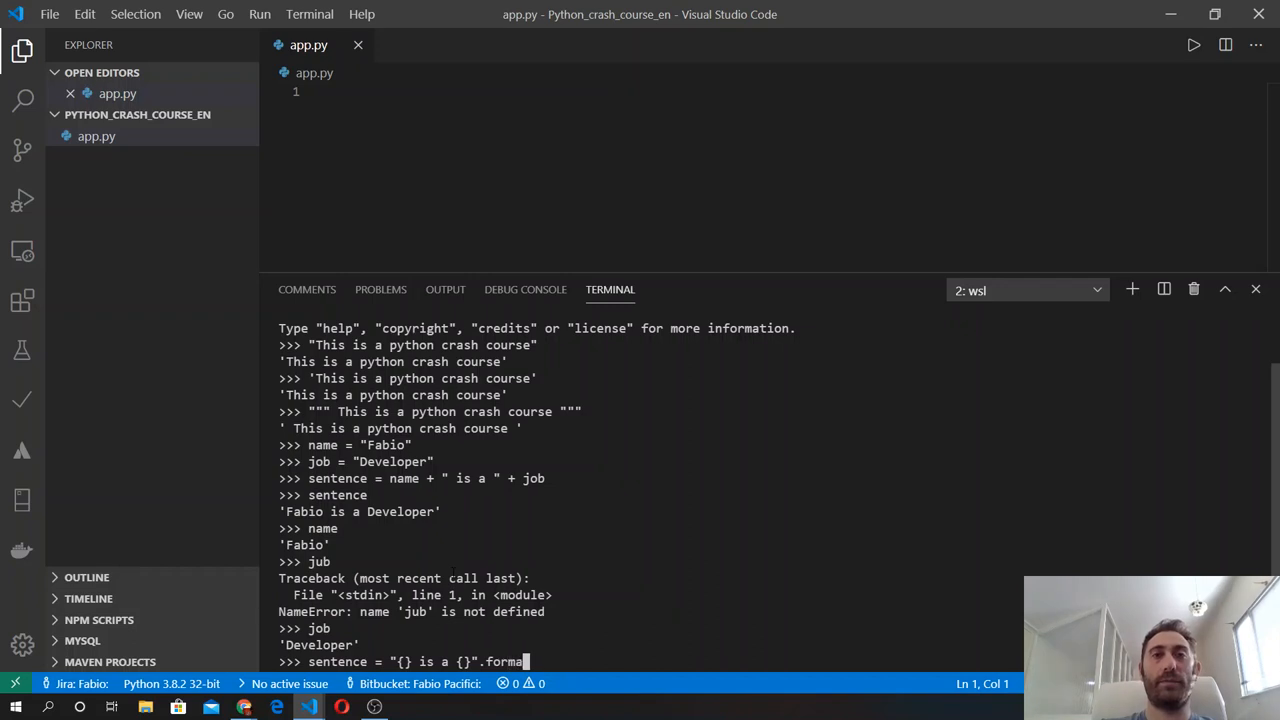
{"action": "type", "text": "("}
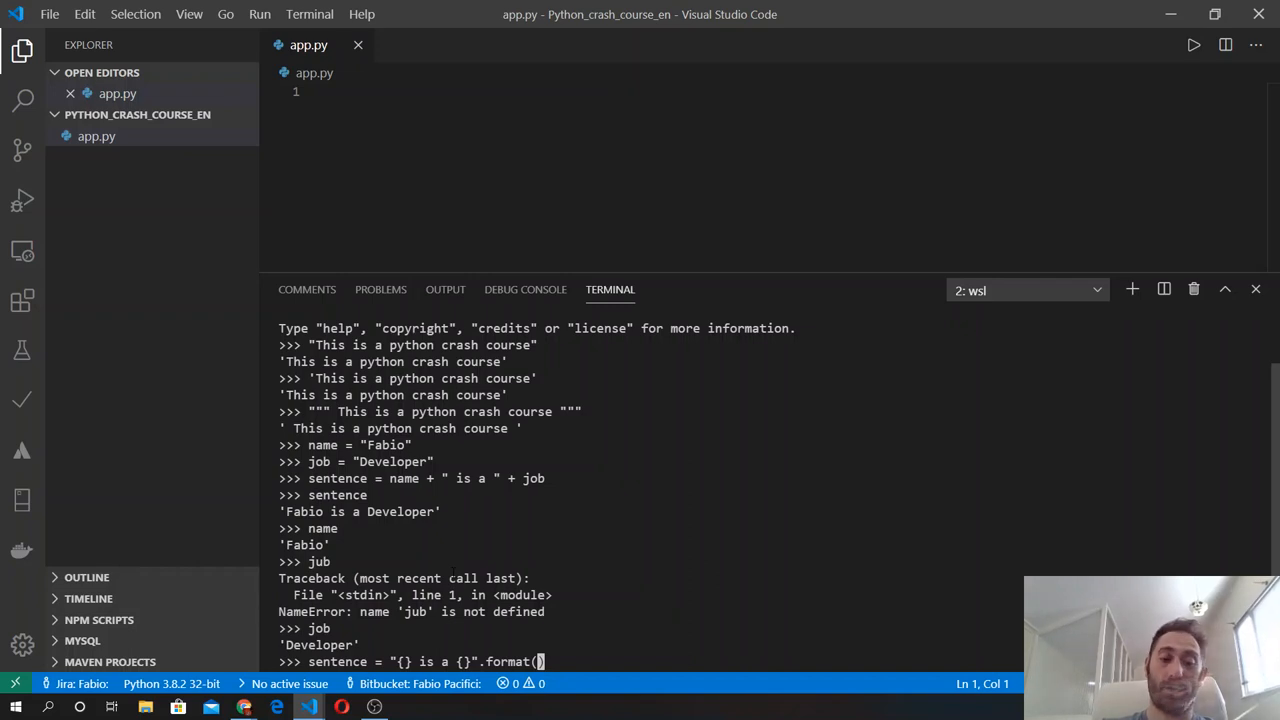
{"action": "type", "text": "name"}
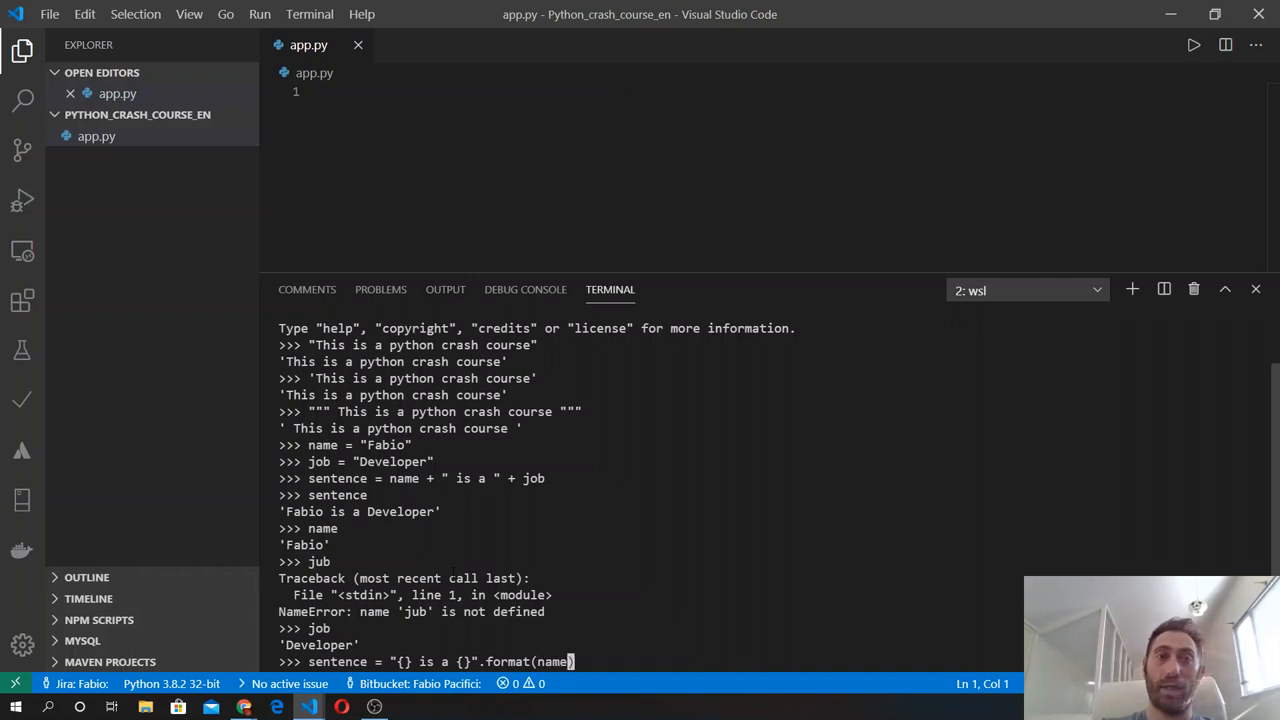
{"action": "type", "text": ","}
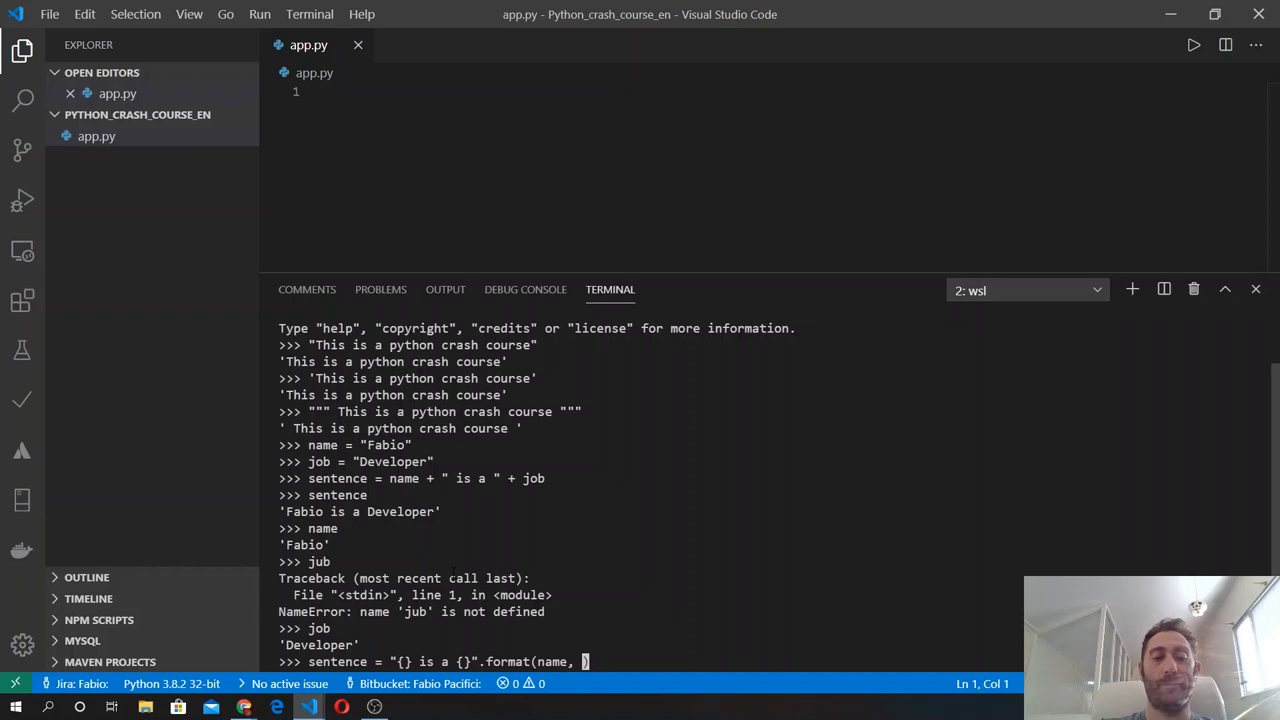
{"action": "type", "text": "job"}
{"action": "key", "text": "Return"}
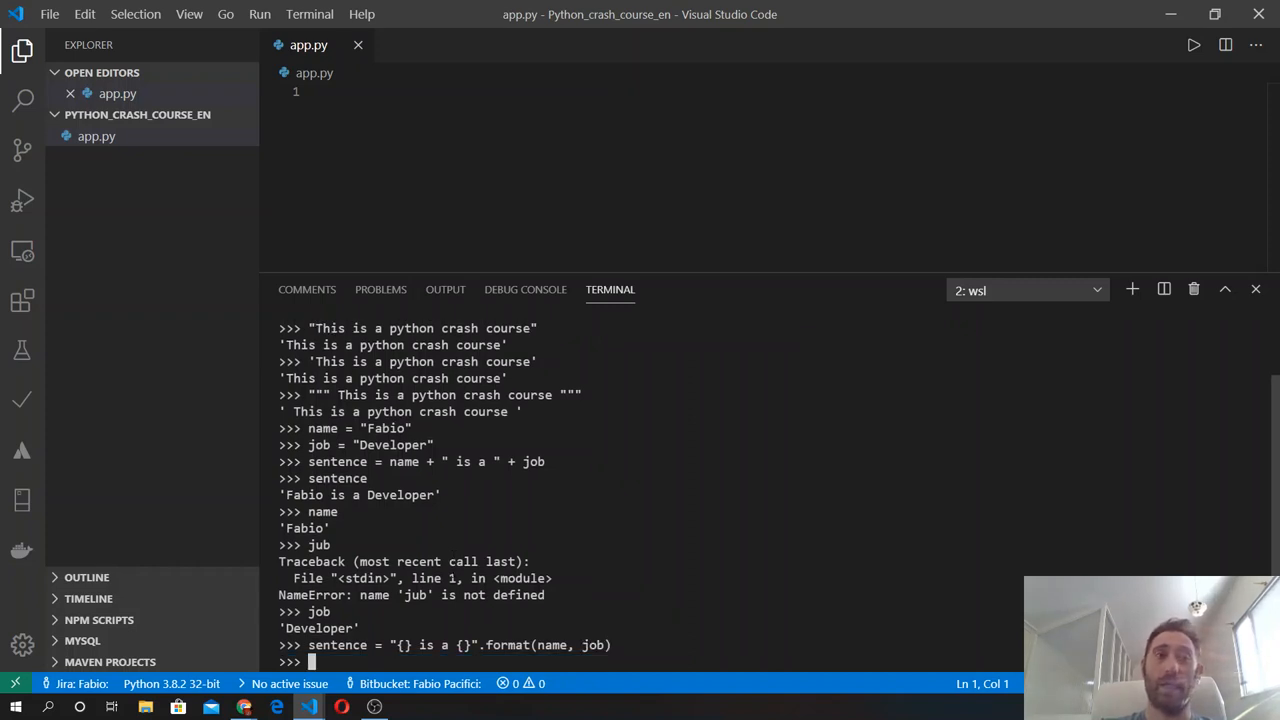
Echo sentence to show the formatted 'Fabio is a Developer'.
{"action": "type", "text": "sen"}
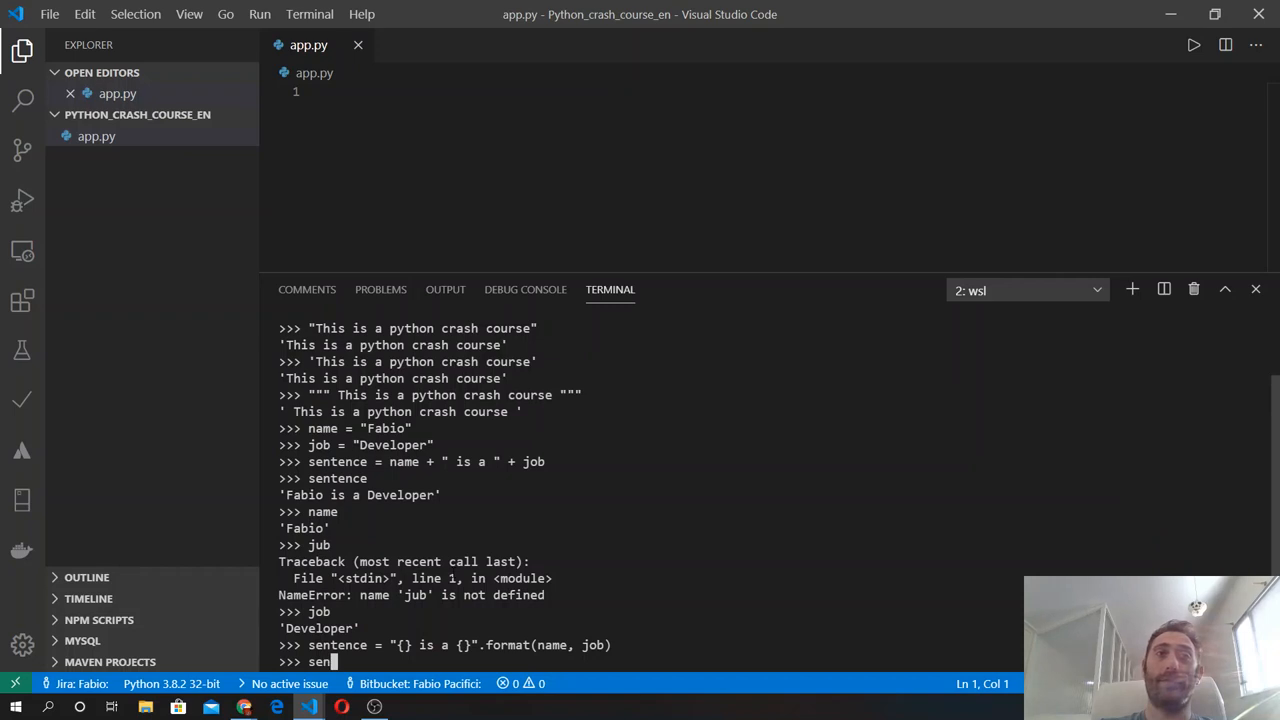
{"action": "type", "text": "tence"}
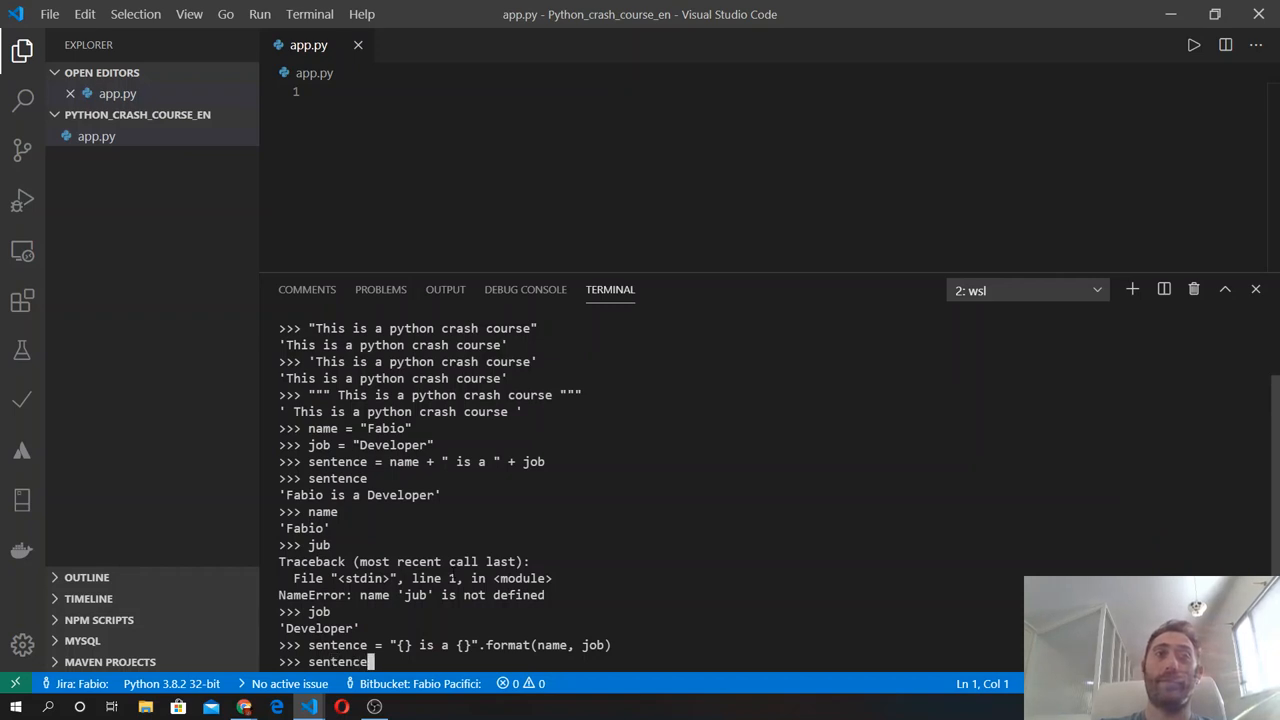
{"action": "key", "text": "Return"}
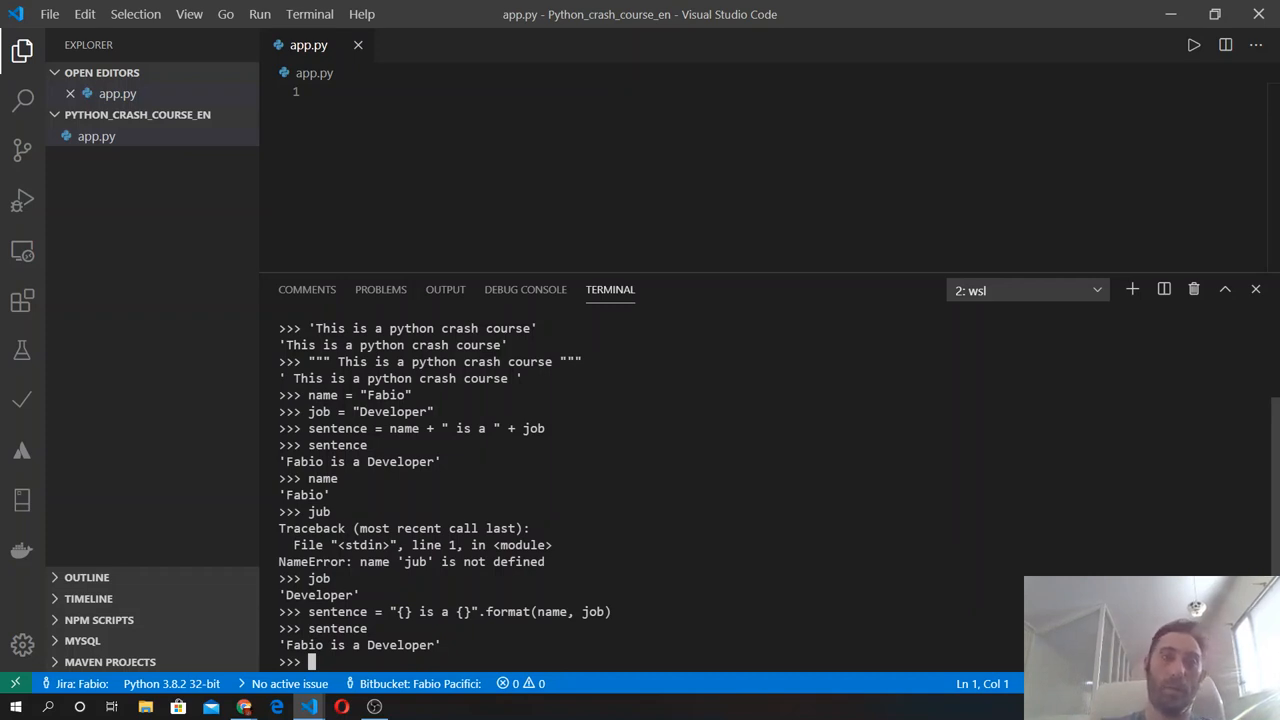
Echo name ('Fabio') and evaluate name[0] to get its first character 'F'.
{"action": "type", "text": "n"}
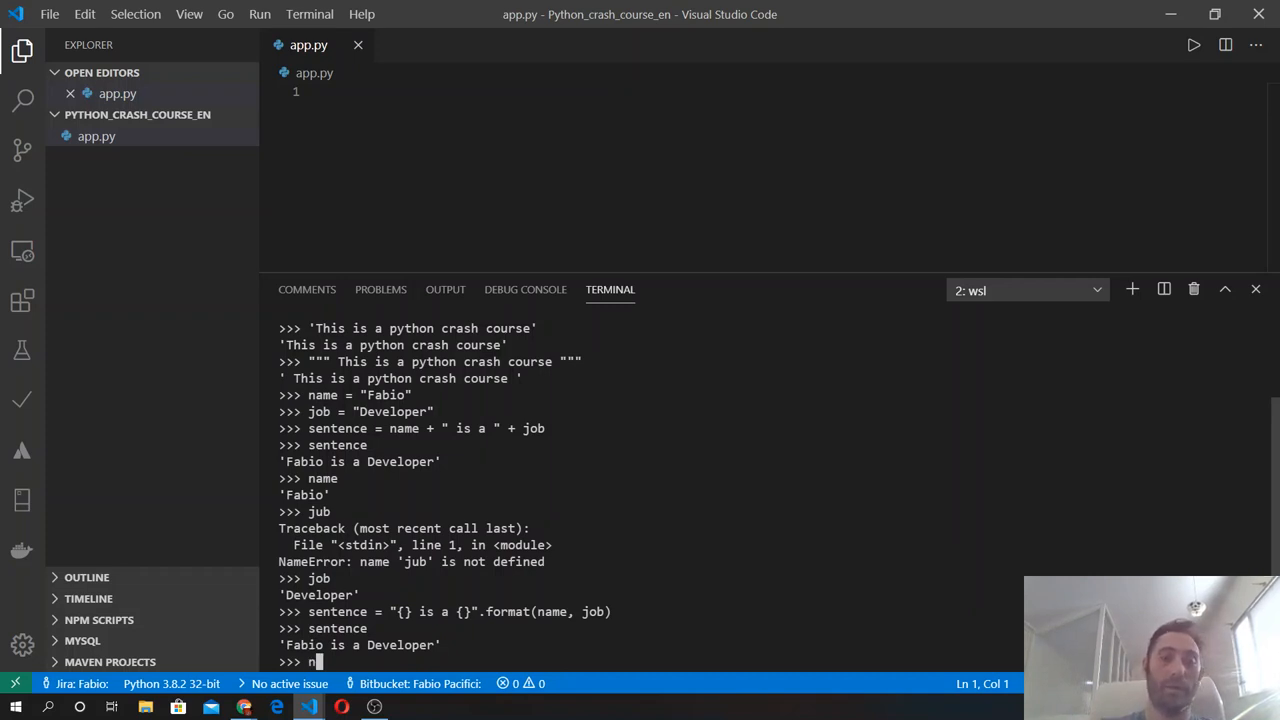
{"action": "type", "text": "a"}
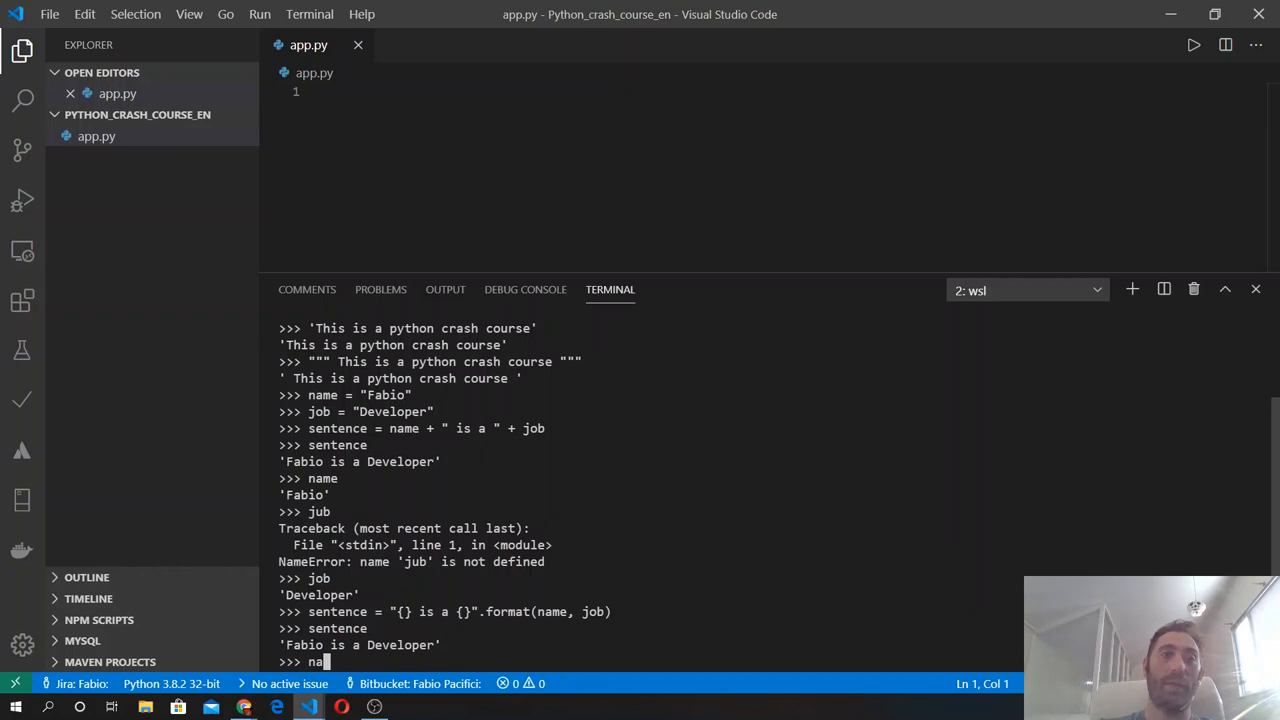
{"action": "key", "text": "Return"}
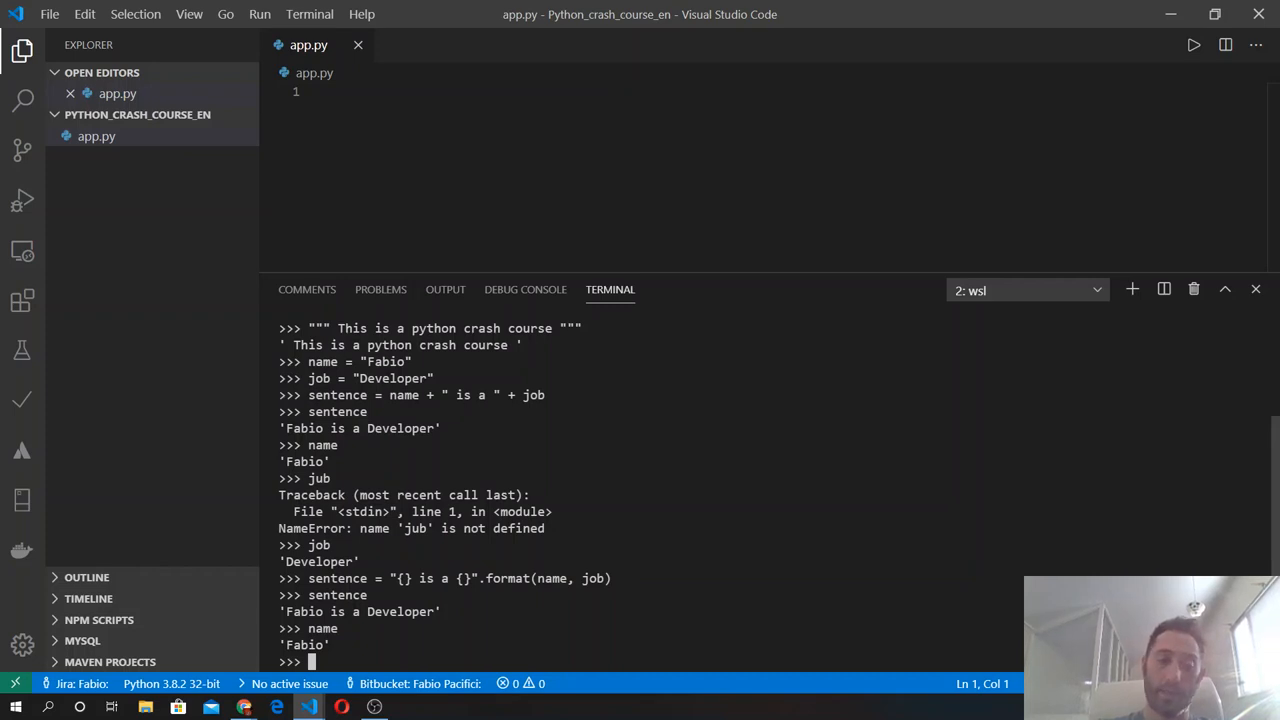
{"action": "type", "text": "name["}
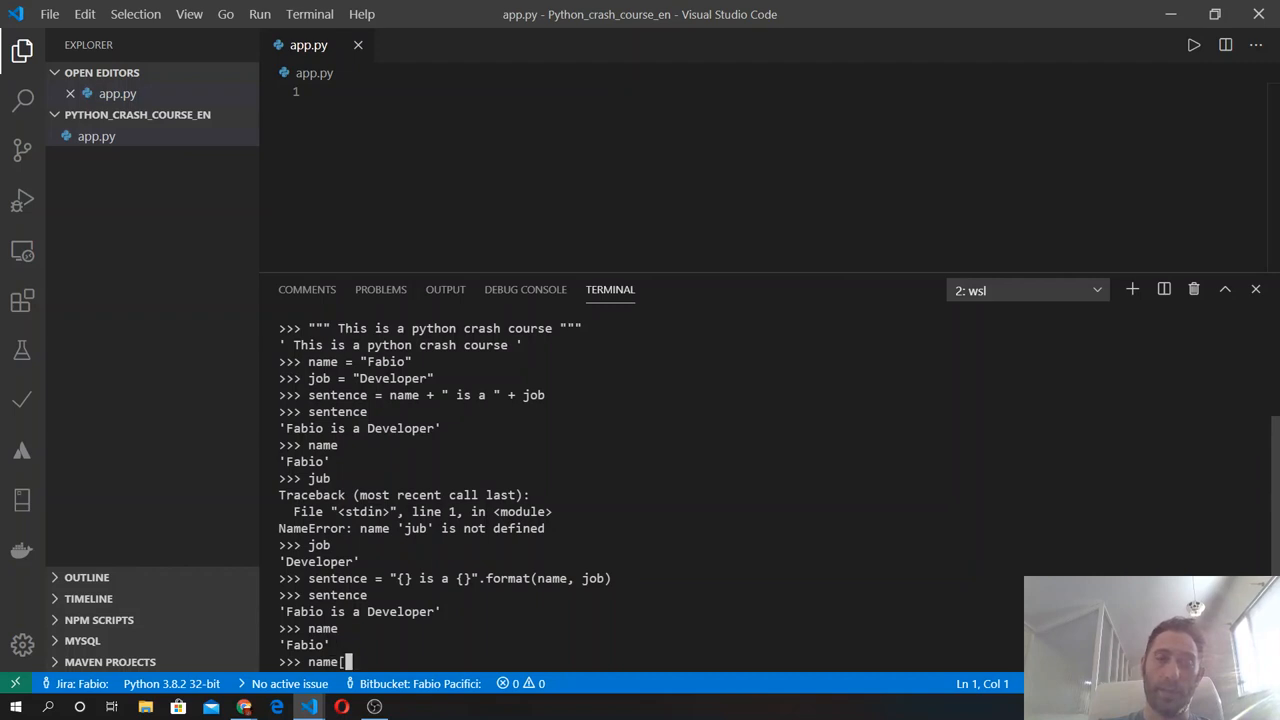
{"action": "type", "text": "0"}
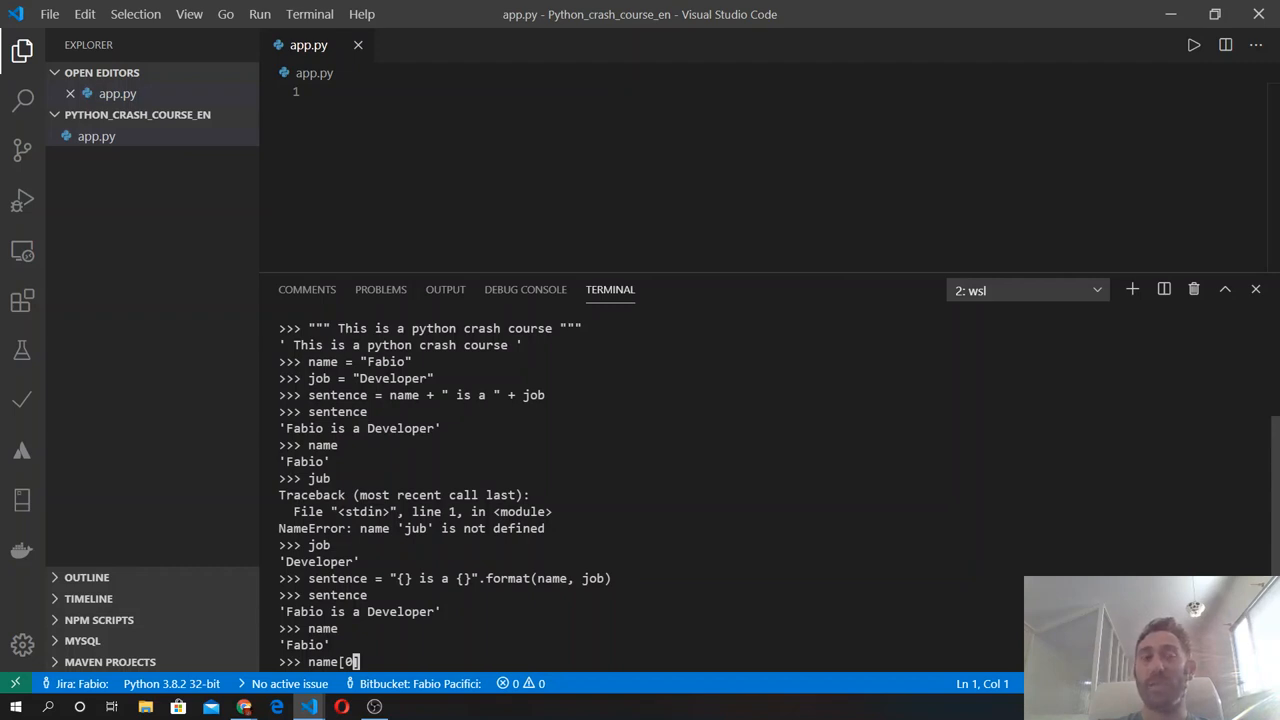
{"action": "mouse_move", "coordinate": [122, 404]}
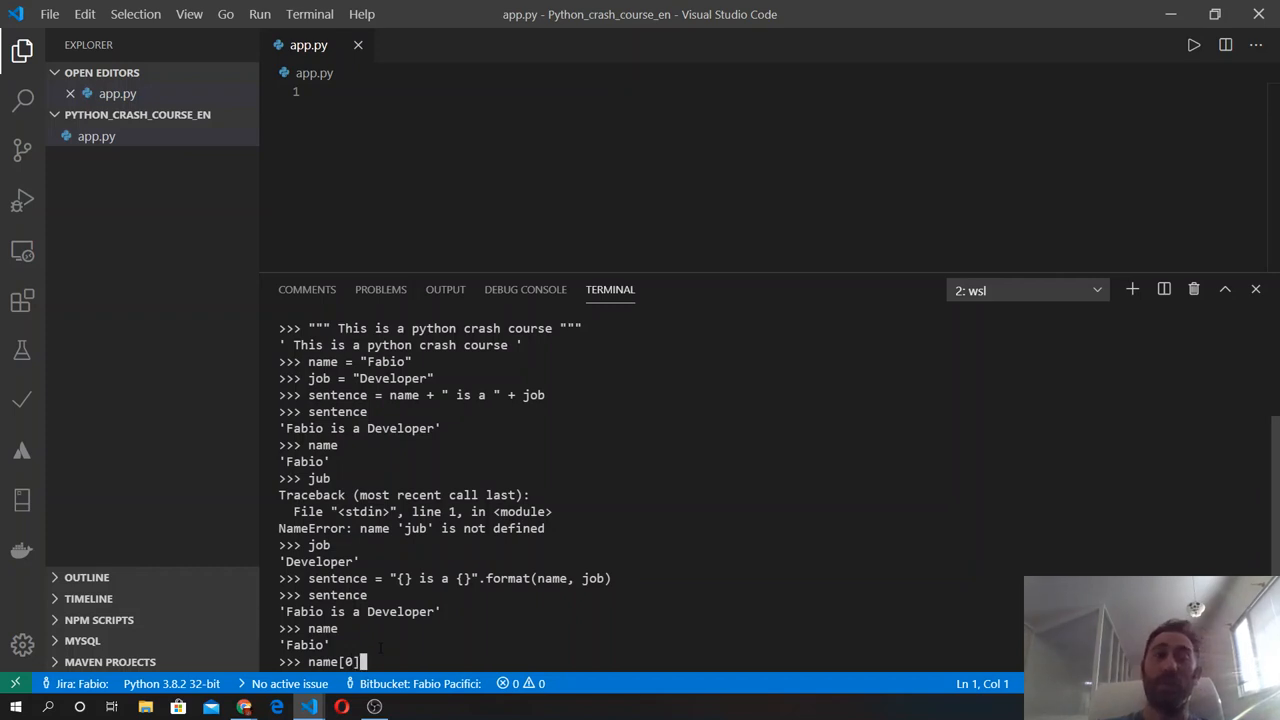
{"action": "key", "text": "Return"}
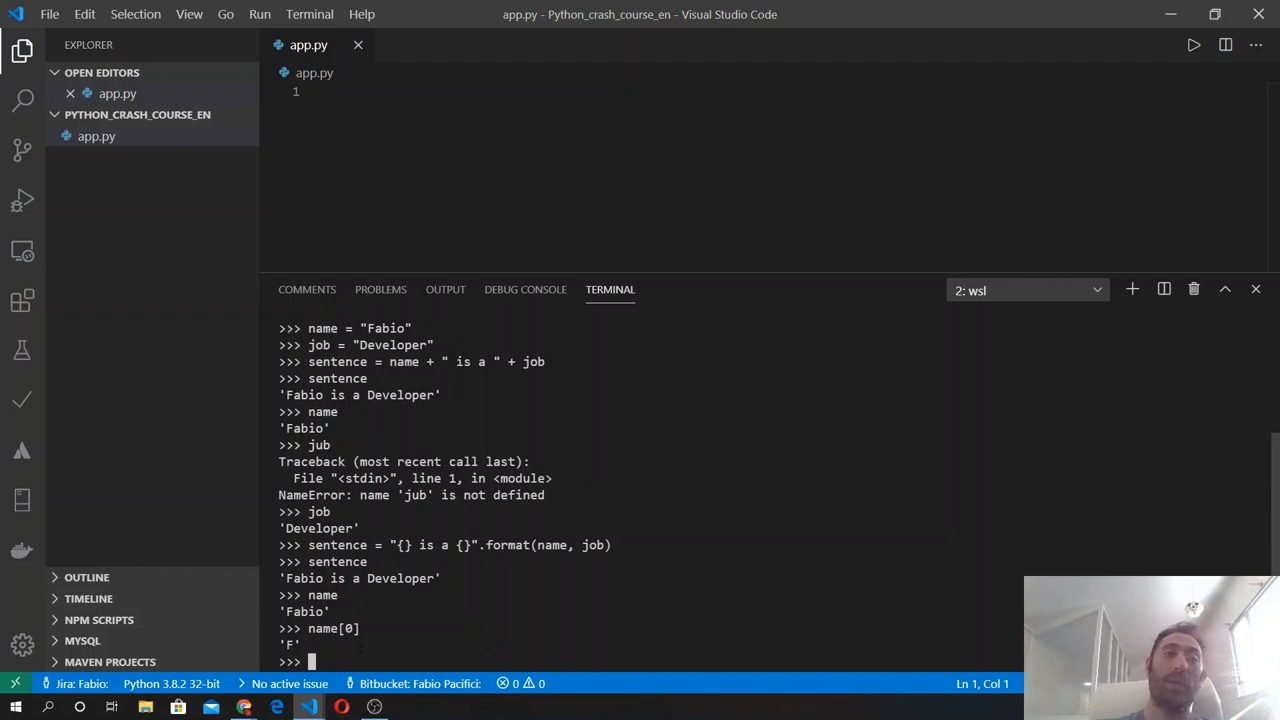
Slice name[2:] and name[:2] to get 'bio' and 'Fa'.
{"action": "type", "text": "name"}
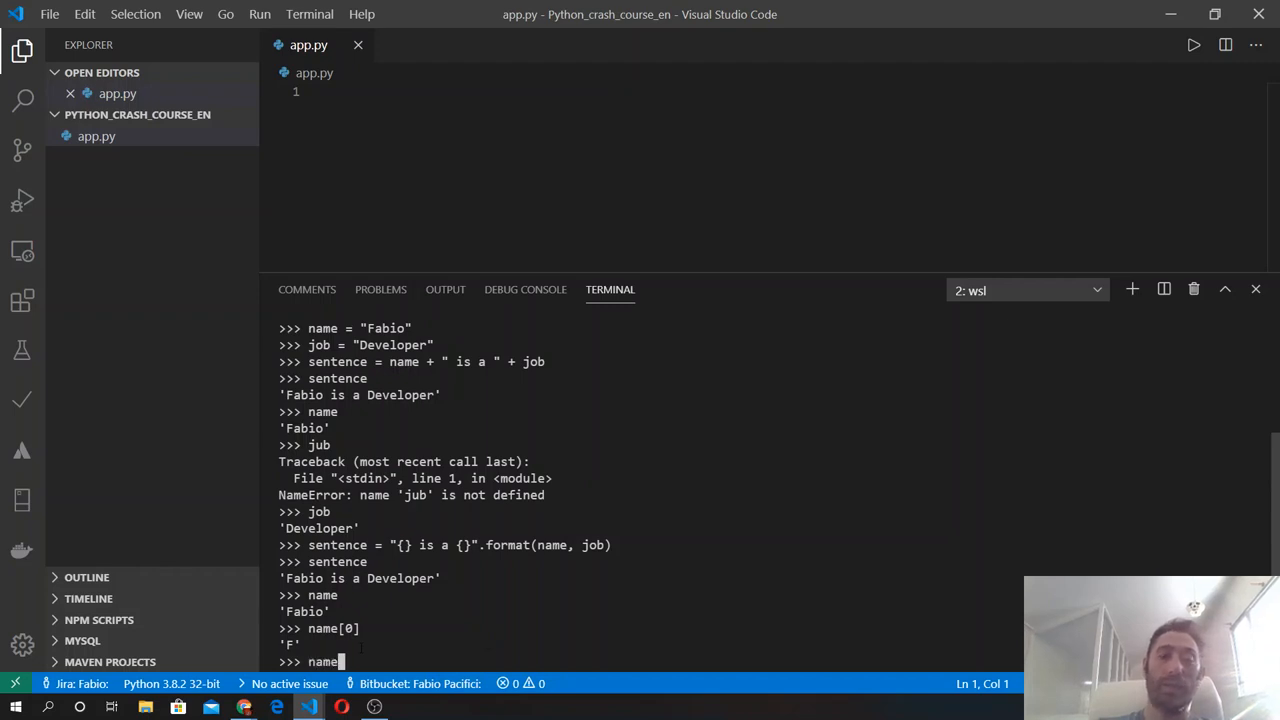
{"action": "type", "text": "["}
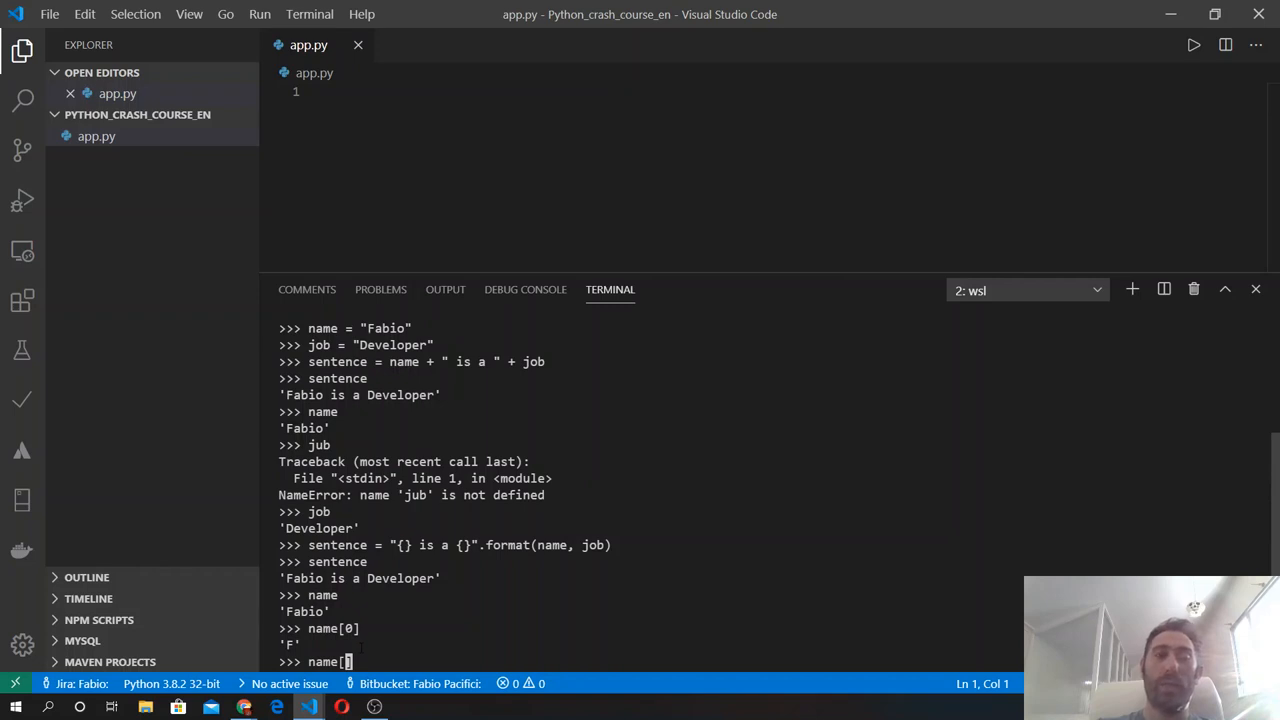
{"action": "type", "text": "2:"}
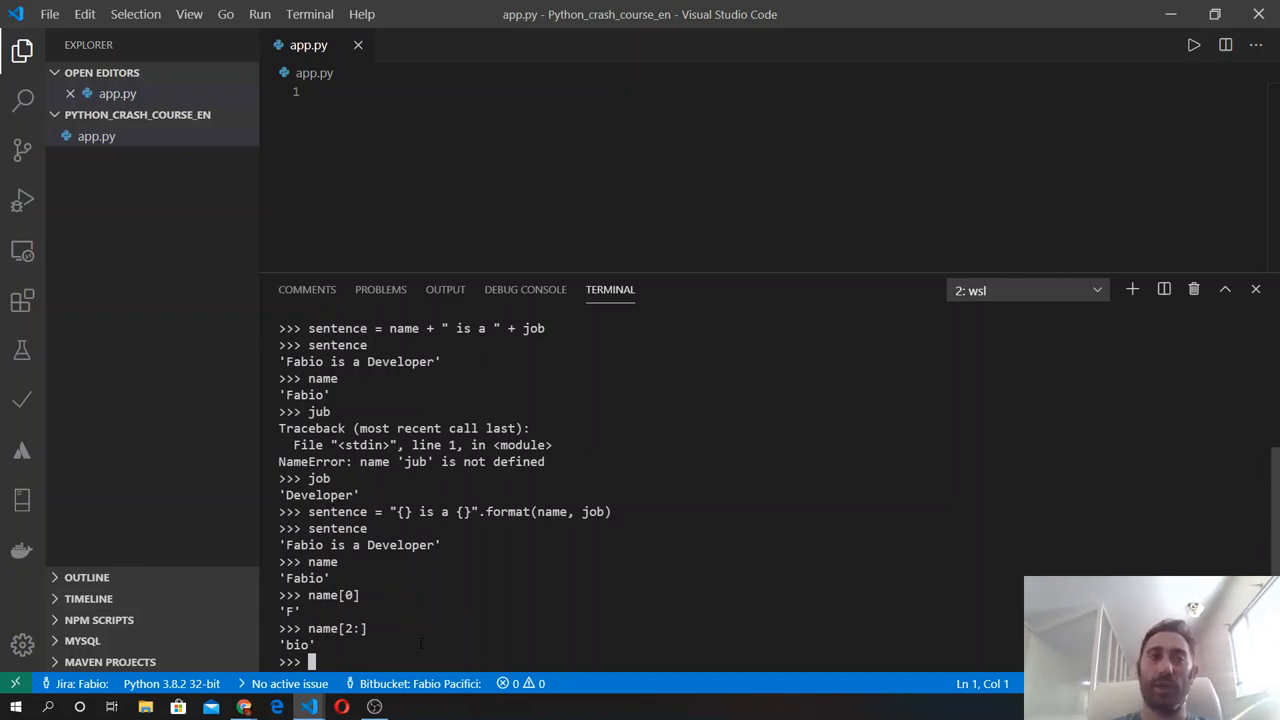
{"action": "type", "text": "name[2:]"}
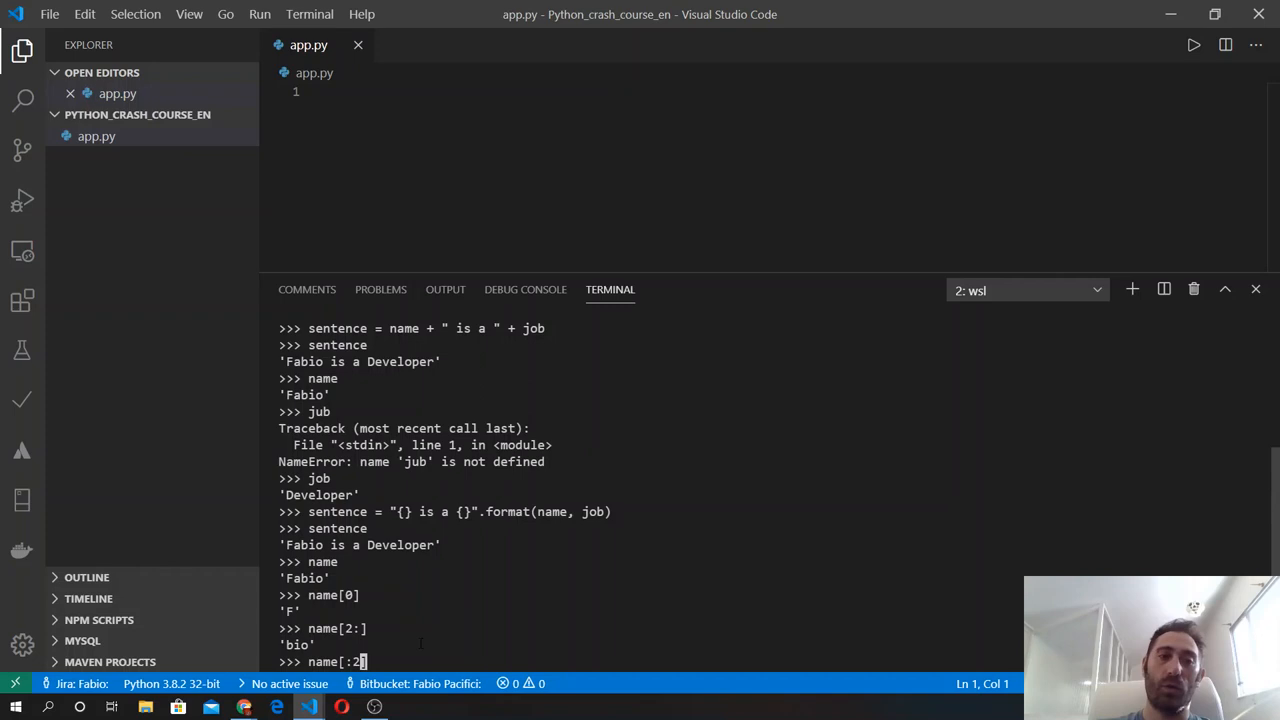
{"action": "key", "text": "Return"}
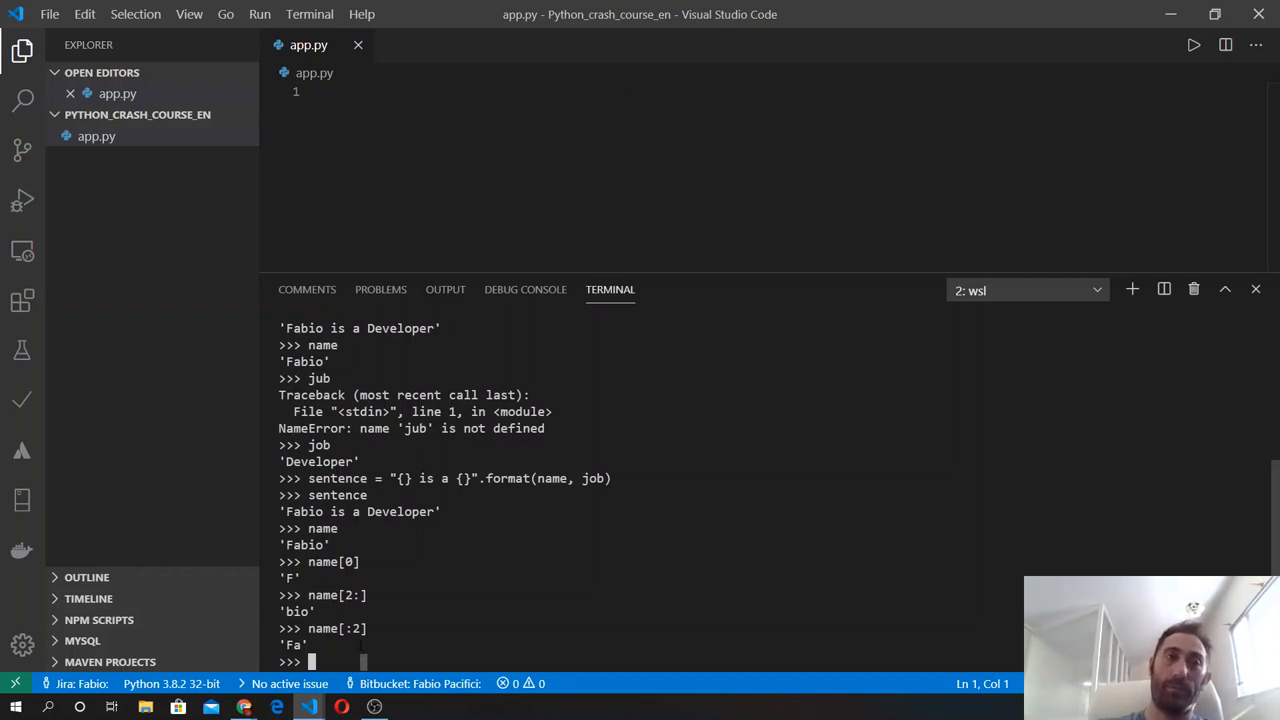
Slice name[1:3] and name[1:4] to get 'ab' and 'abi'.
{"action": "type", "text": "name["}
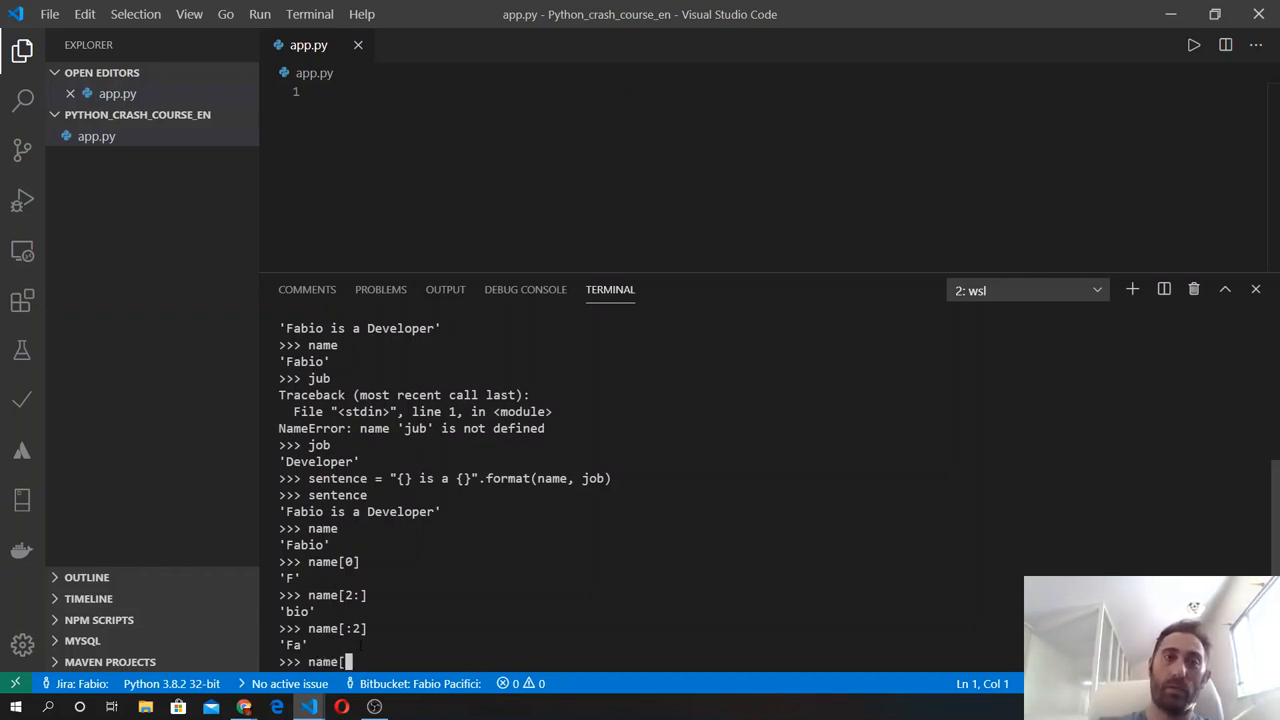
{"action": "type", "text": "1:3"}
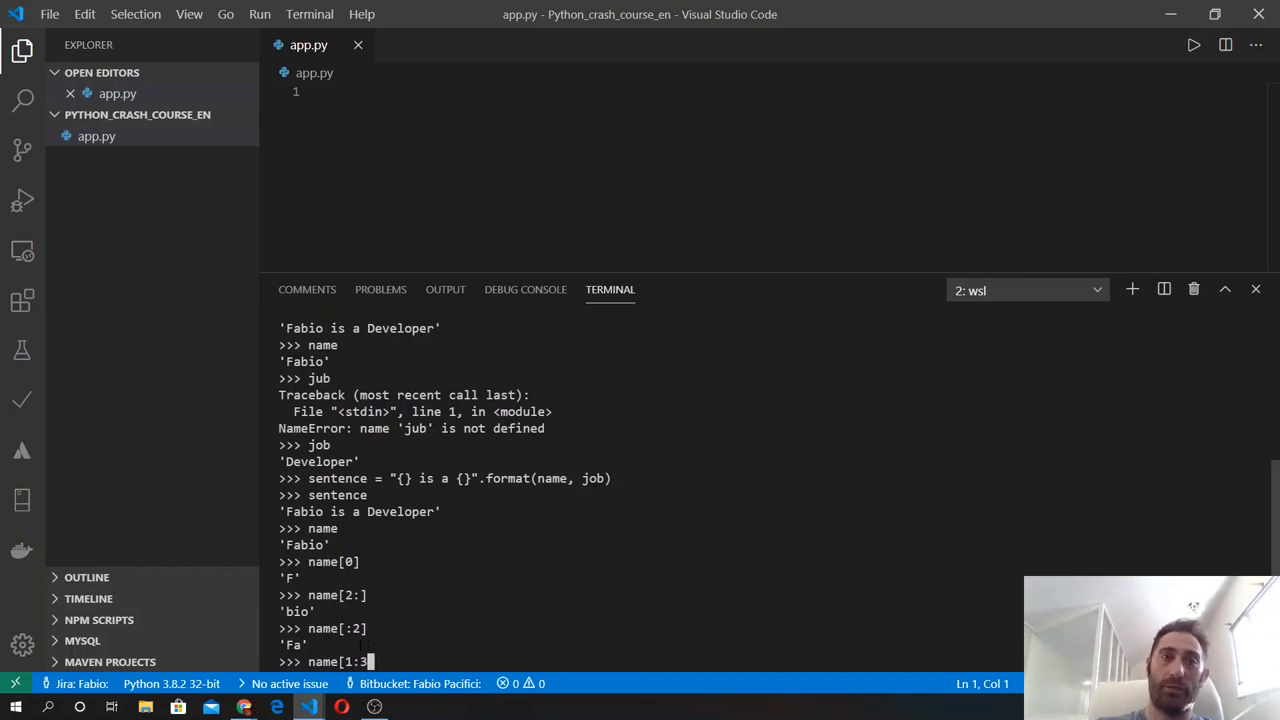
{"action": "key", "text": "Return"}
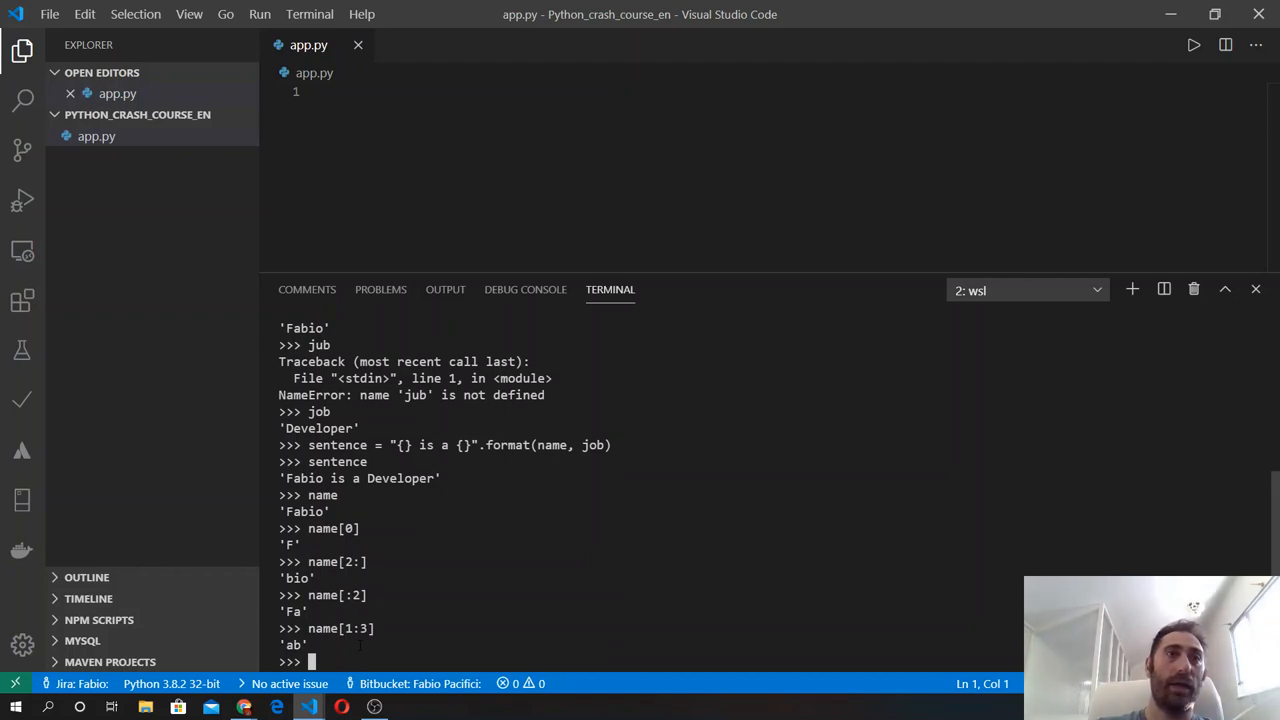
{"action": "type", "text": "name[1:3]"}
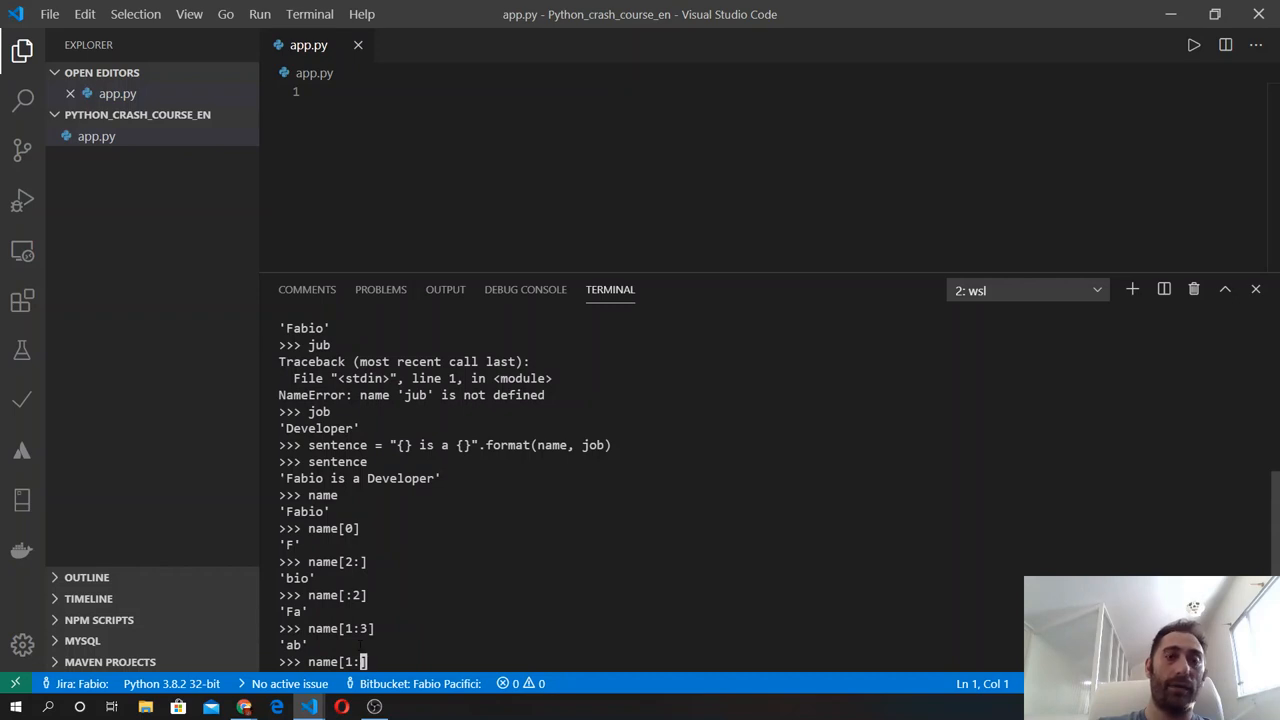
{"action": "type", "text": "4"}
{"action": "key", "text": "Return"}
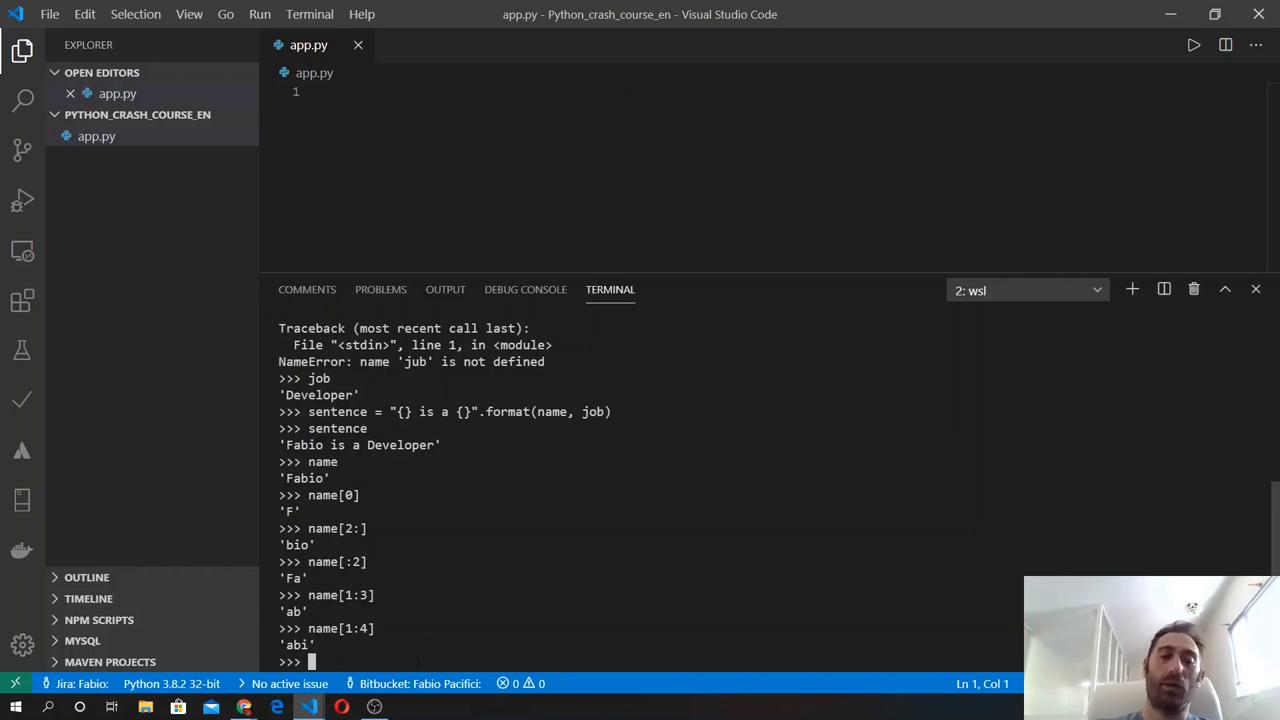
Evaluate name.index("b") to find the position of b, returning 2.
{"action": "type", "text": "name."}
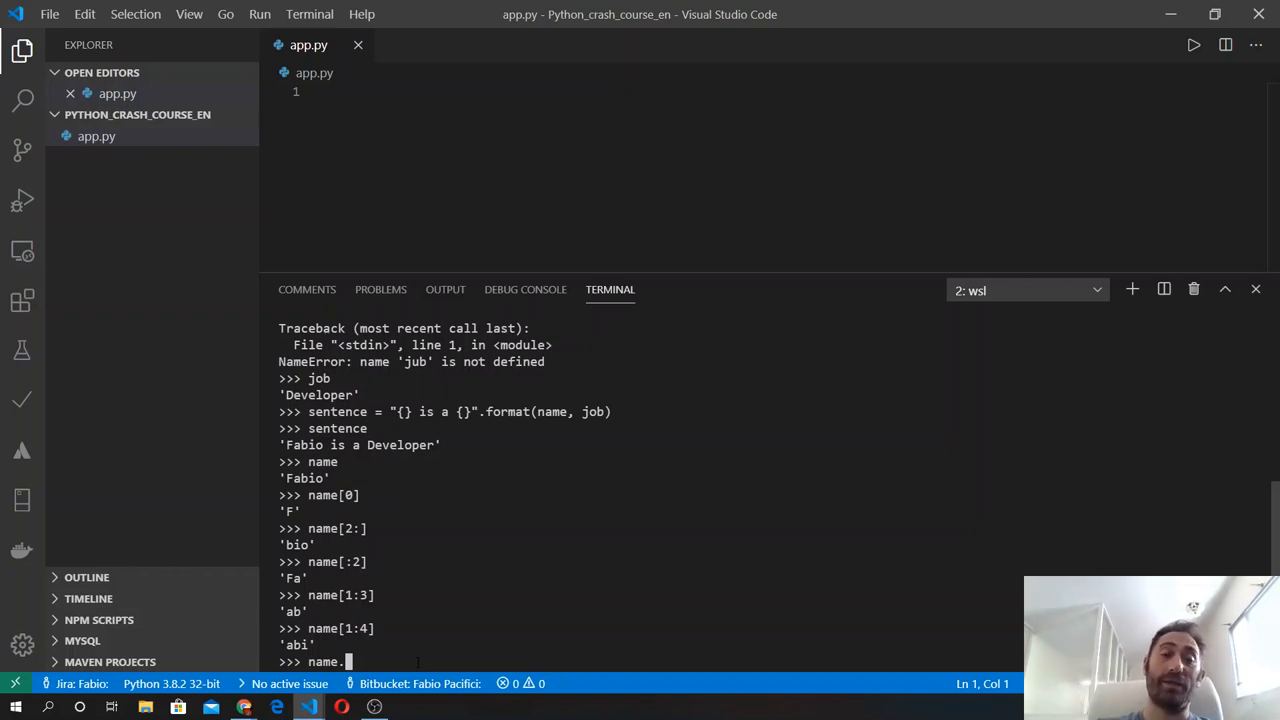
{"action": "type", "text": "inde"}
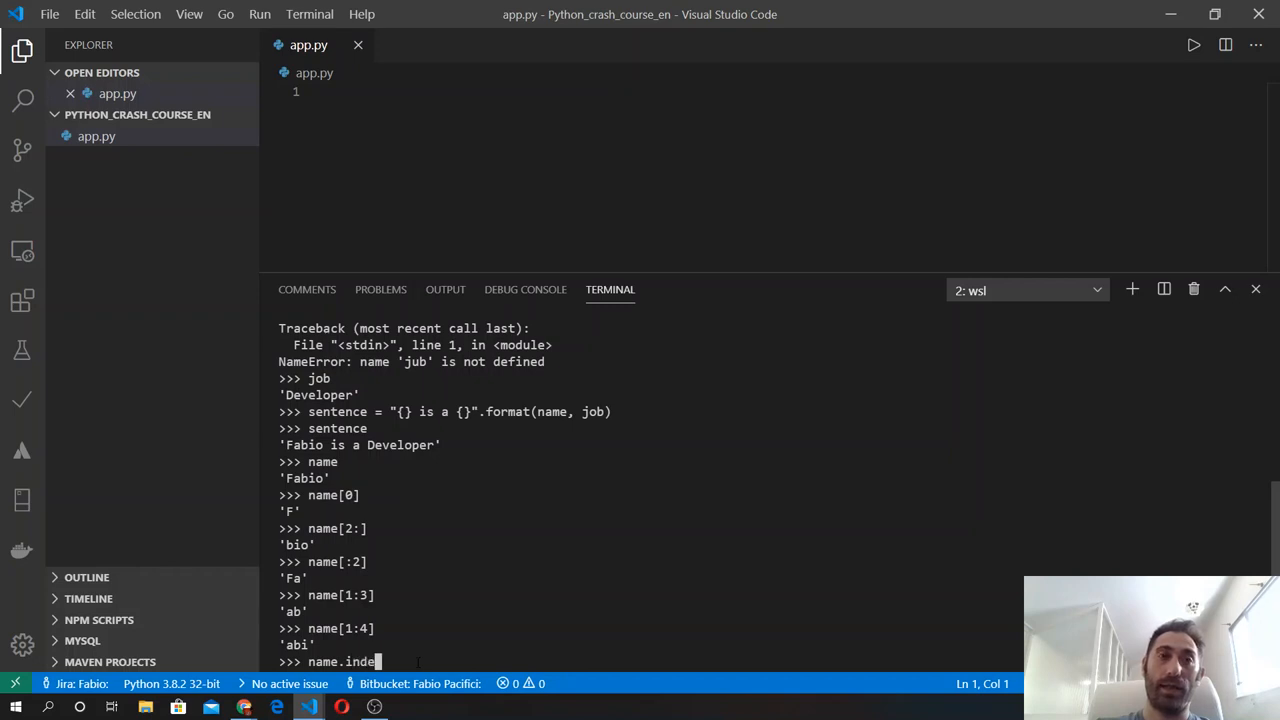
{"action": "type", "text": "x("}
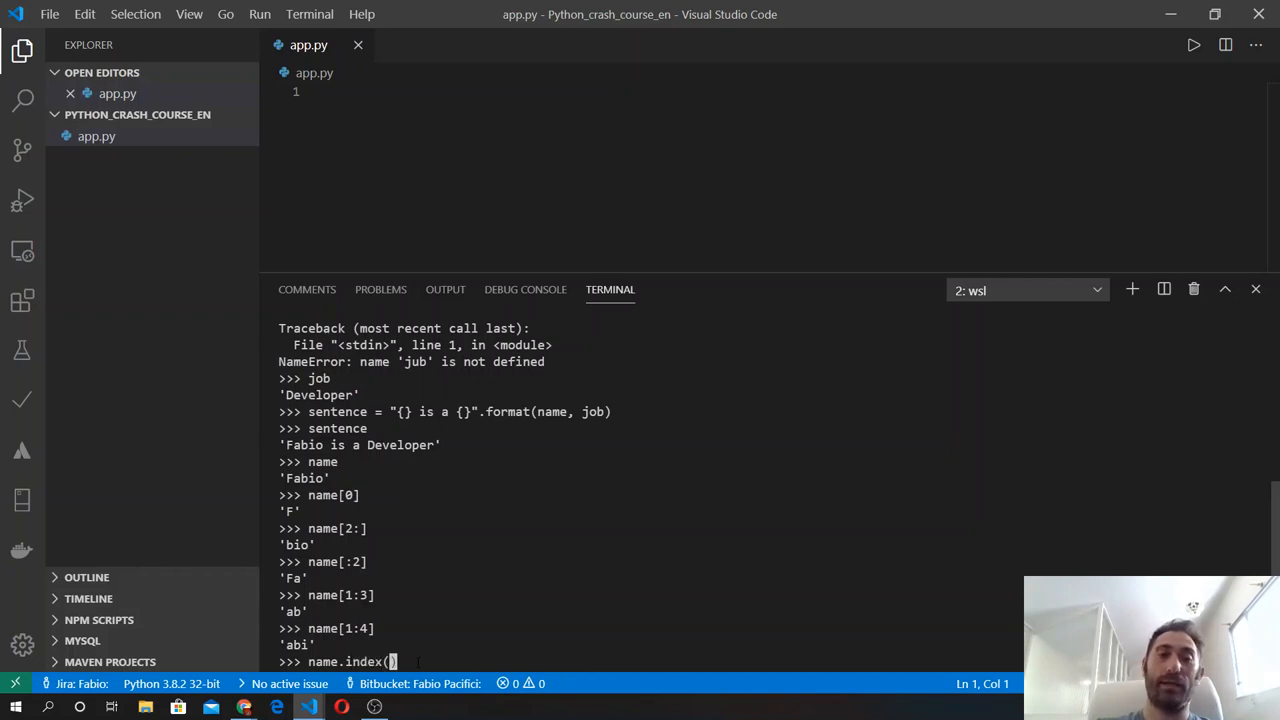
{"action": "type", "text": "\""}
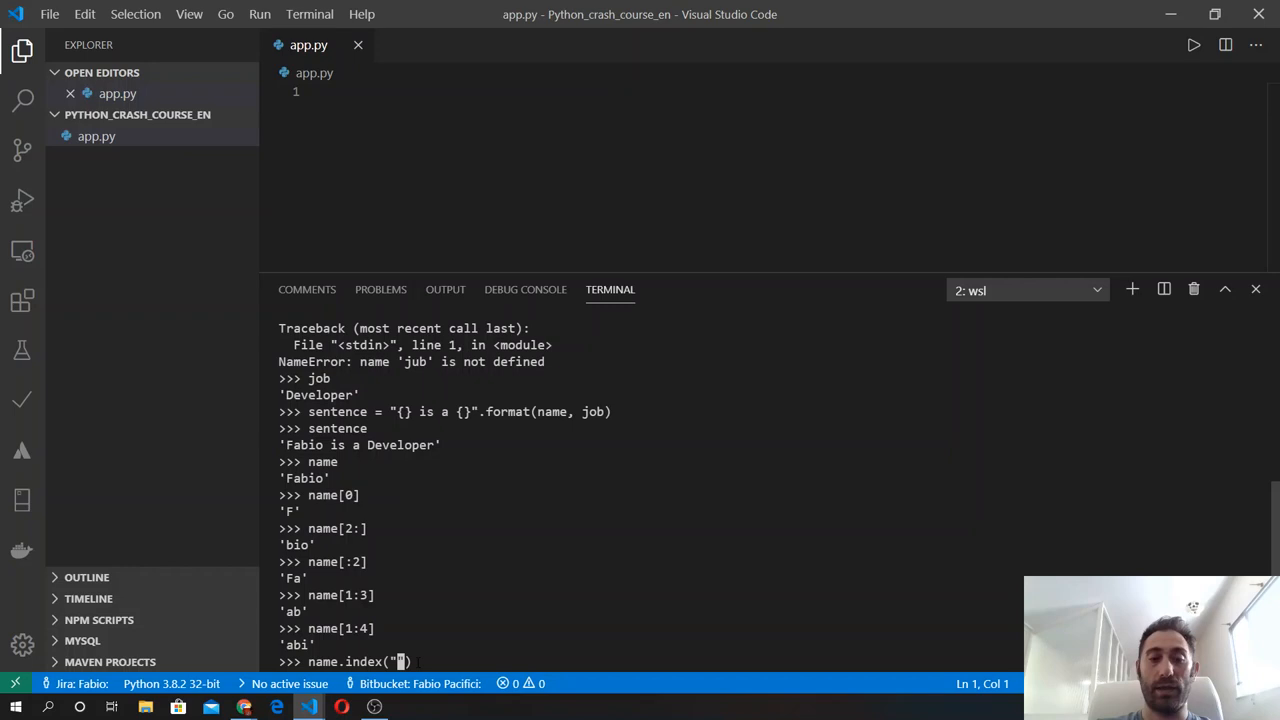
{"action": "type", "text": "b"}
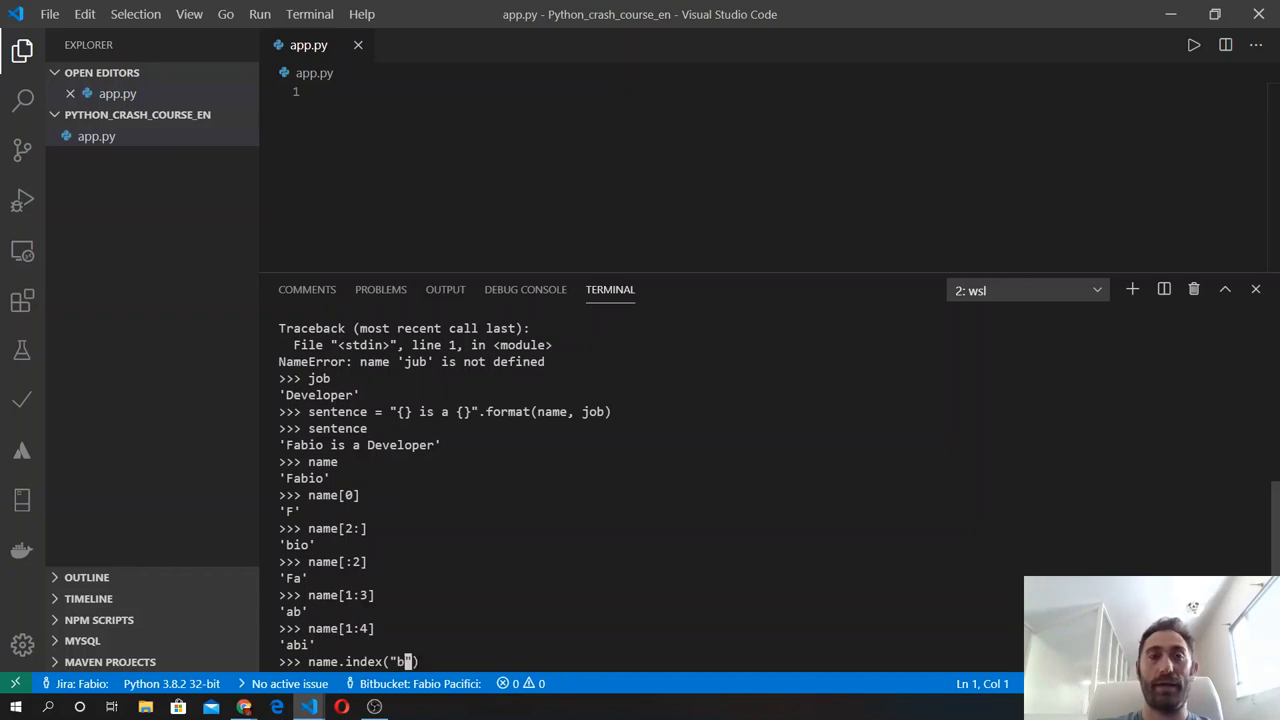
{"action": "key", "text": "Return"}
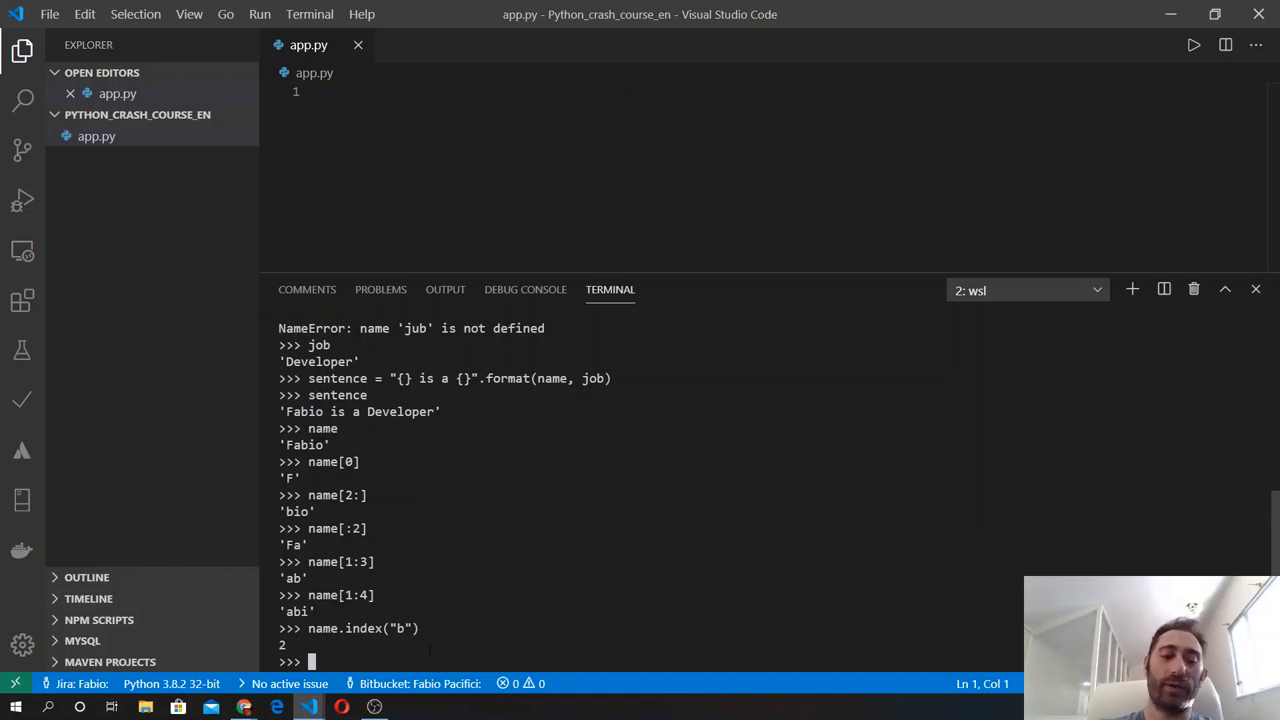
Attempt name[0] = "B", raising TypeError that str does not support item assignment.
{"action": "type", "text": "name"}
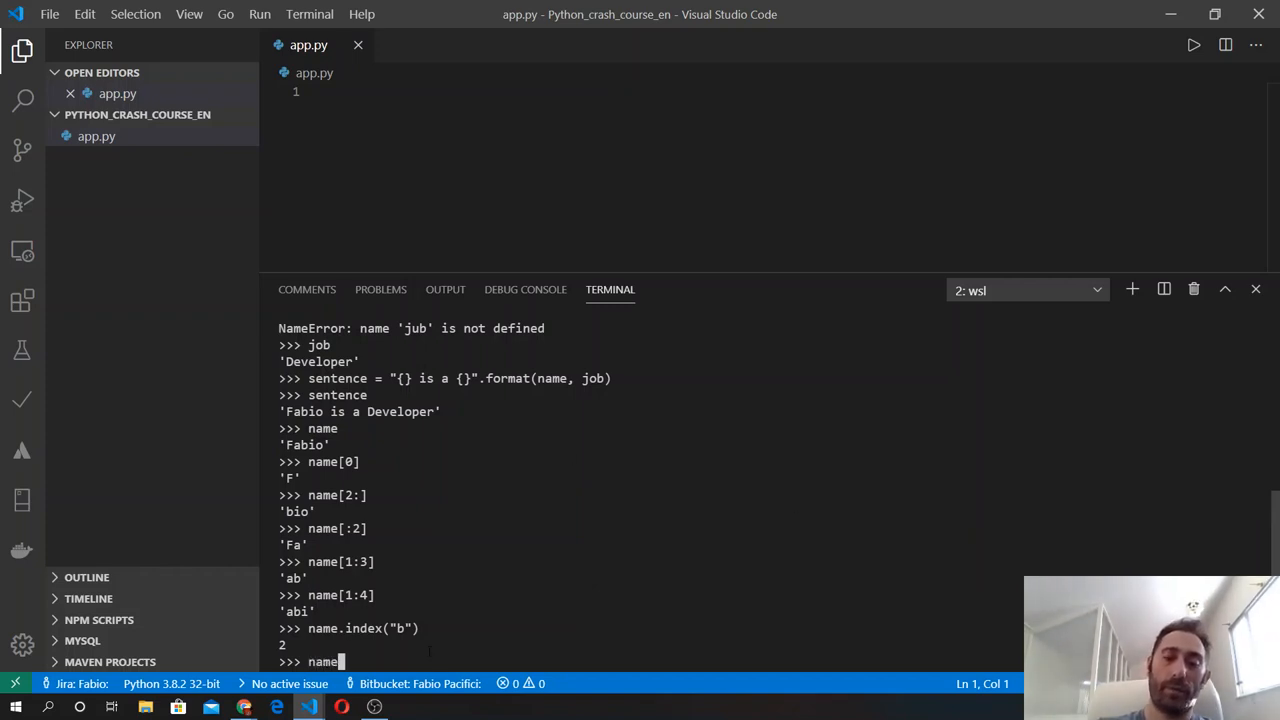
{"action": "type", "text": "["}
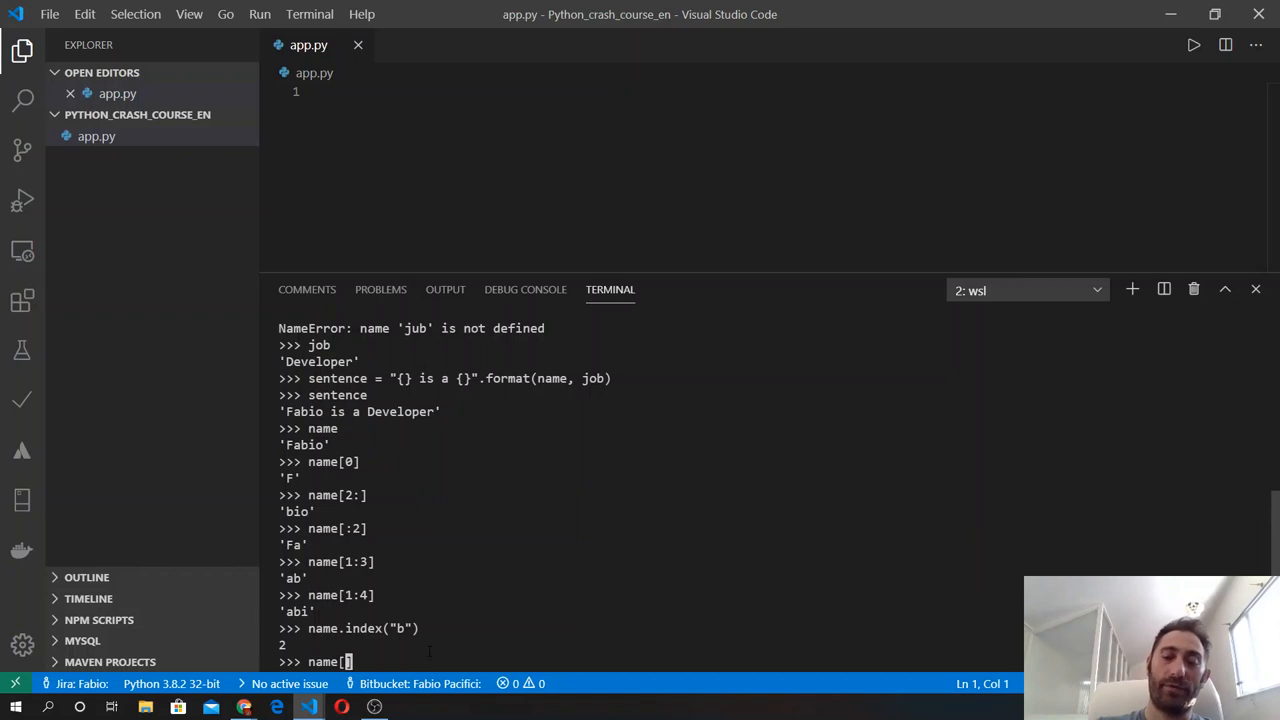
{"action": "type", "text": "0] = \""}
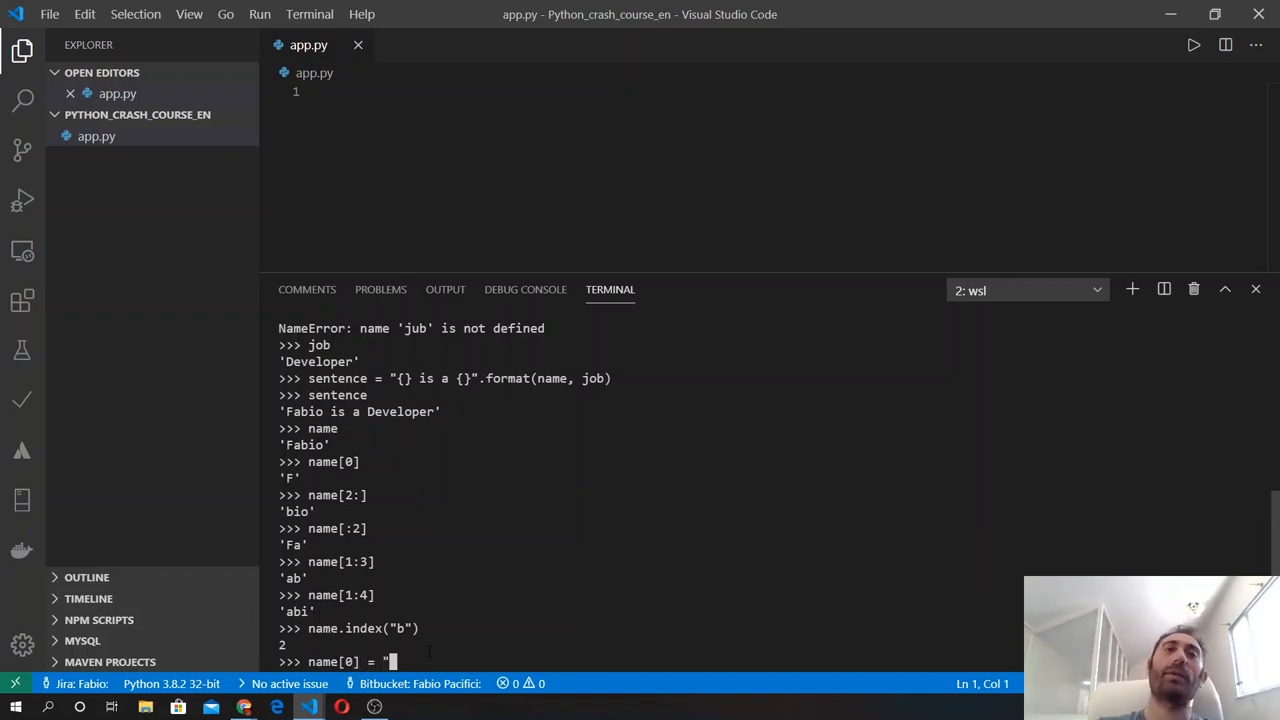
{"action": "key", "text": "Return"}
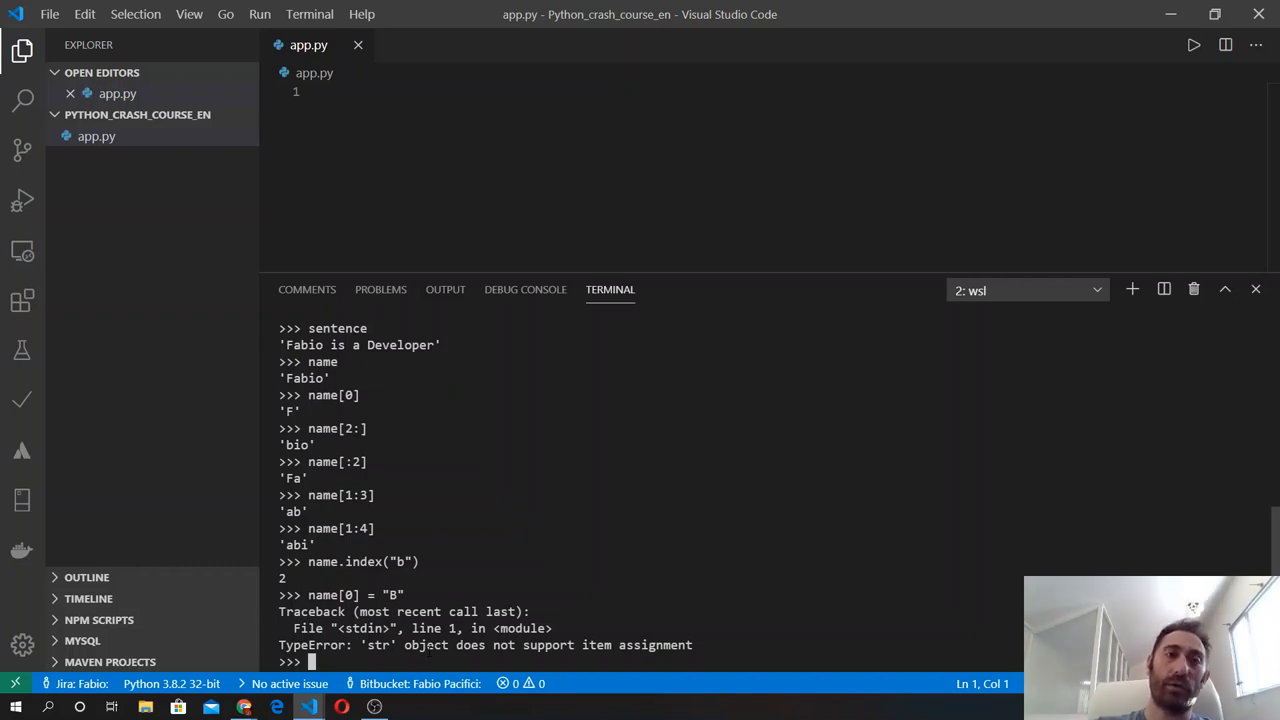
Assign new_name = "B" + name[1:] to replace the first letter with B.
{"action": "type", "text": "name"}
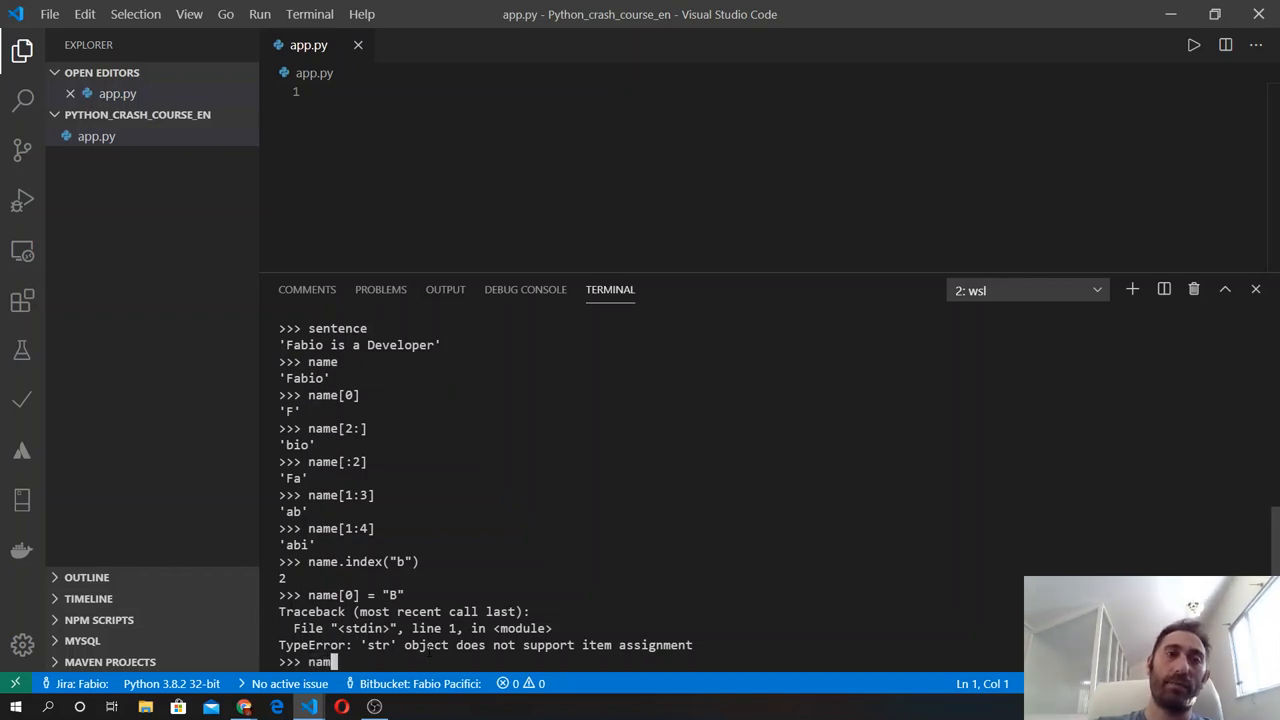
{"action": "type", "text": "new_name"}
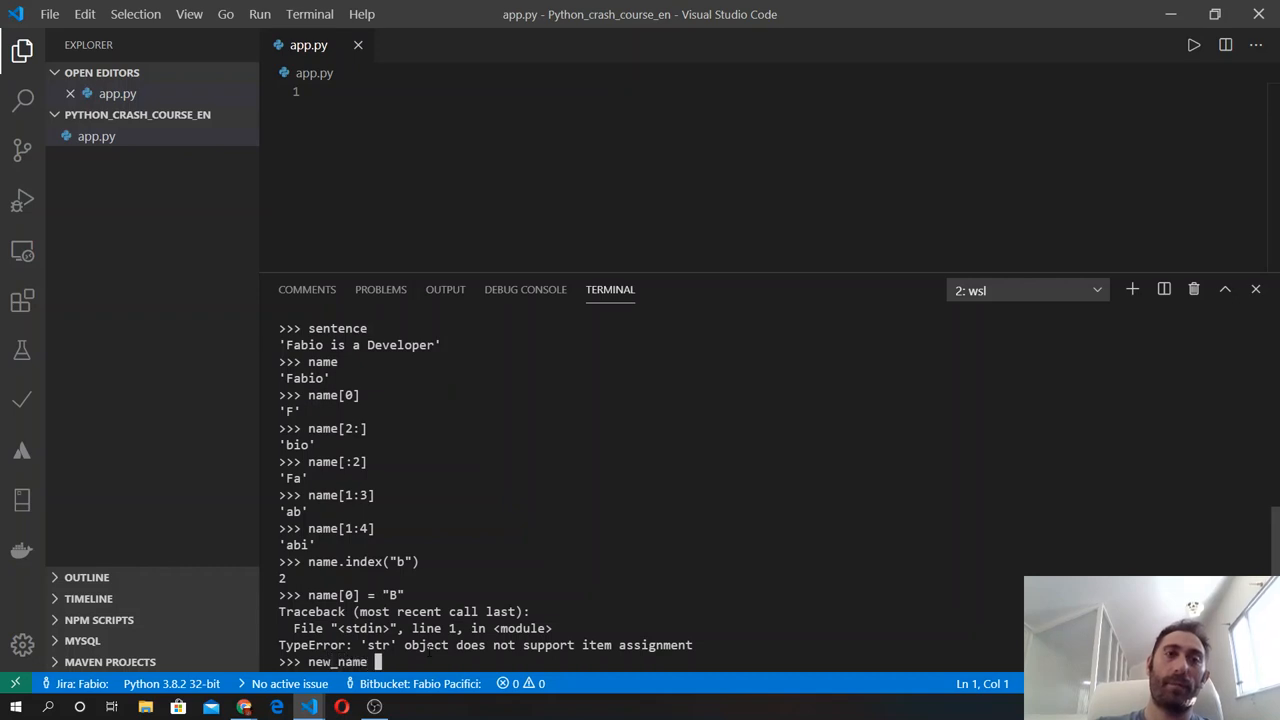
{"action": "type", "text": "= \"B"}
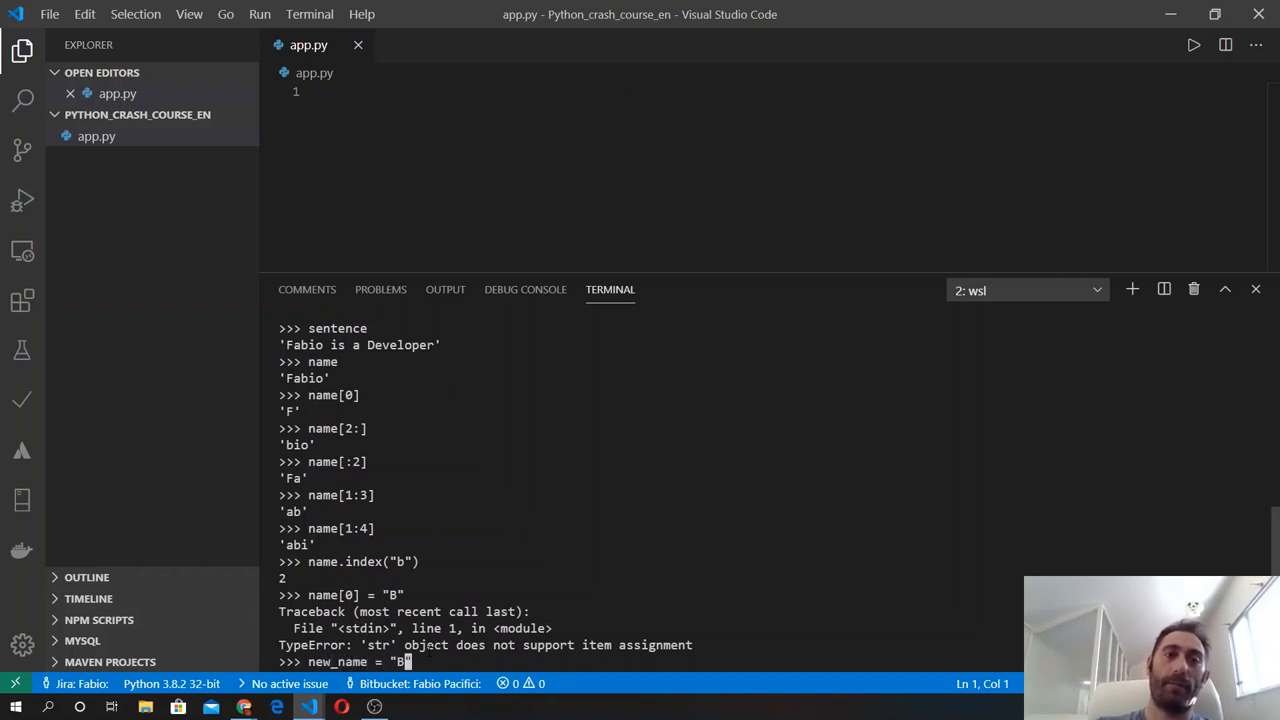
{"action": "type", "text": "+ name"}
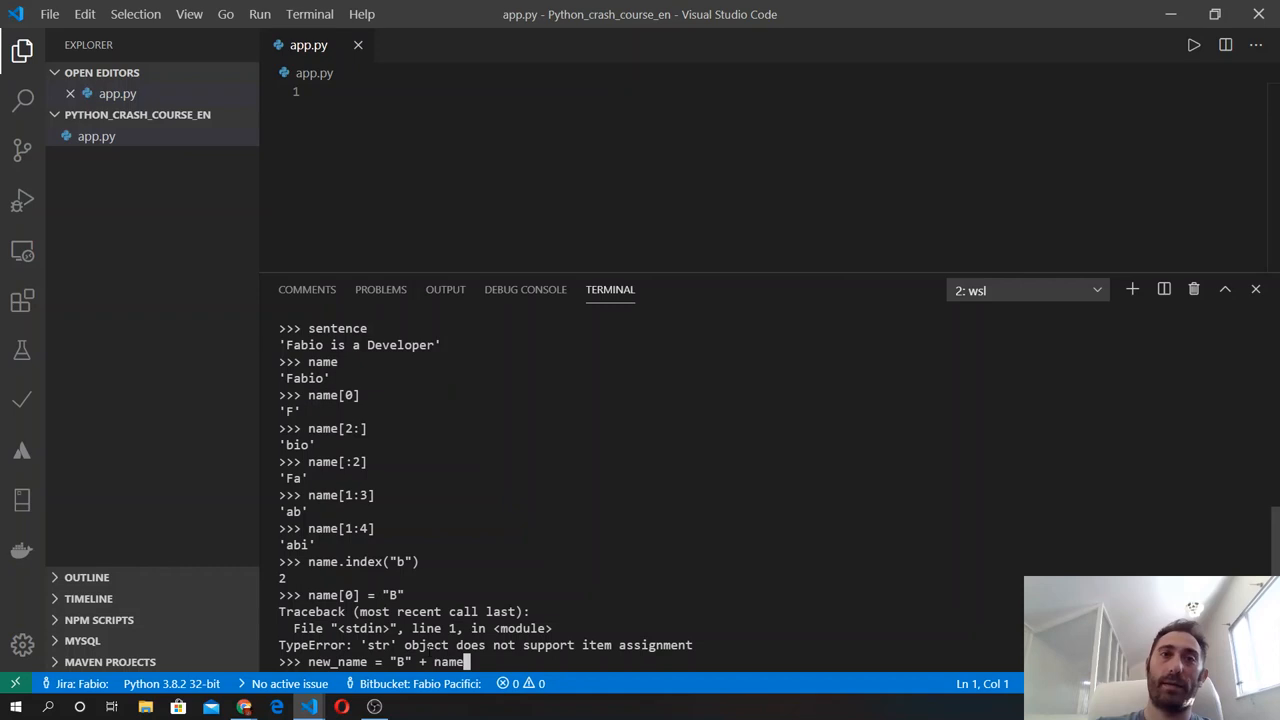
{"action": "type", "text": "["}
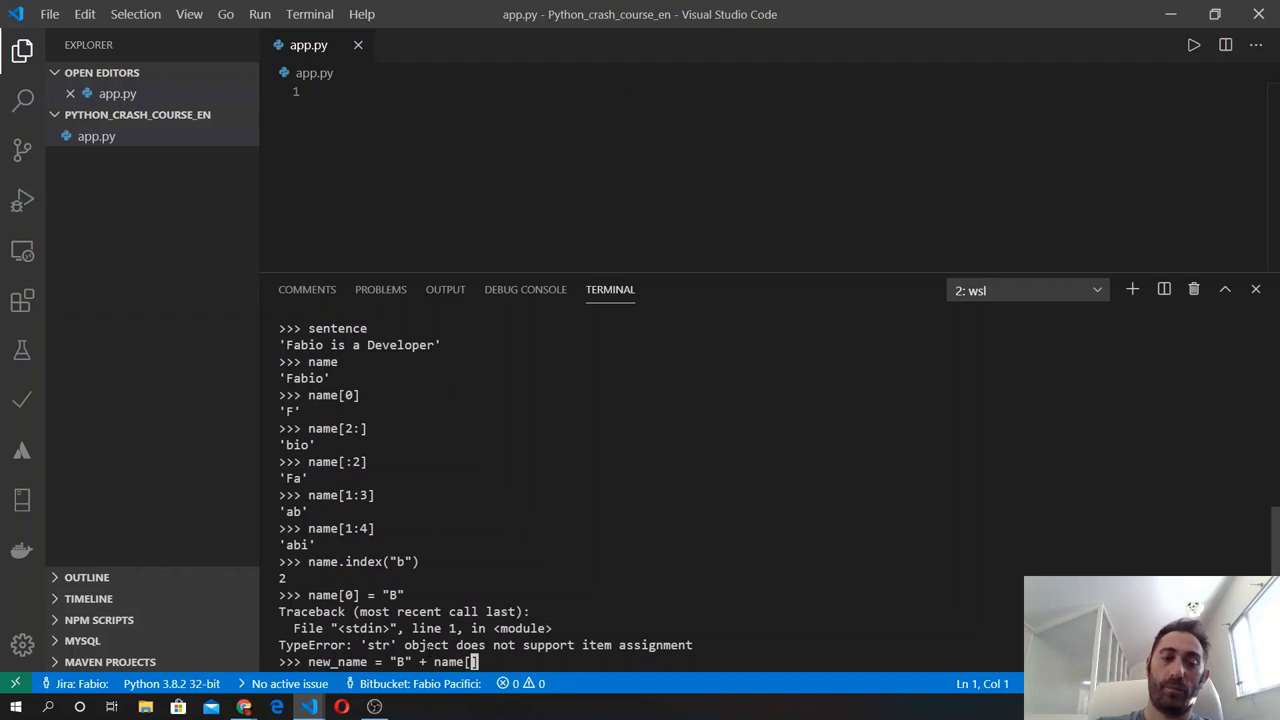
{"action": "type", "text": "1:"}
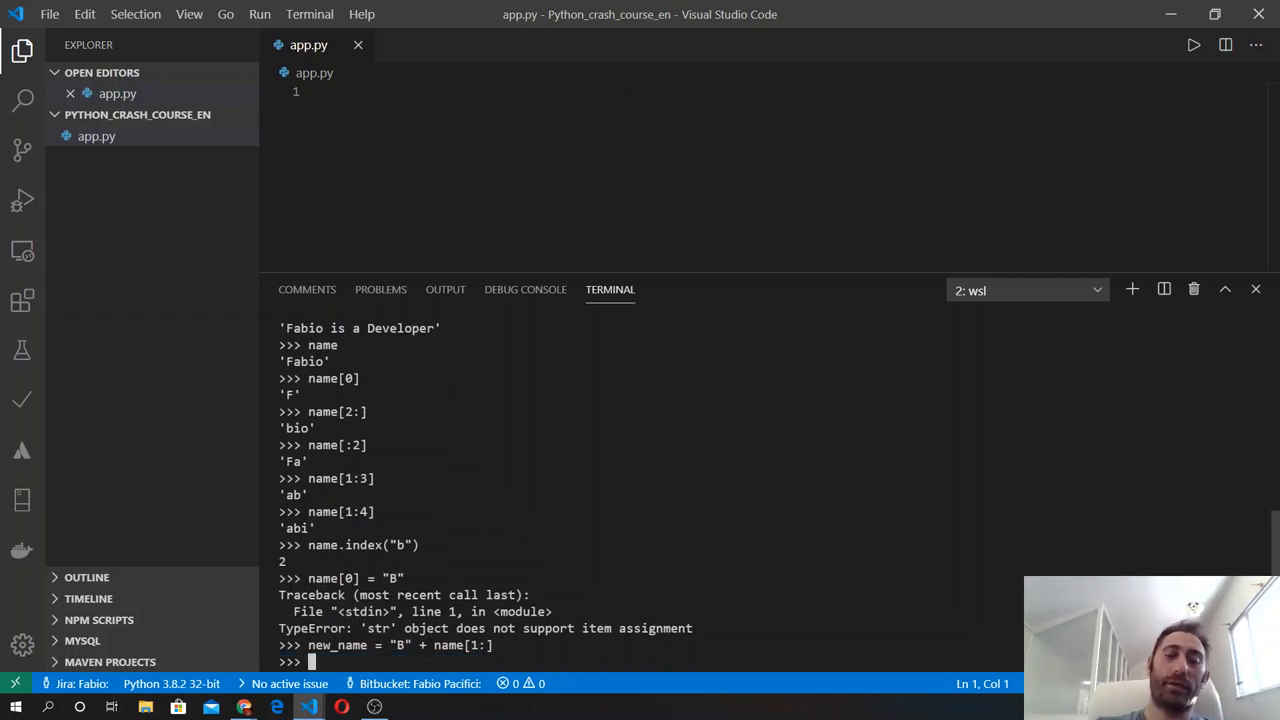
Begin echoing new_name at the prompt to check its value.
{"action": "type", "text": "nam"}
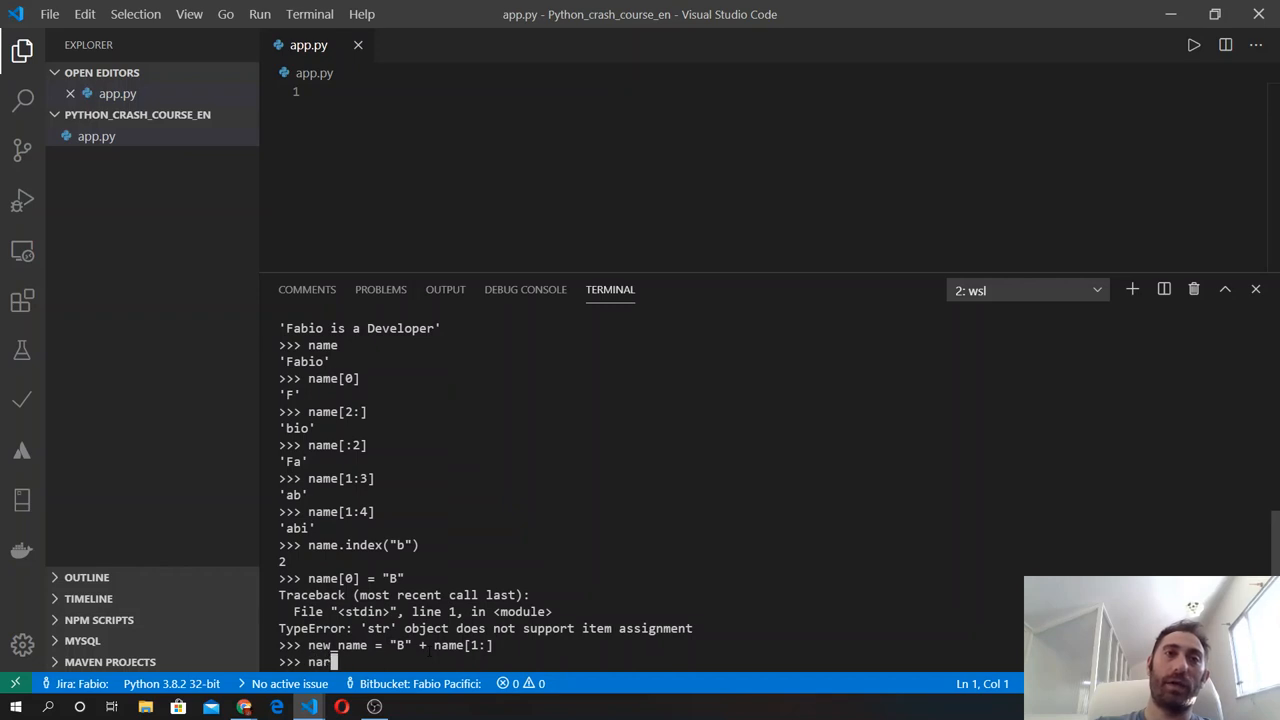
{"action": "type", "text": "new_n"}
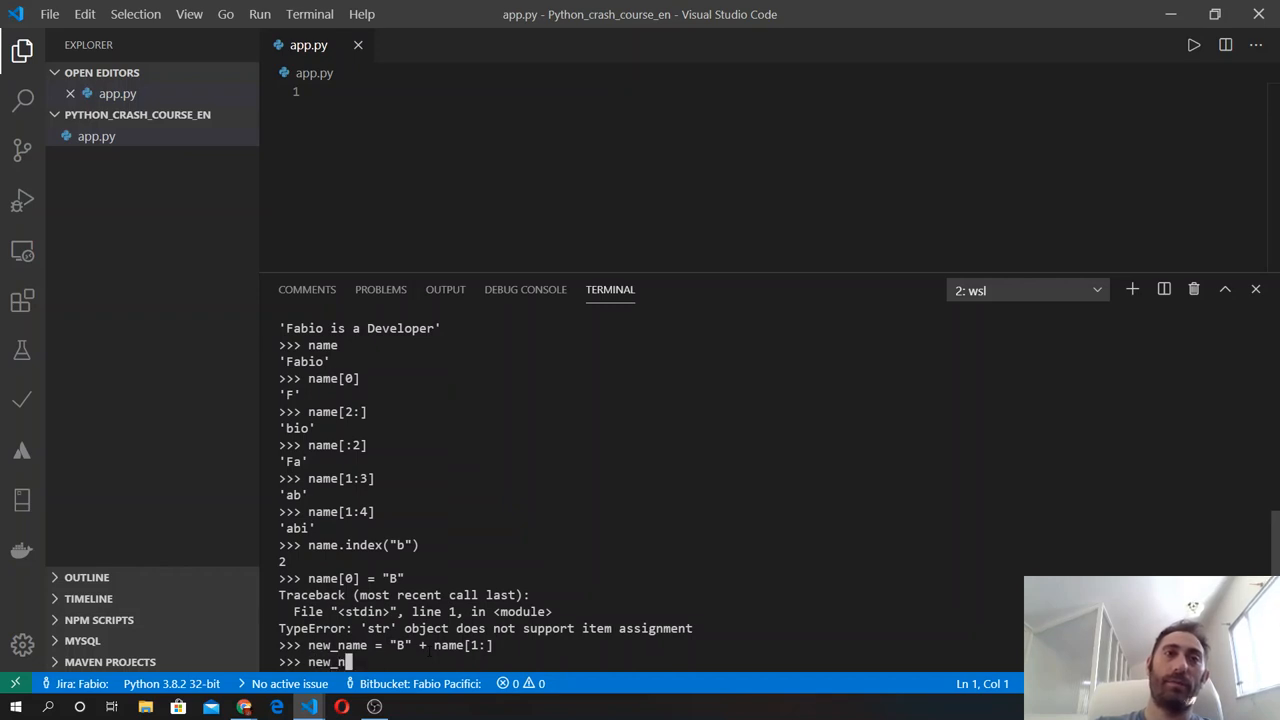